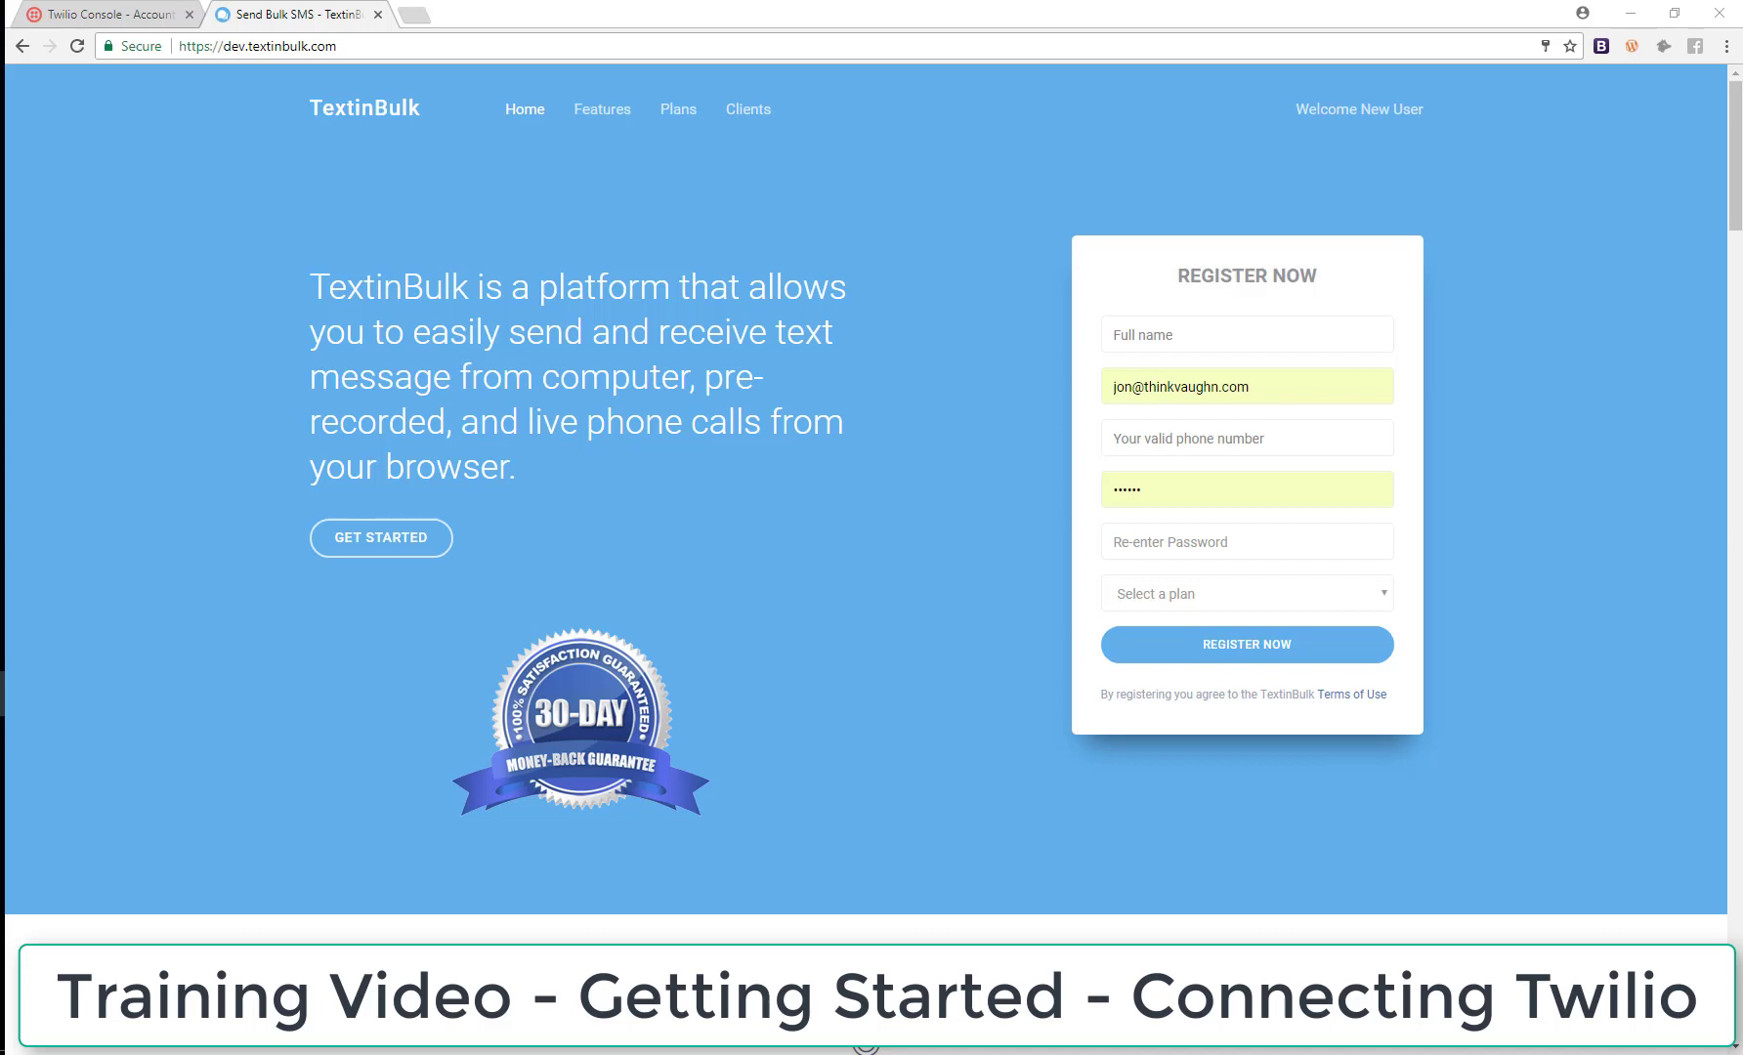
mouse_move(1375, 53)
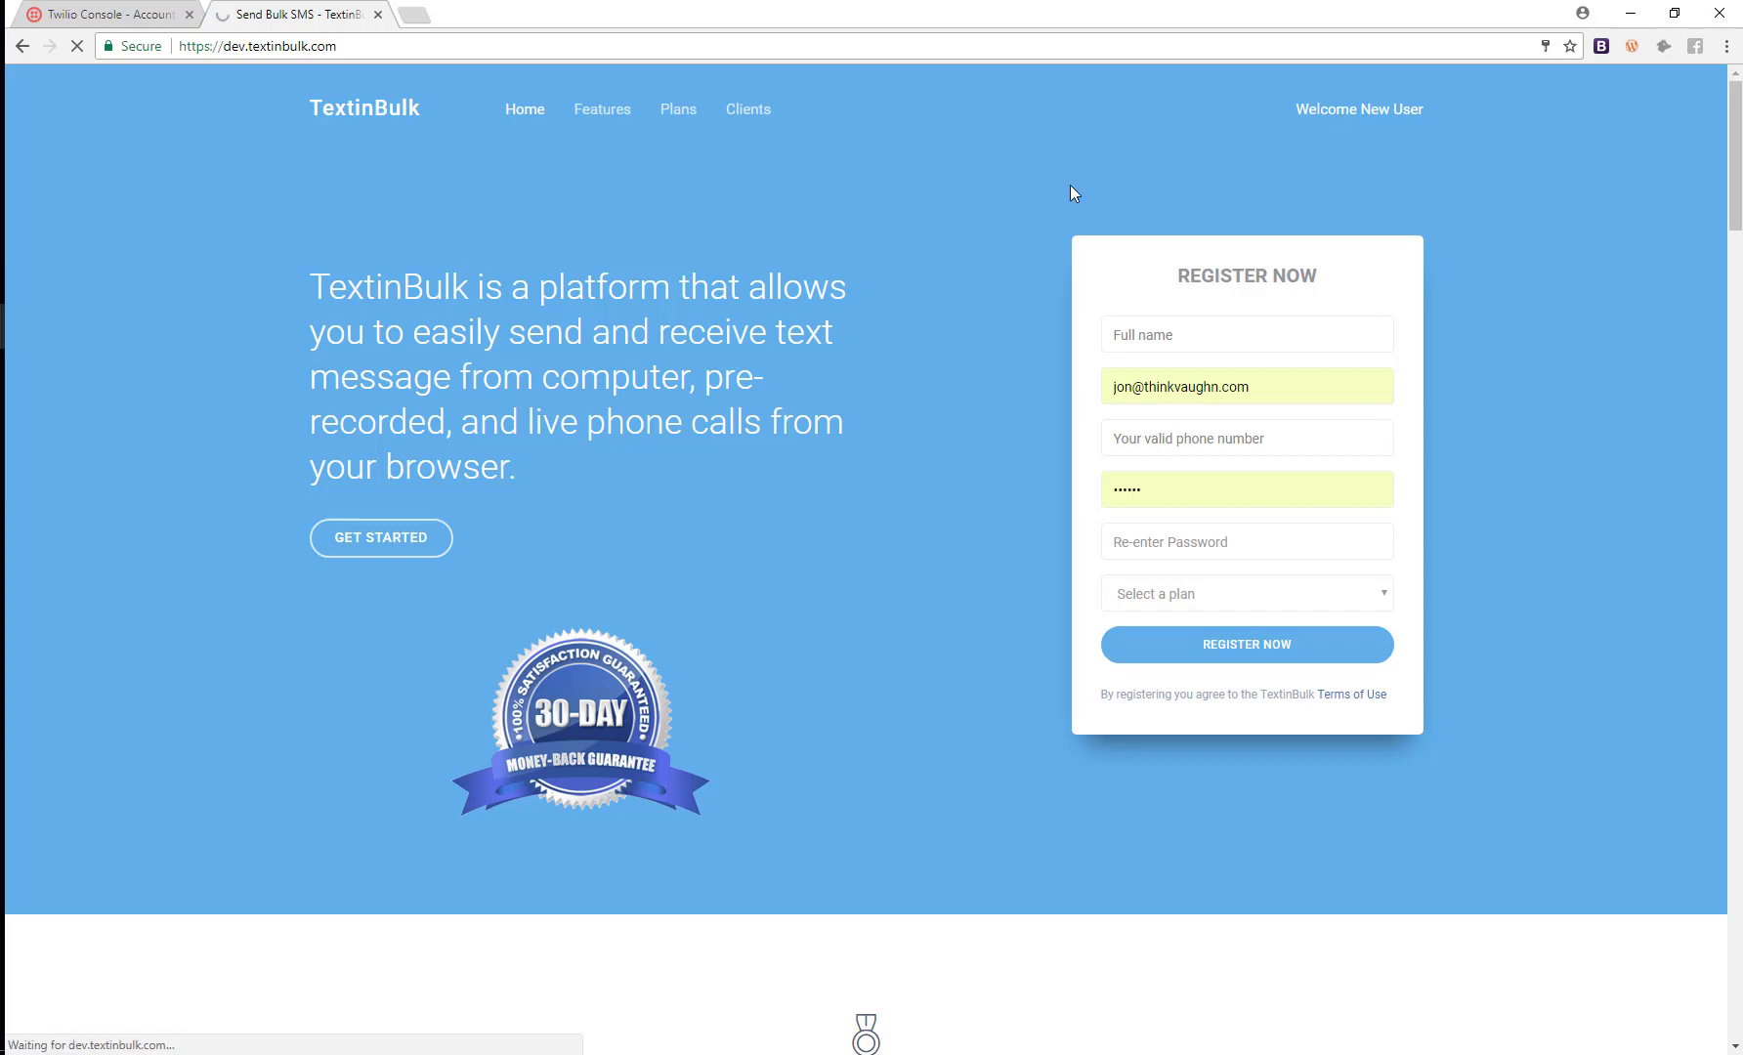
Enter the TextinBulk dashboard and bring up the New User account menu.
click(1247, 645)
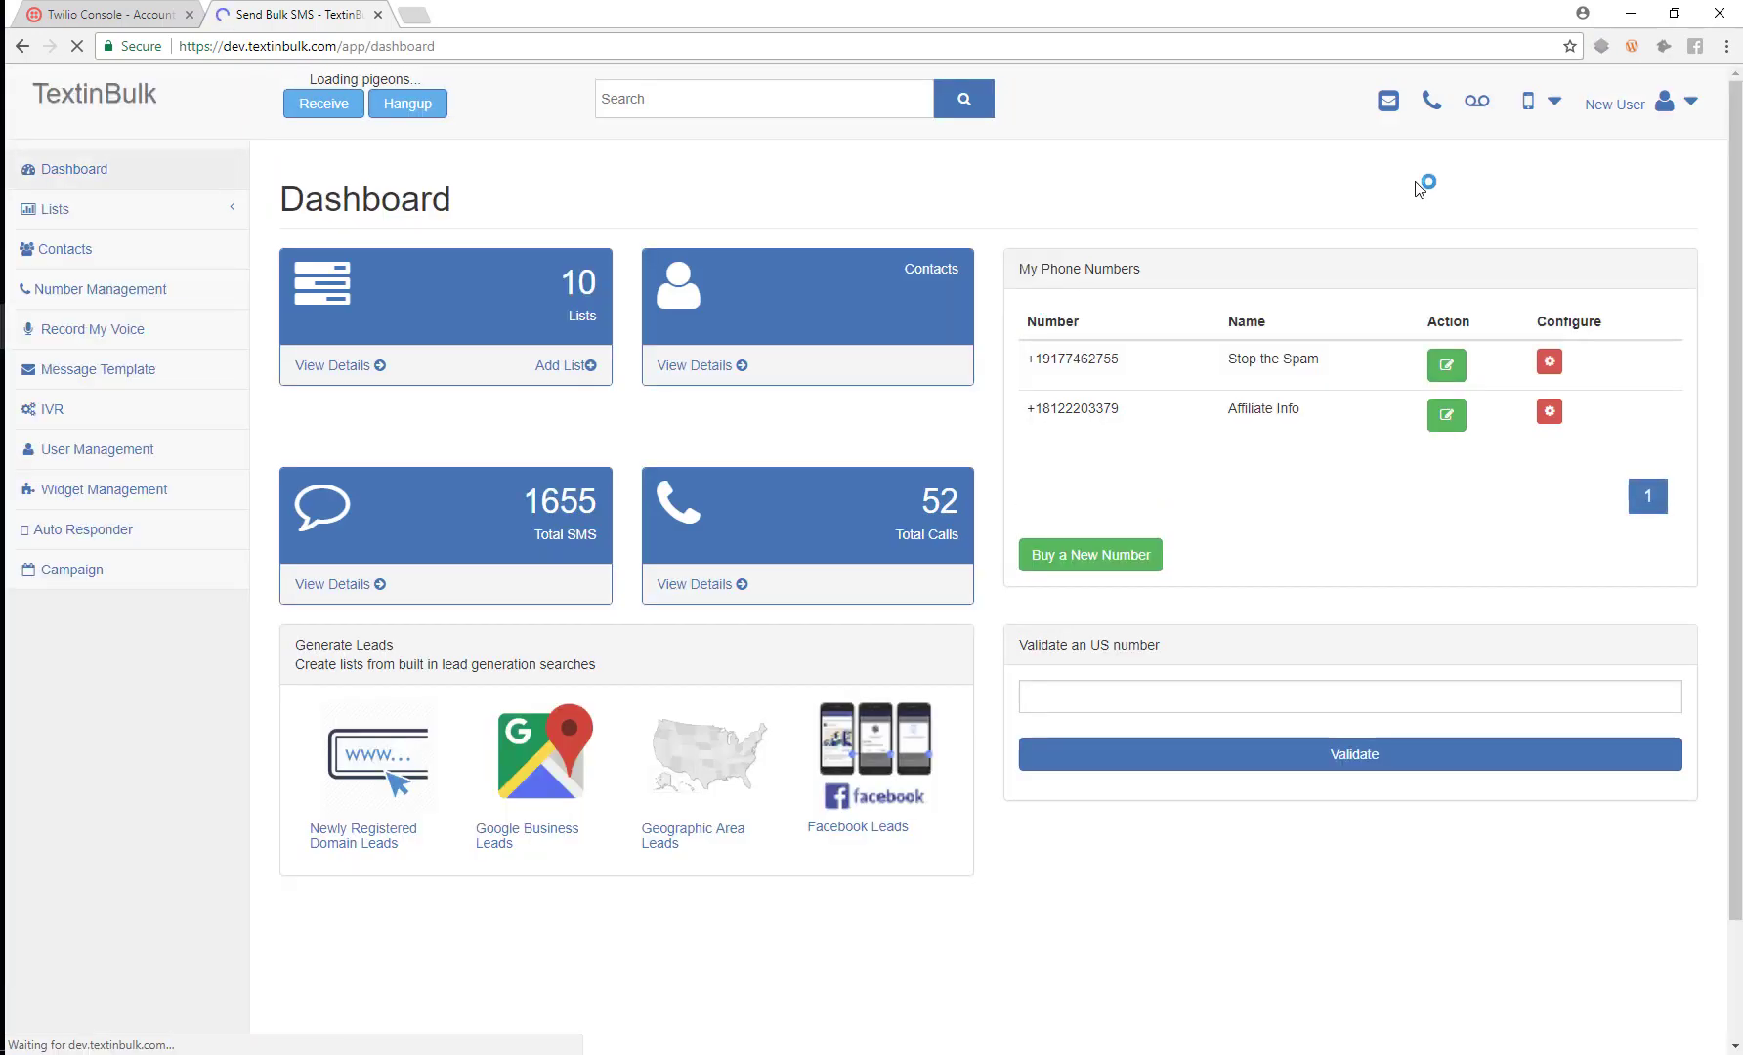
click(1664, 104)
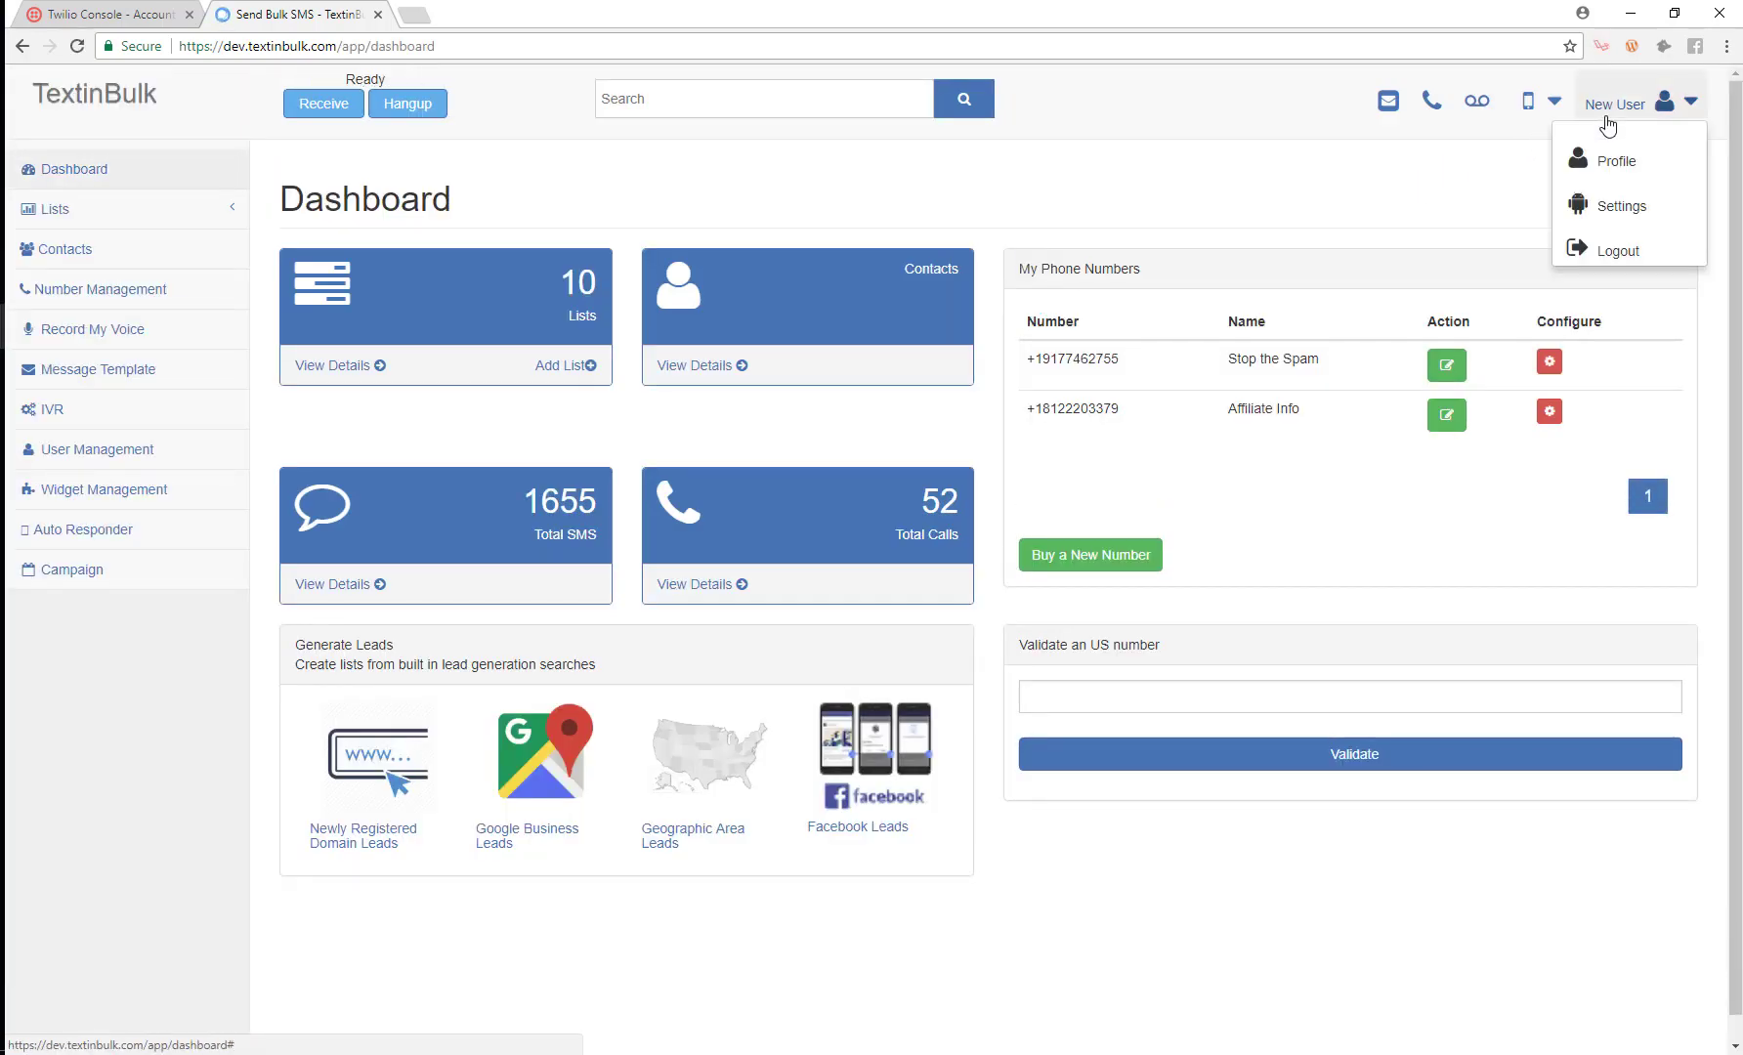
mouse_move(1633, 117)
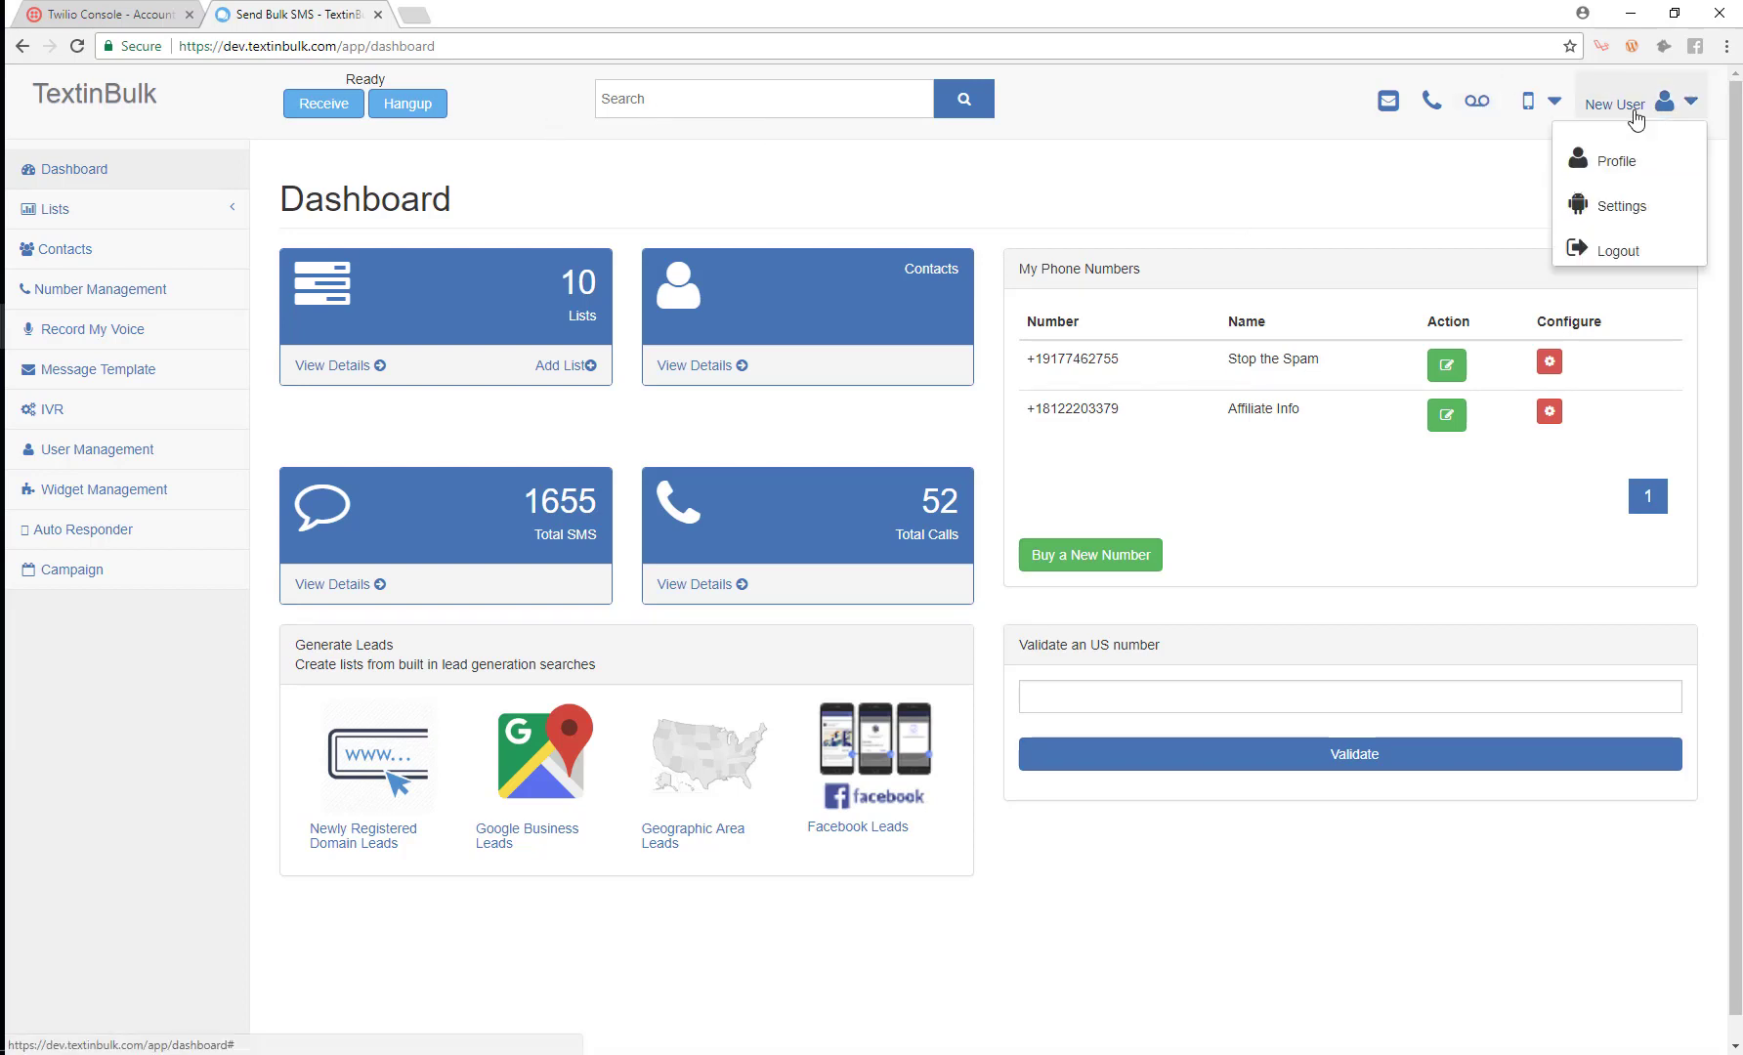
Log out, sign back in with the work email, and reach the Settings page with empty Twilio fields.
click(1614, 250)
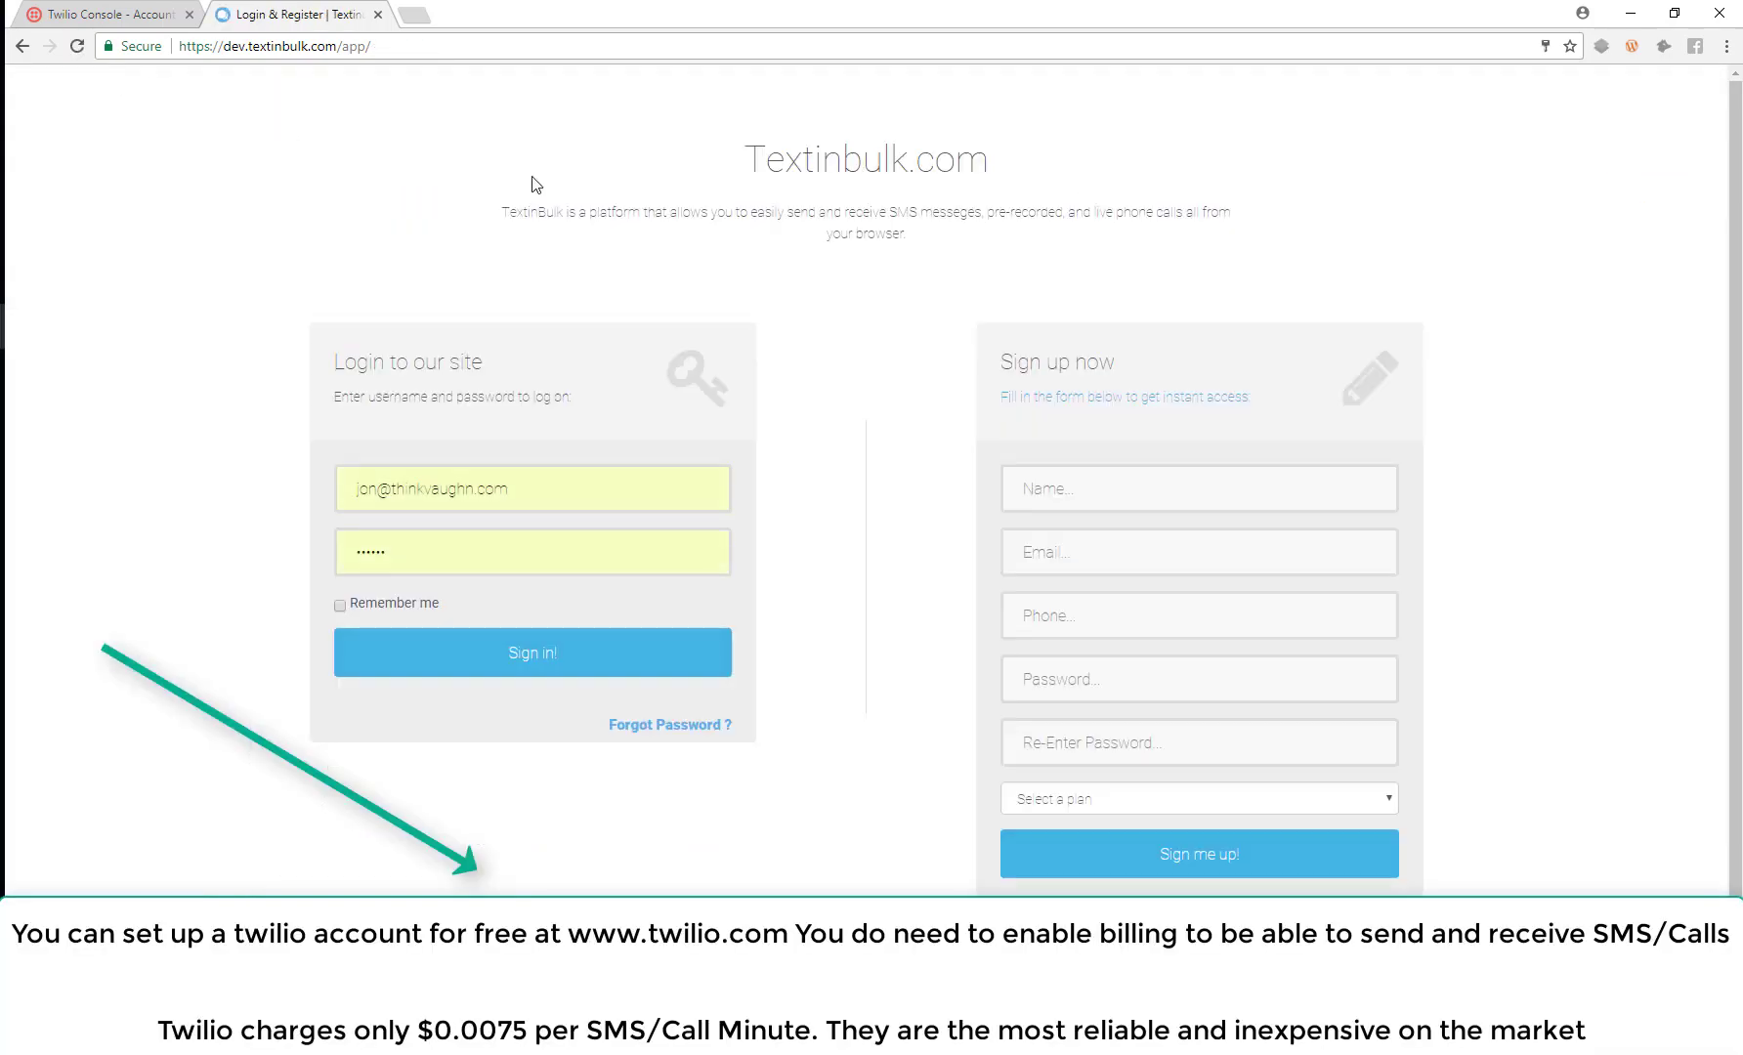
click(531, 489)
text(work)
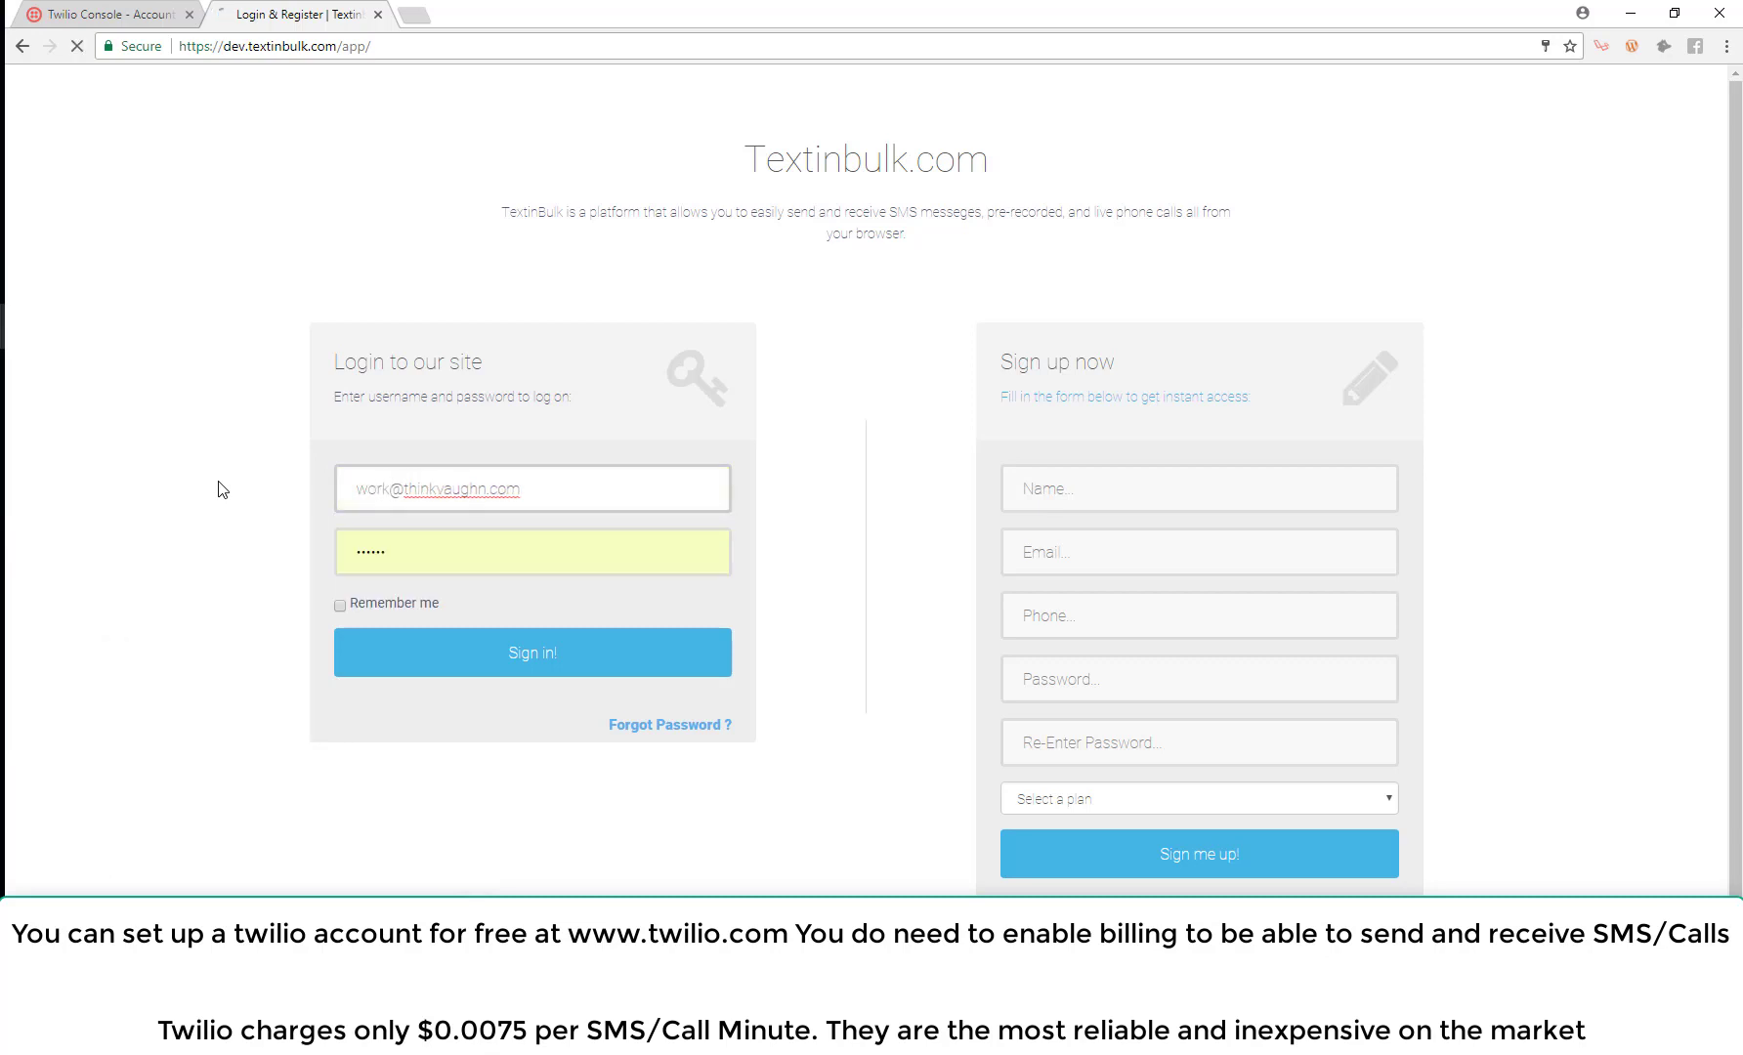
click(531, 653)
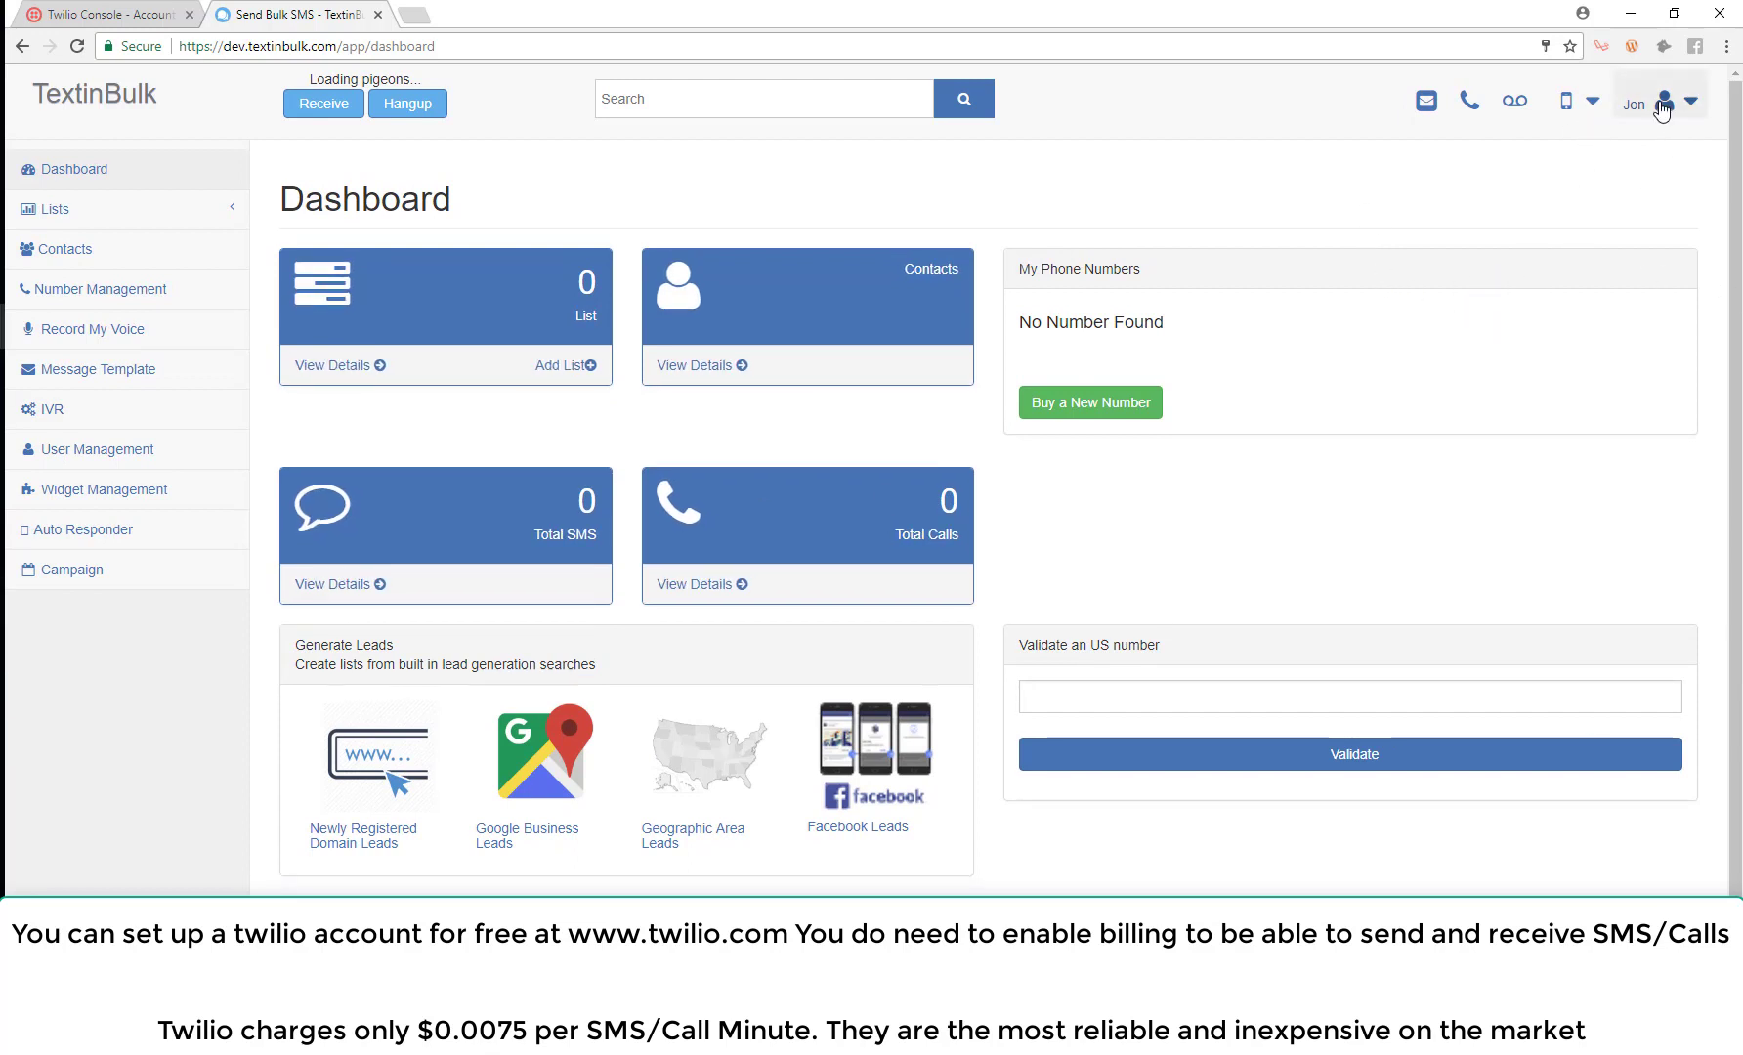
click(1660, 102)
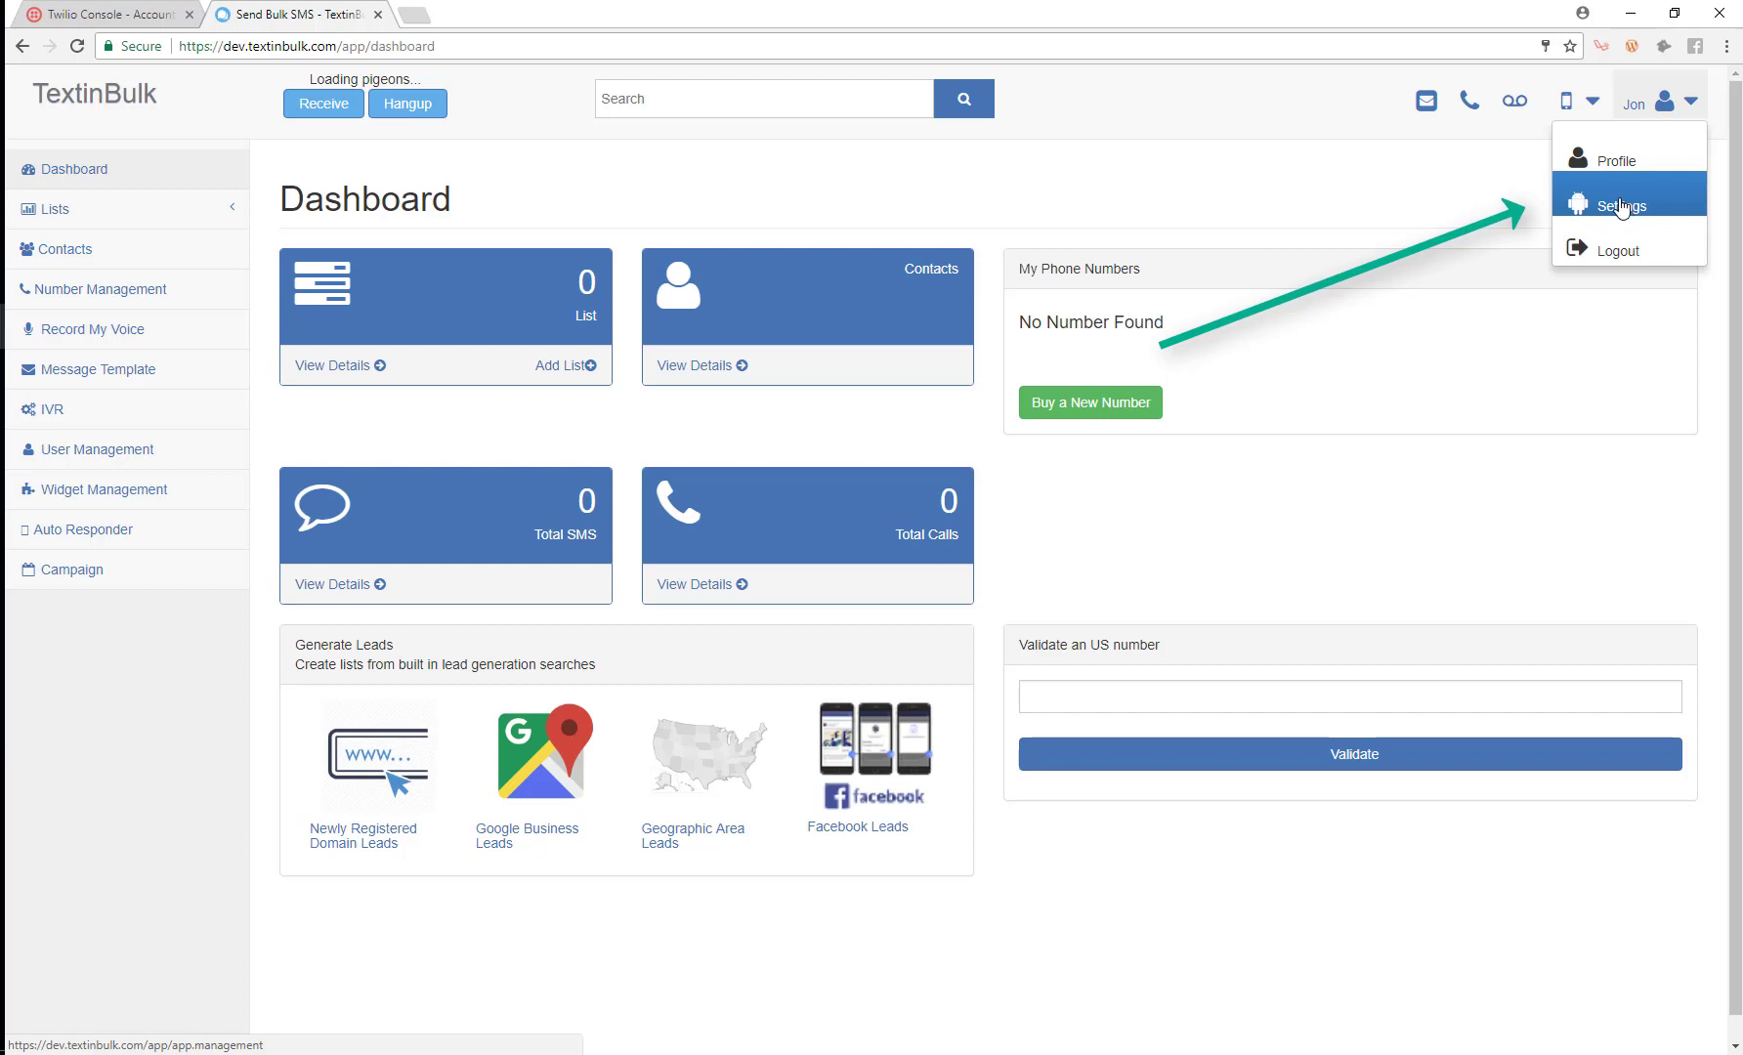
click(1619, 207)
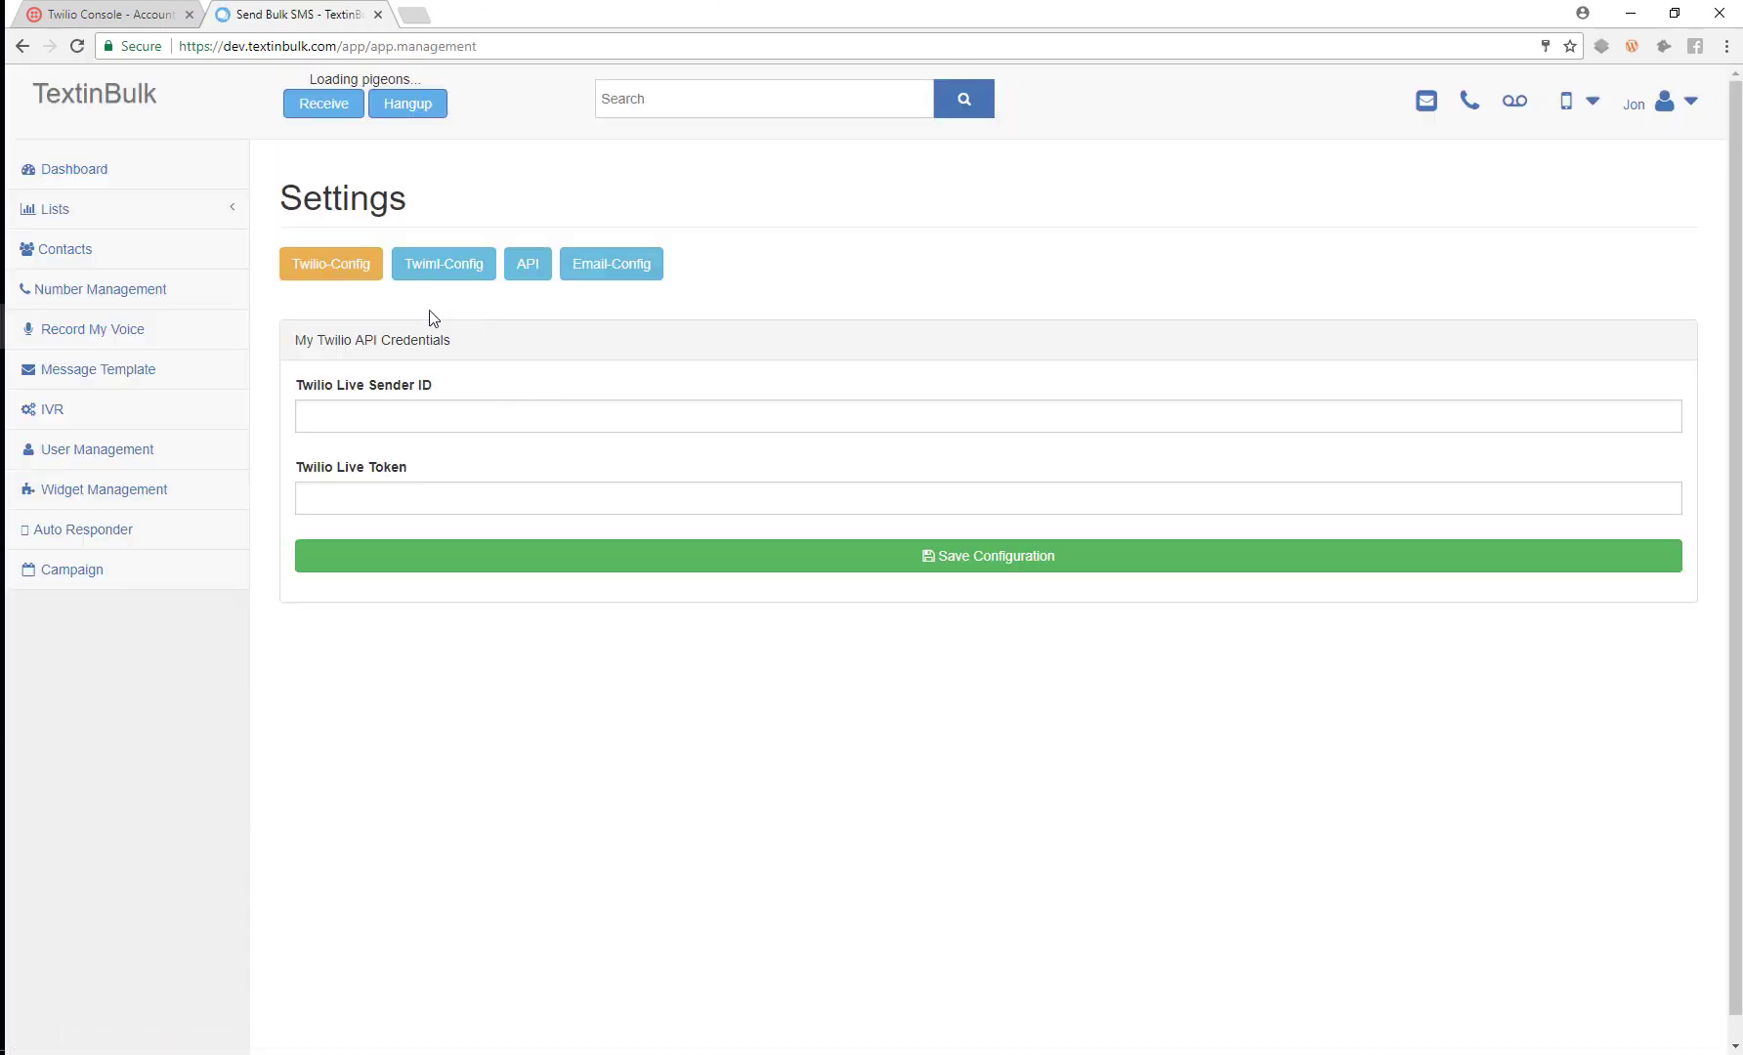
mouse_move(545, 344)
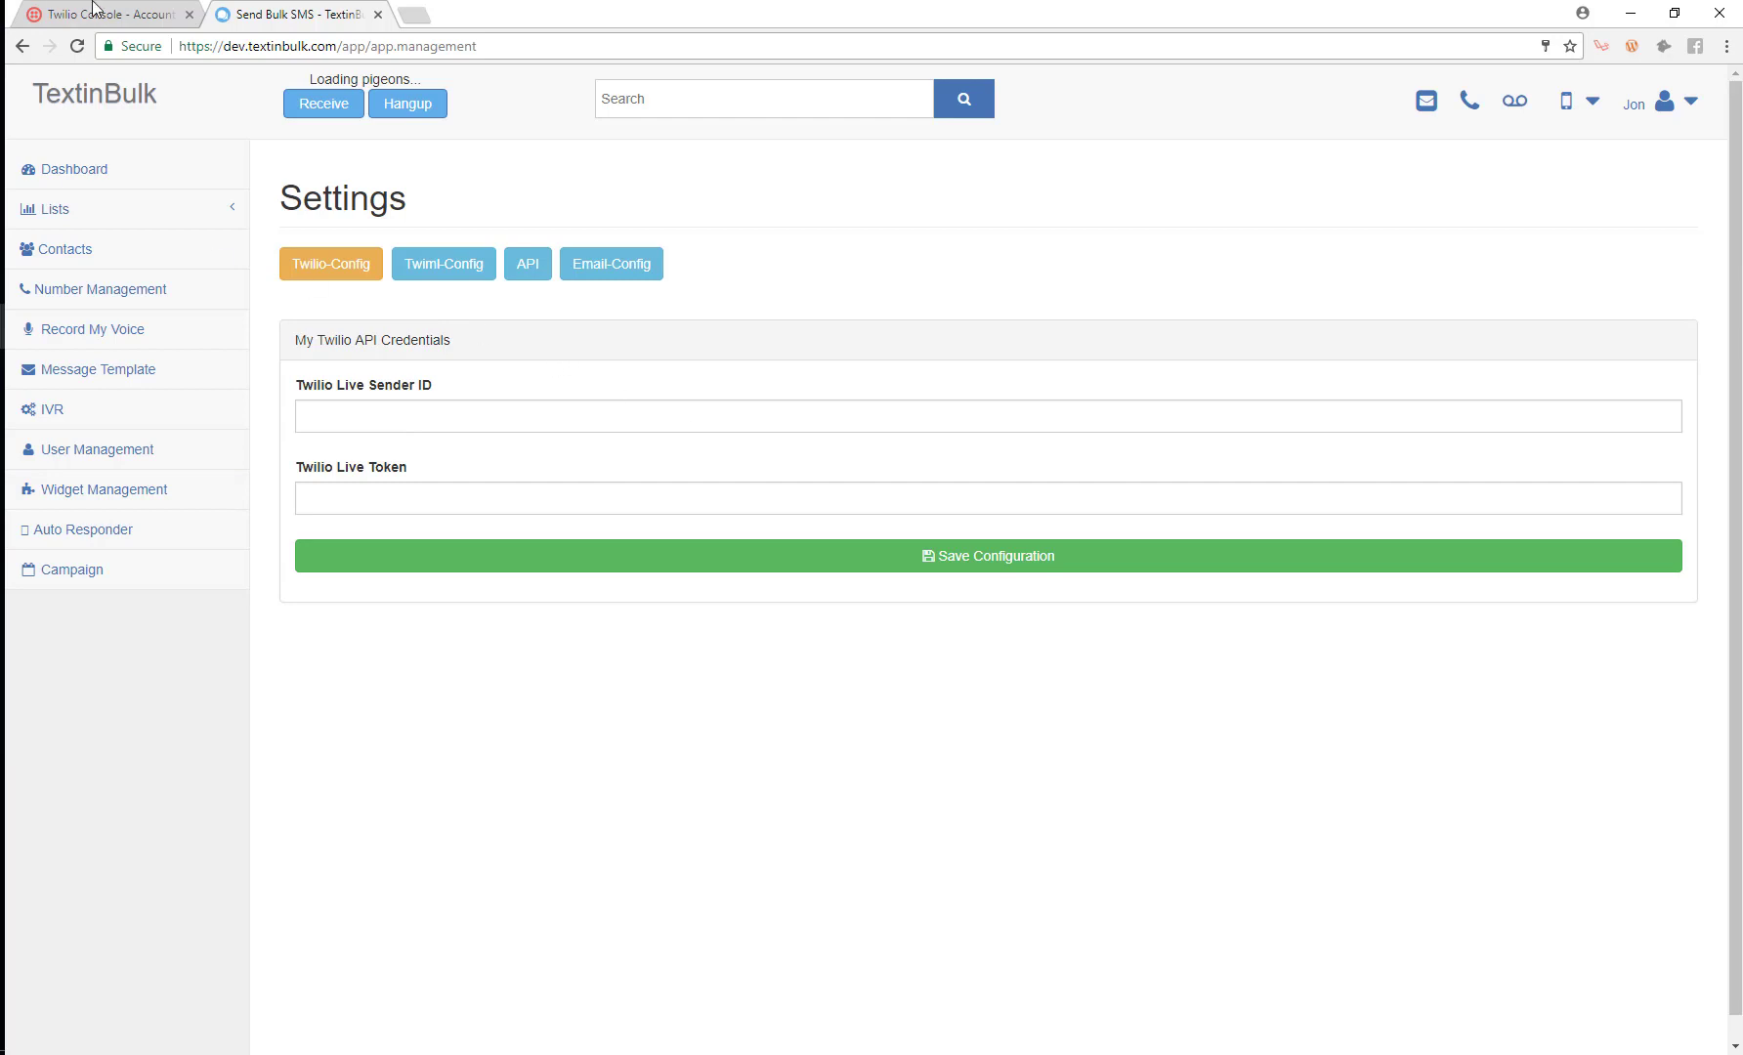
Switch to Twilio Console, enter the Dev subaccount dashboard, and dismiss the Calculator window.
click(99, 14)
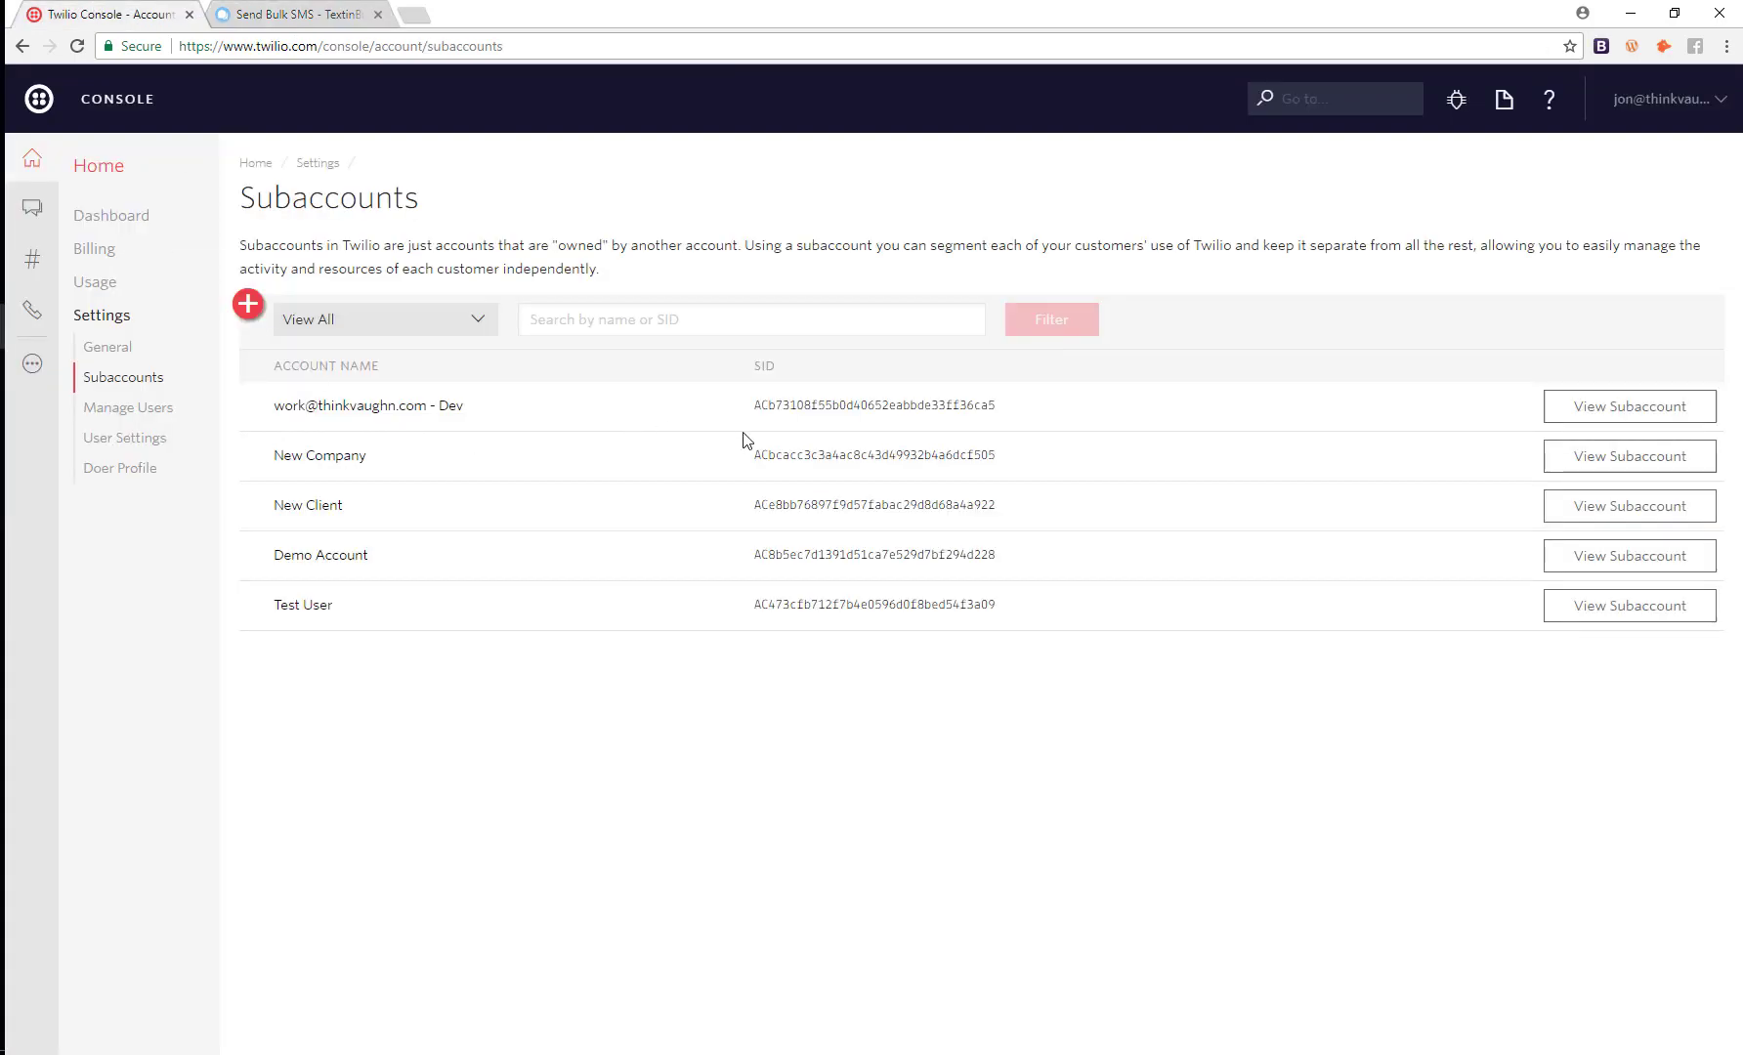
double_click(873, 404)
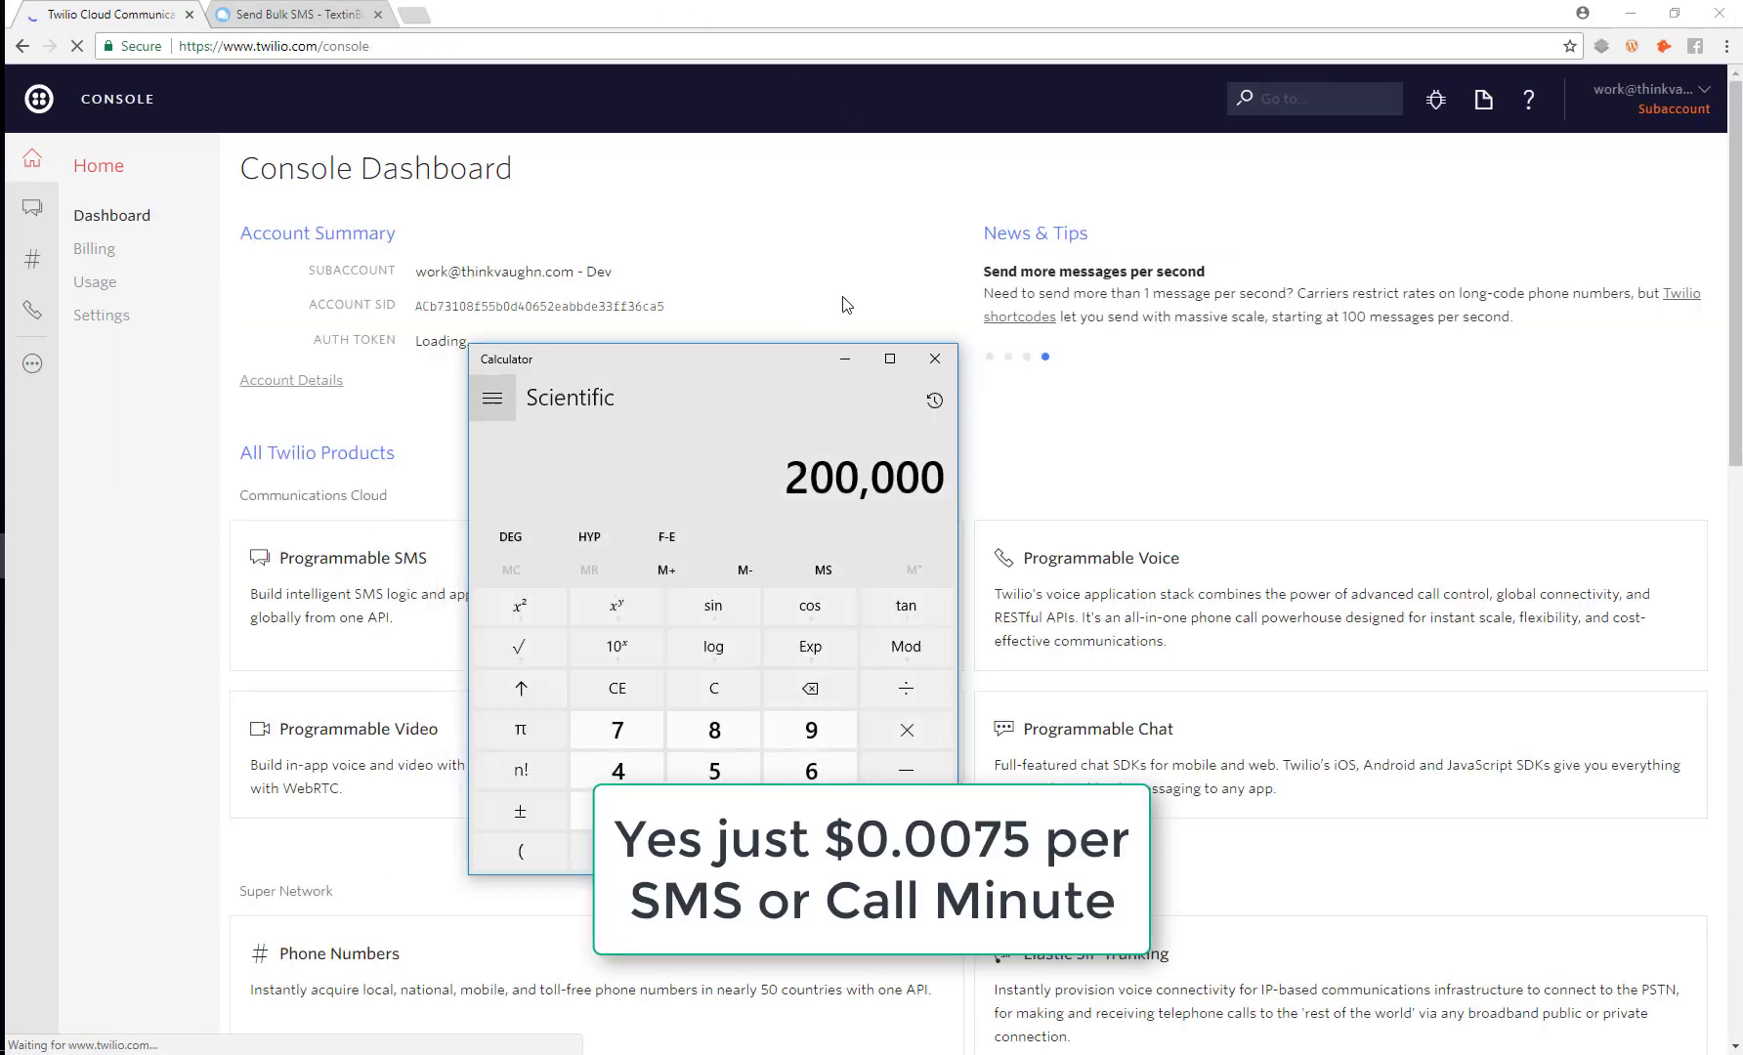
click(713, 688)
text(0.0075)
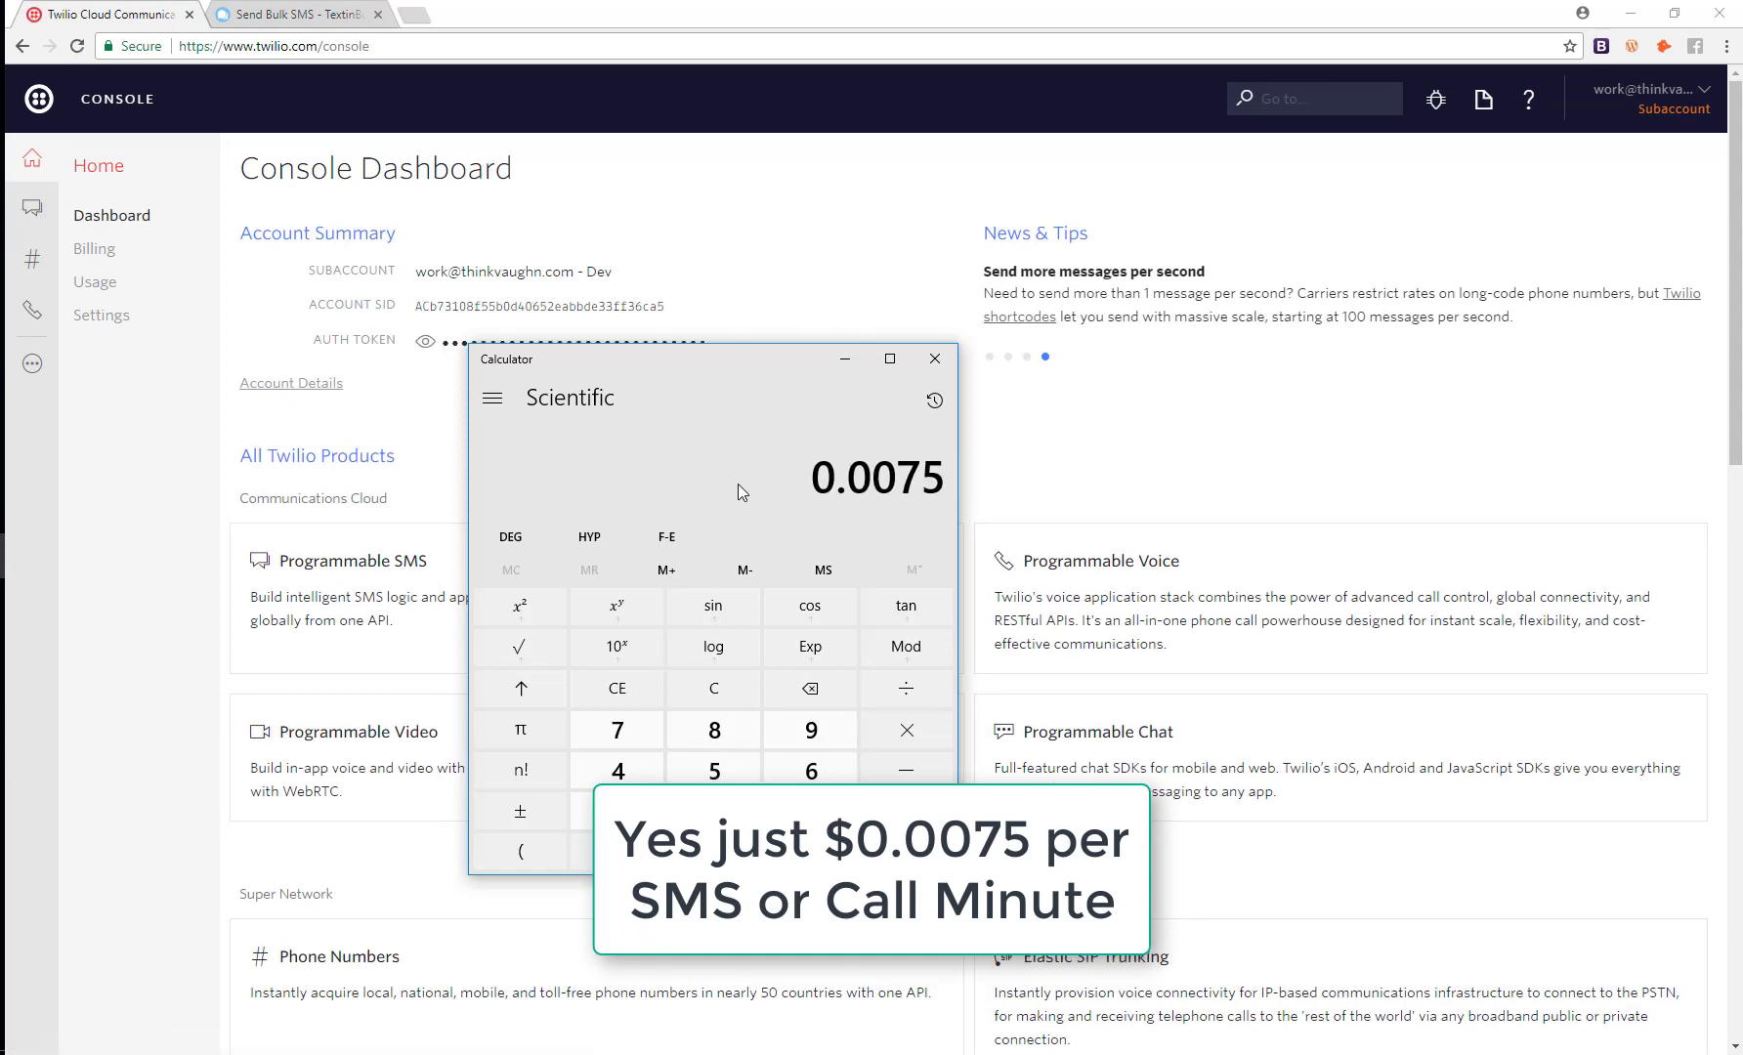
mouse_move(746, 520)
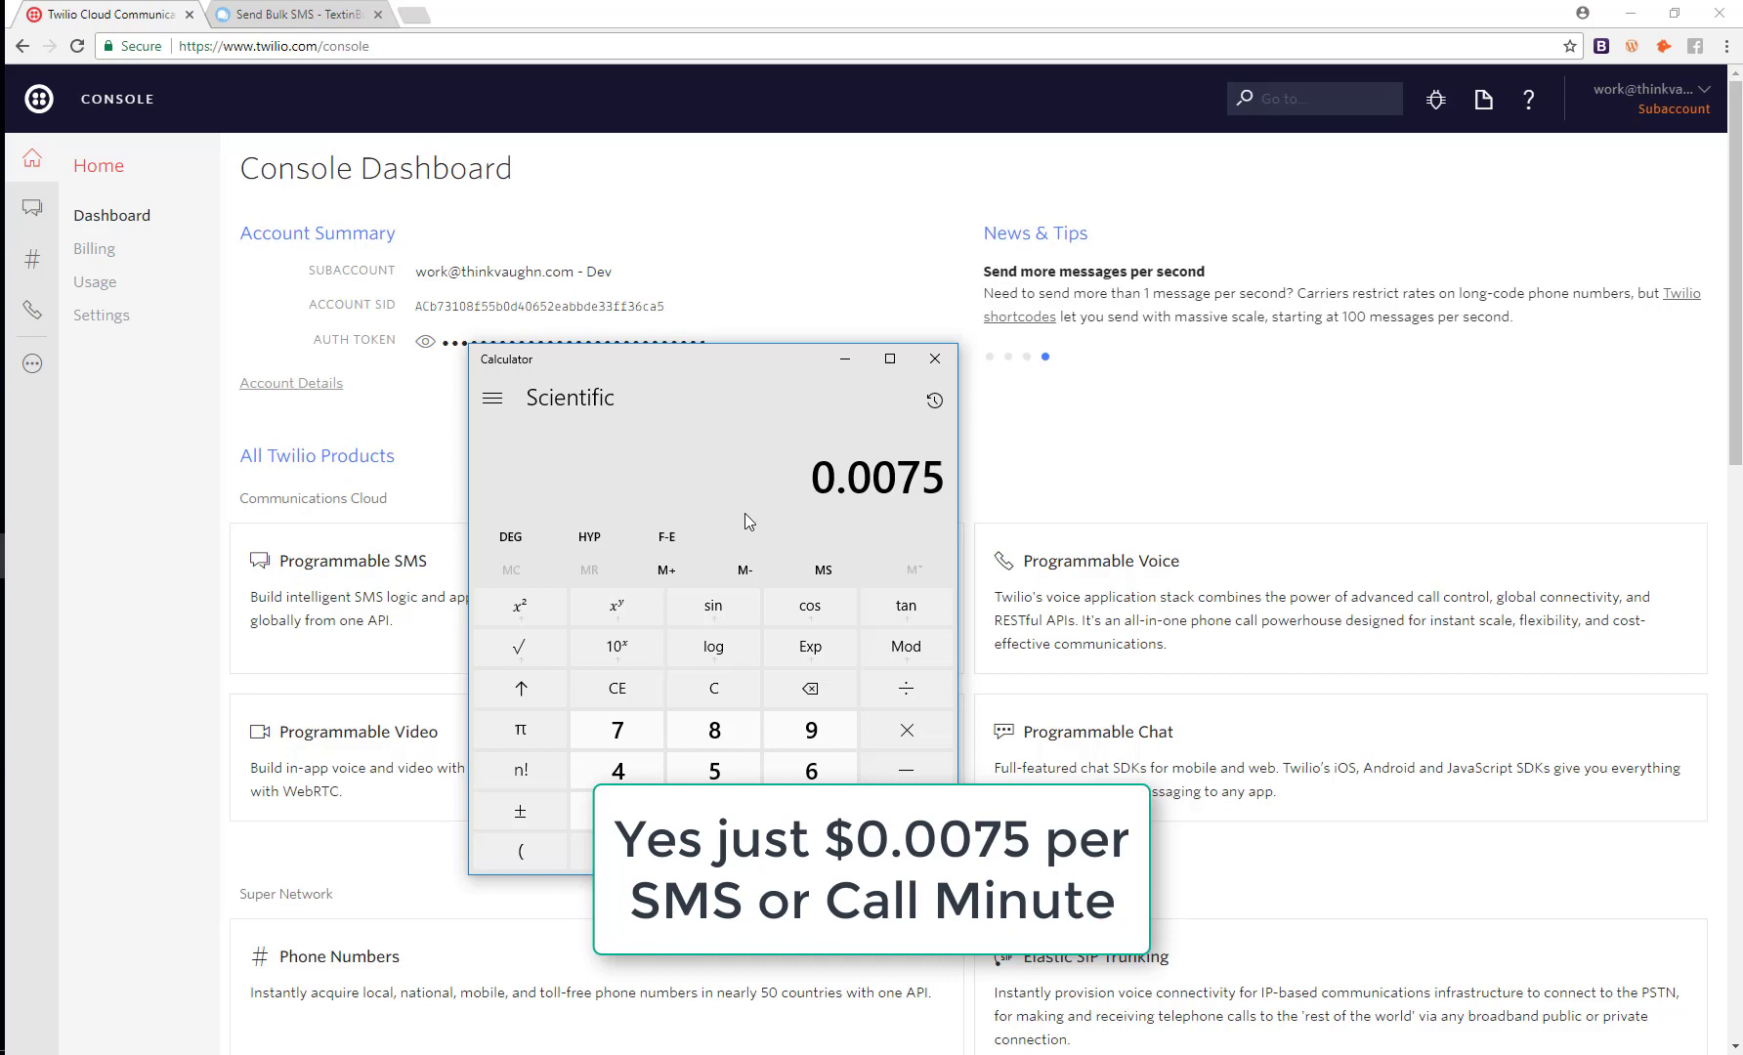
mouse_move(932, 363)
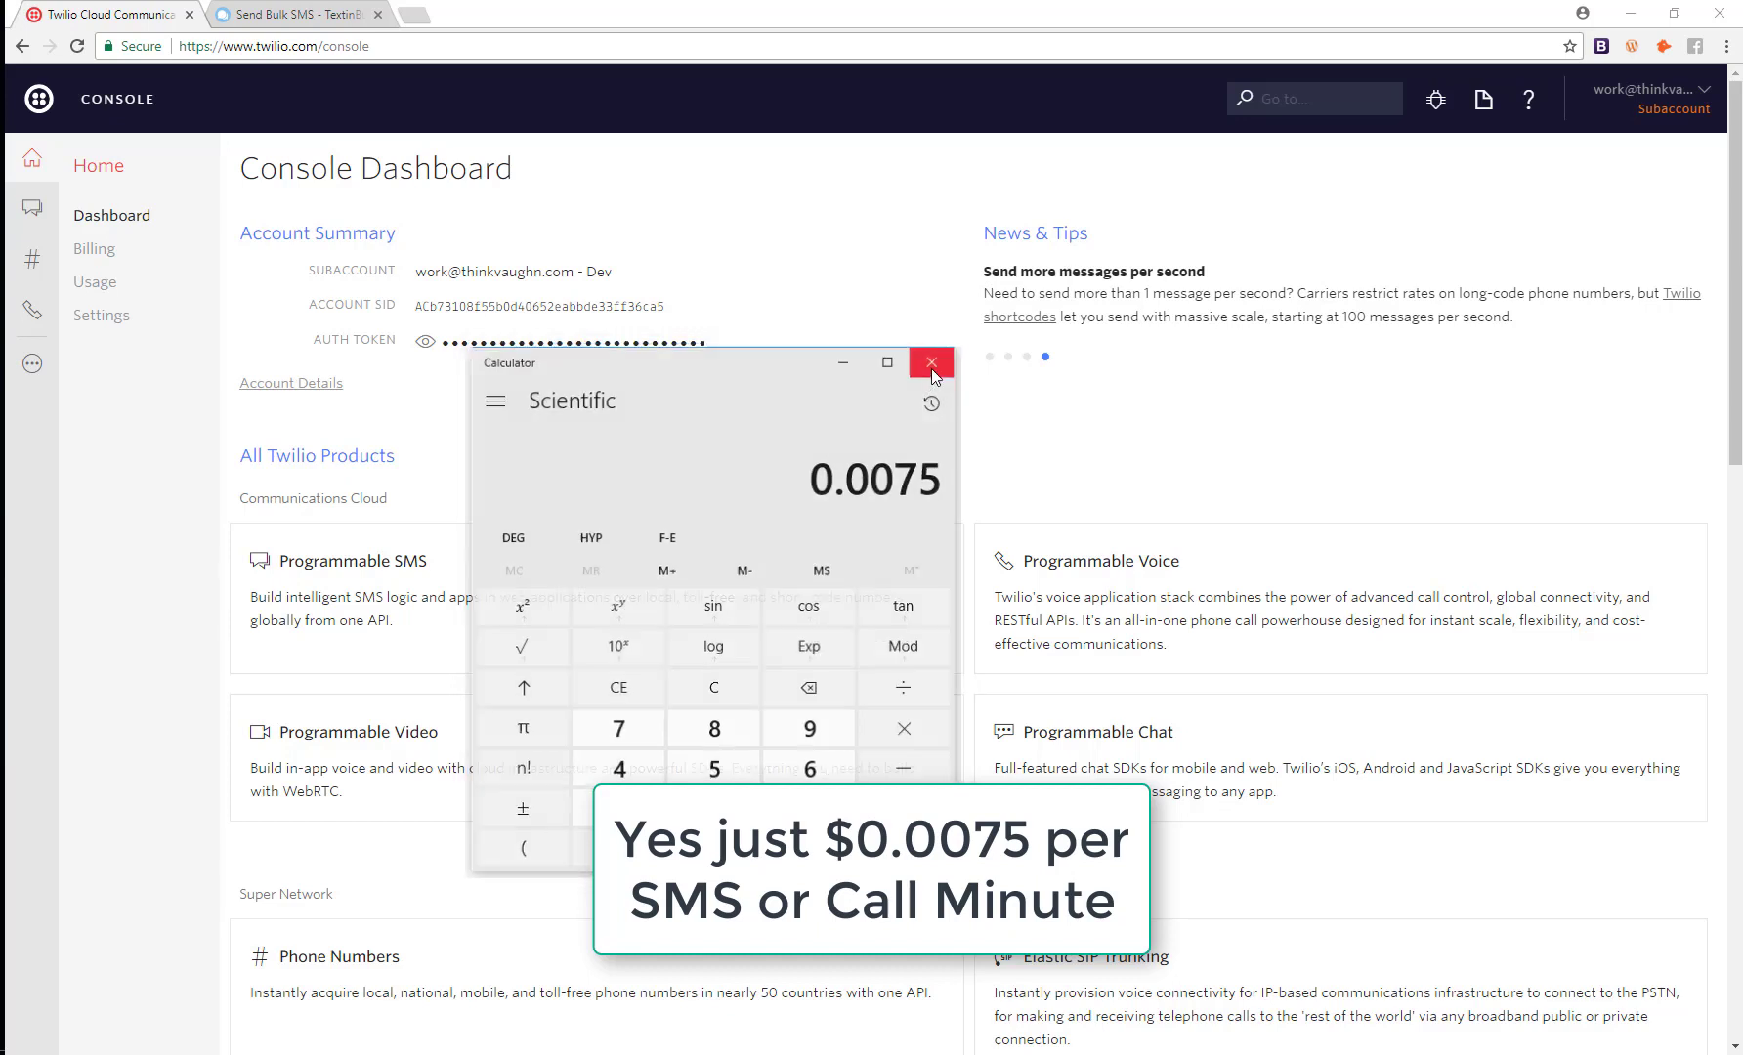
click(931, 363)
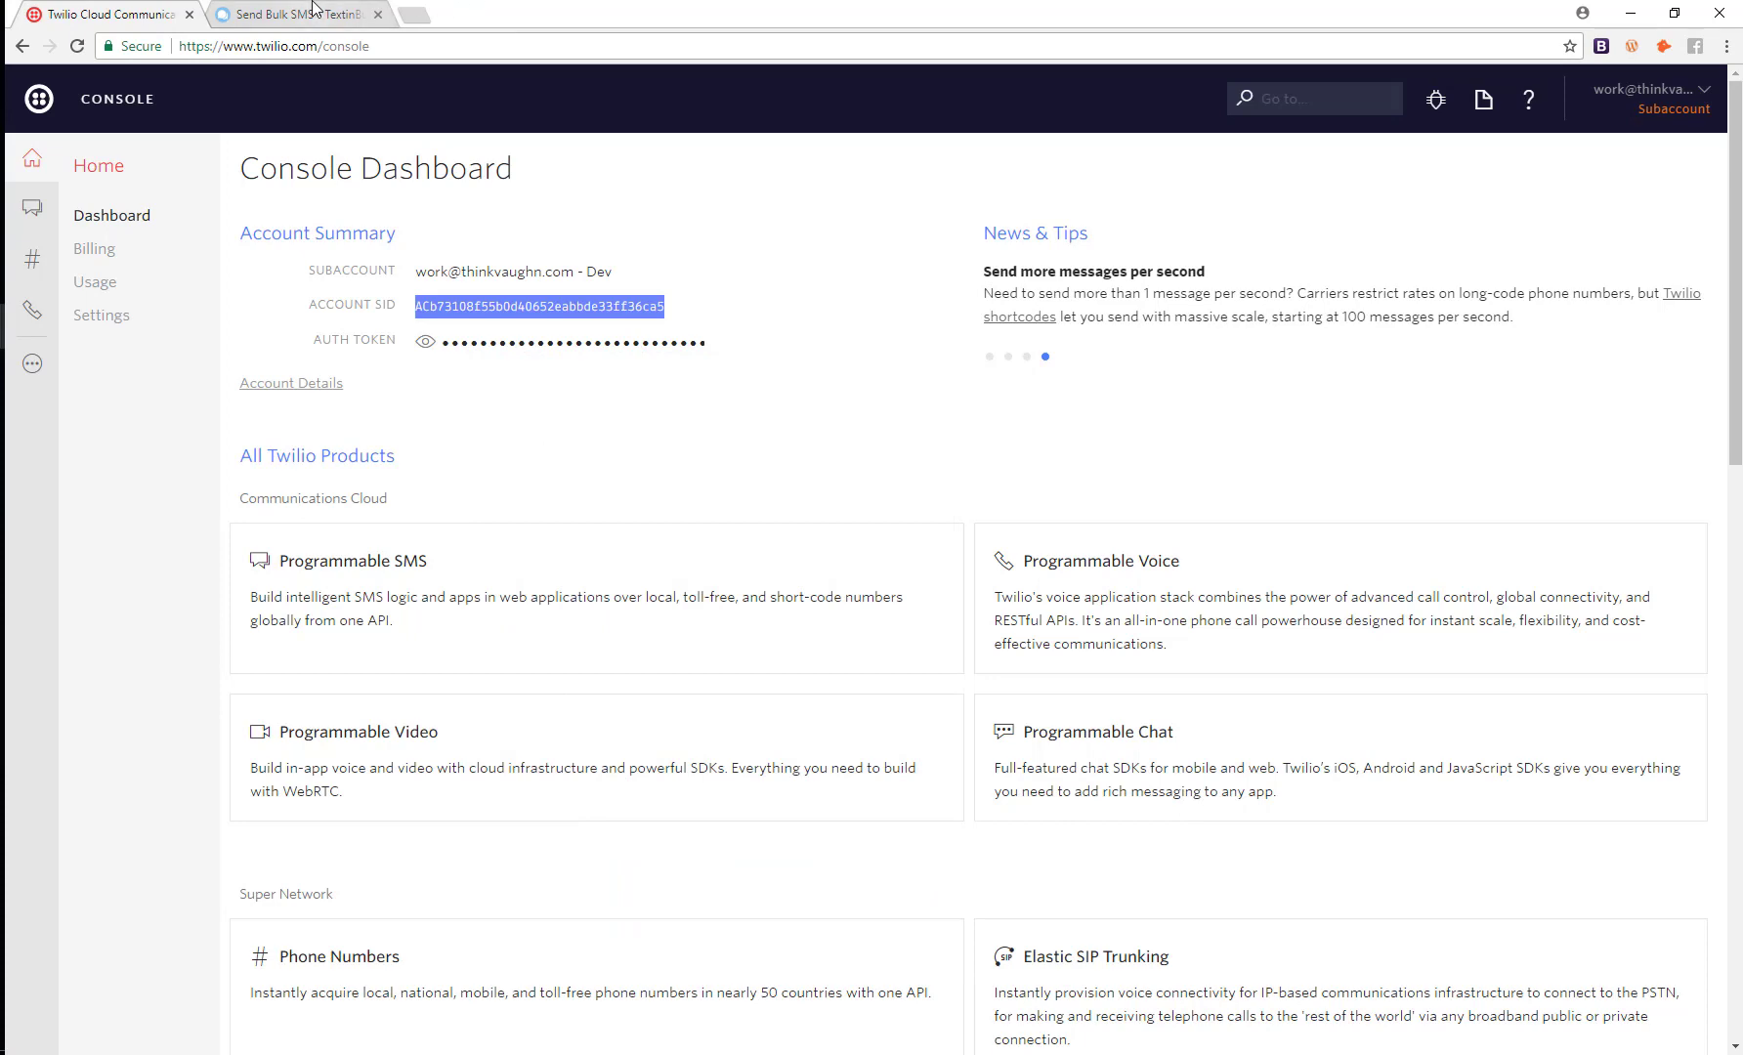
Copy the Account SID, unmask the Auth Token with the eye icon, and select it for copying.
click(293, 14)
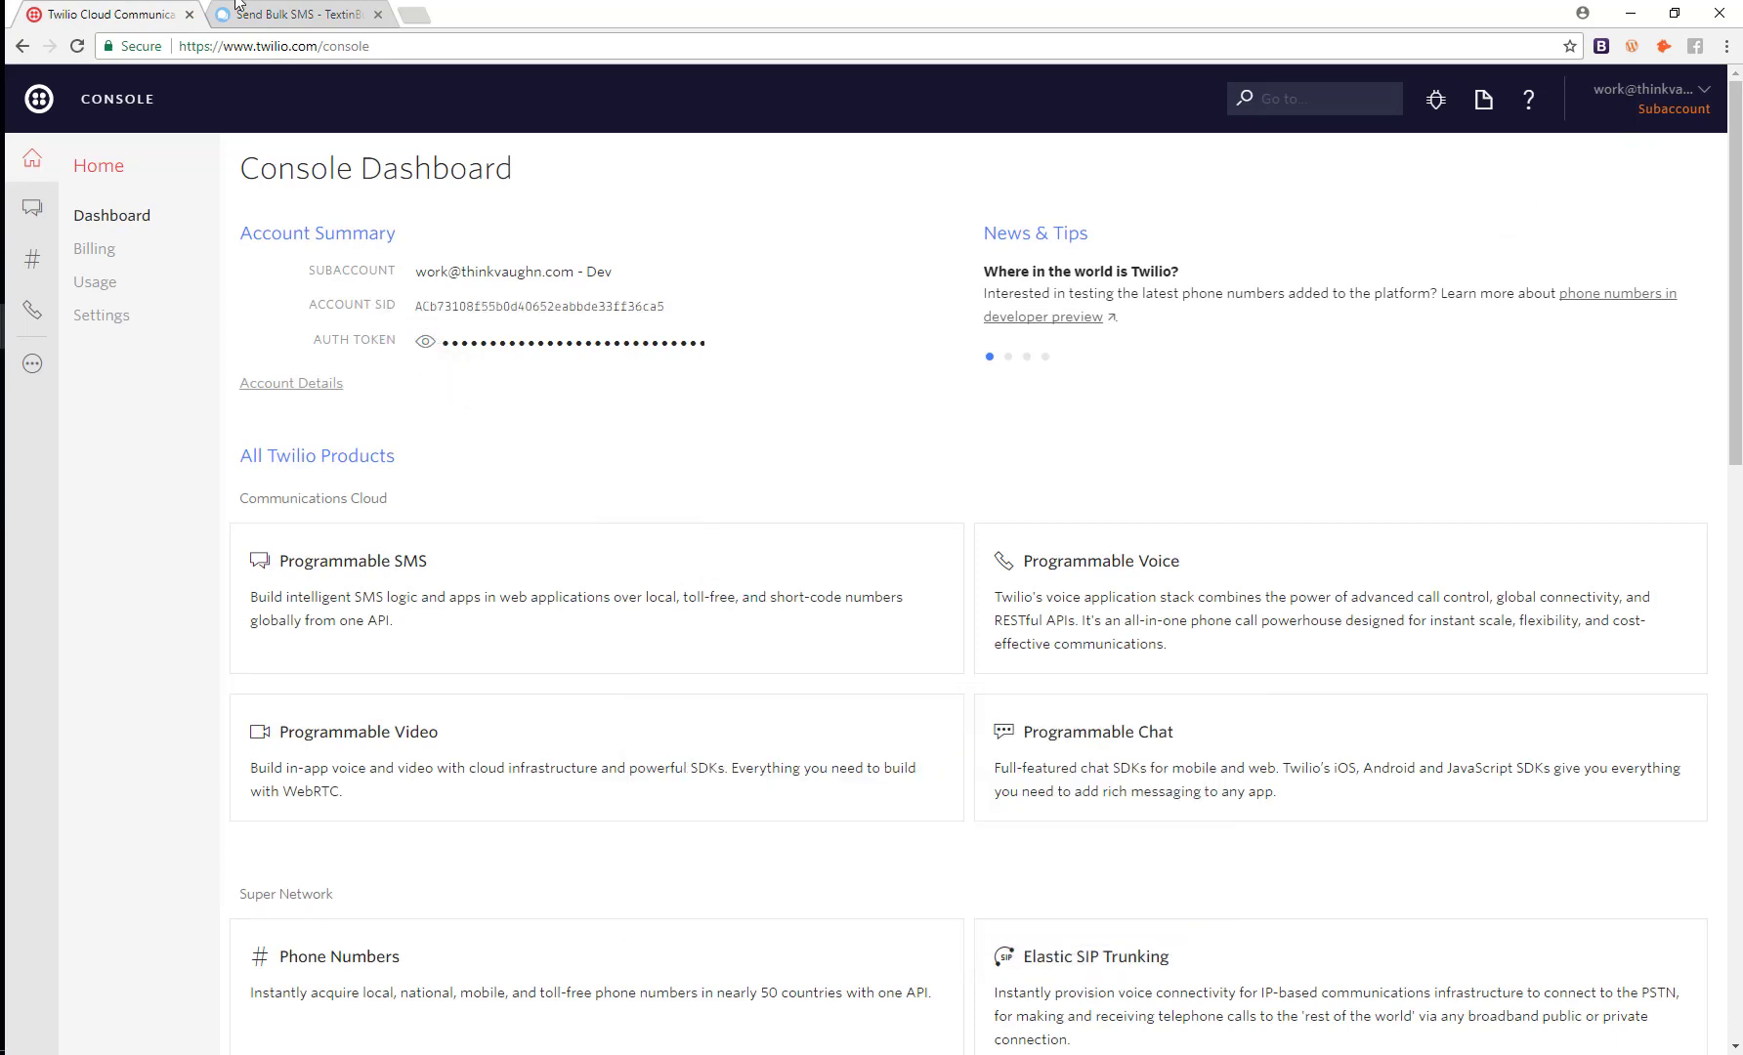
mouse_move(160, 45)
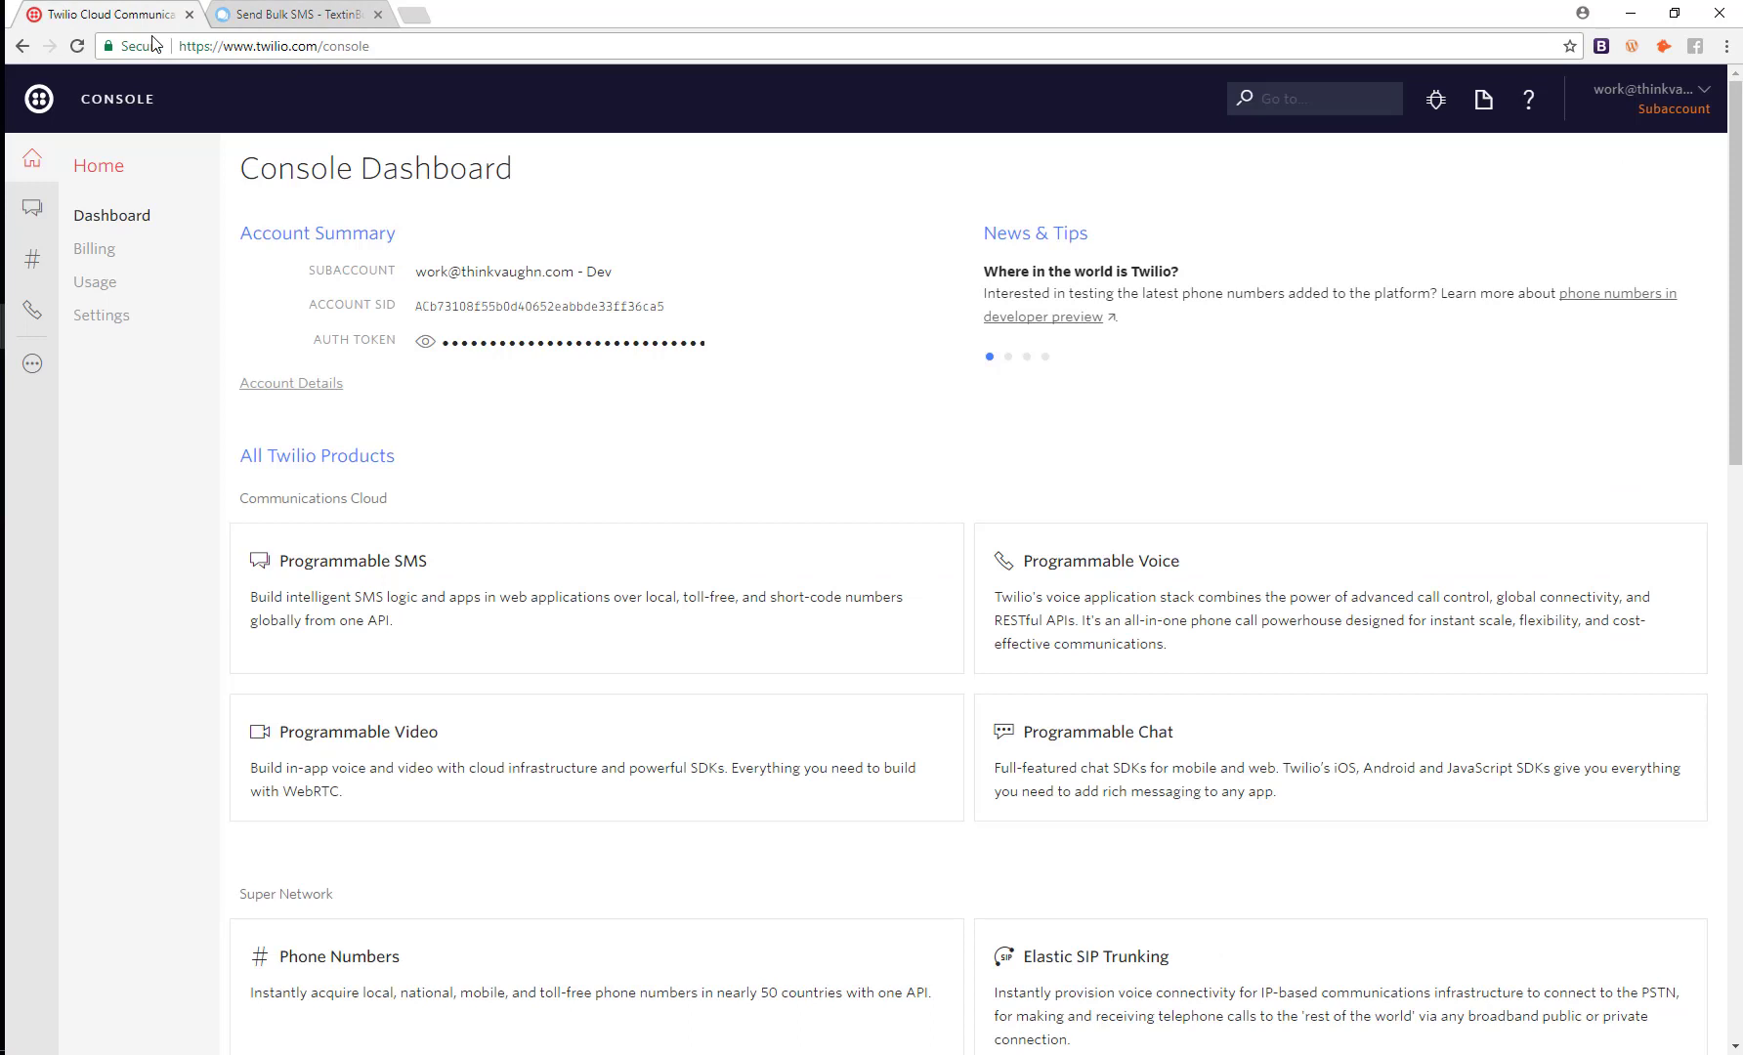
mouse_move(432, 78)
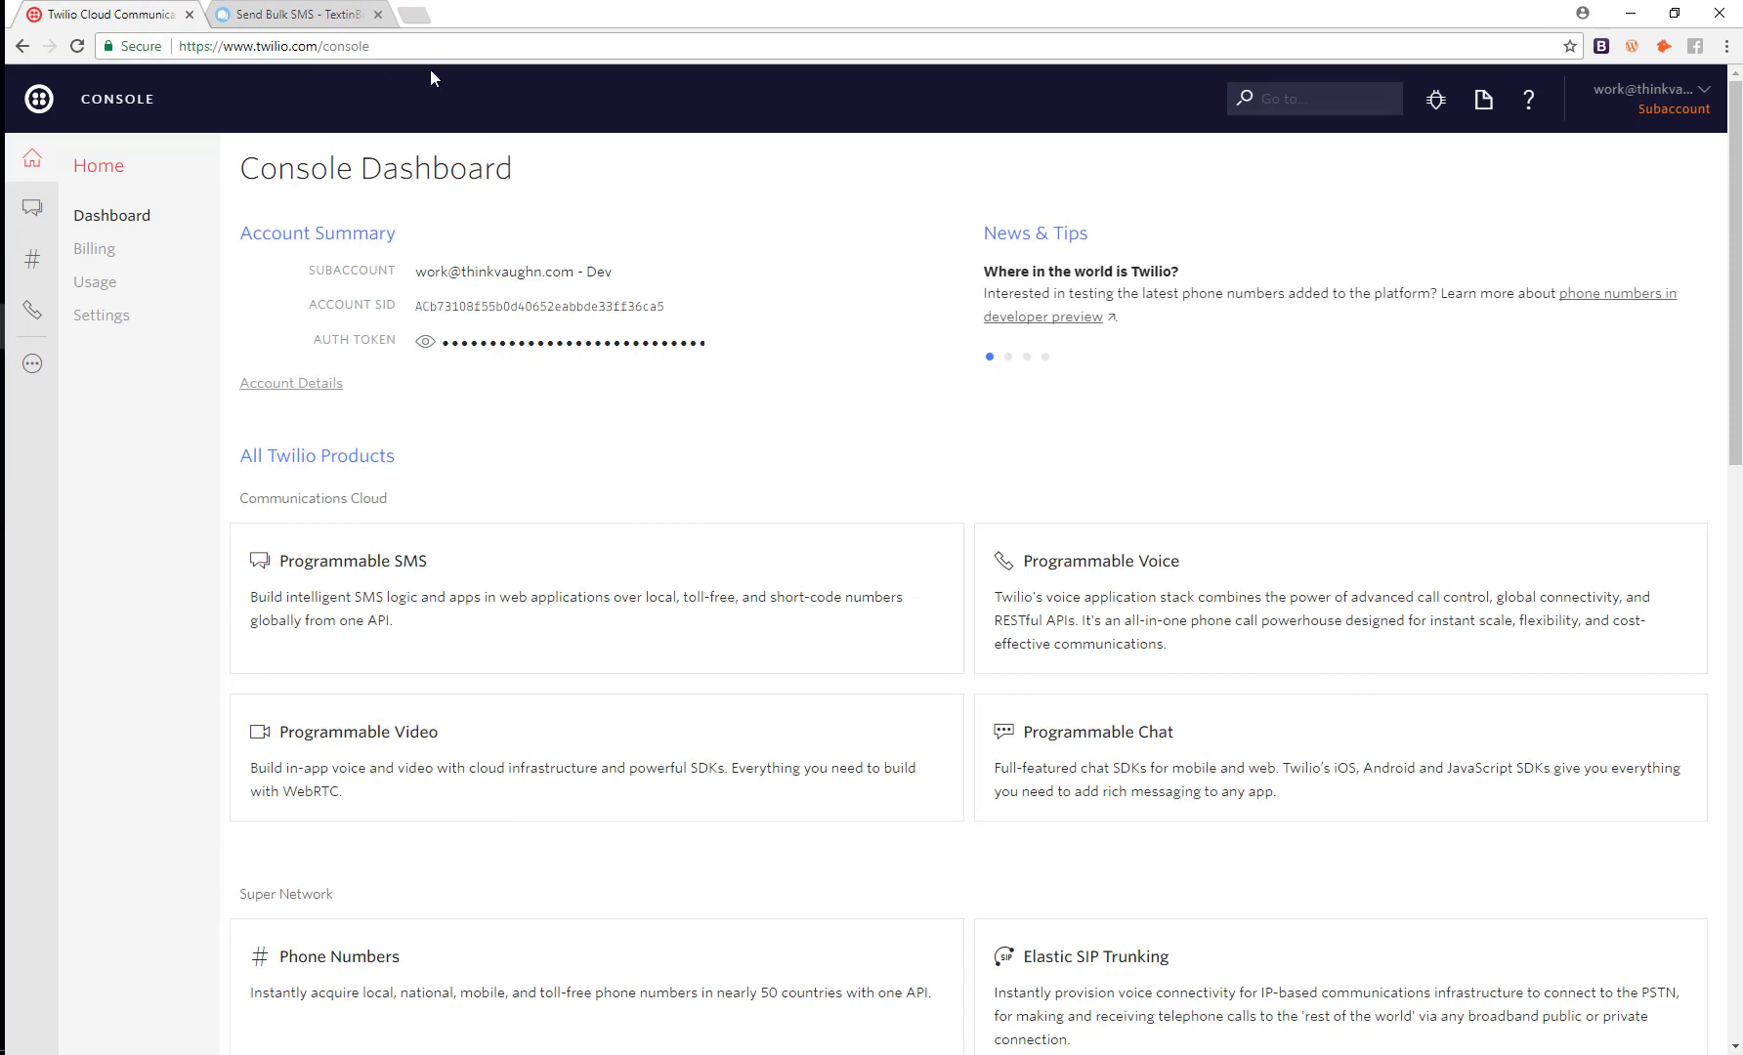
mouse_move(431, 152)
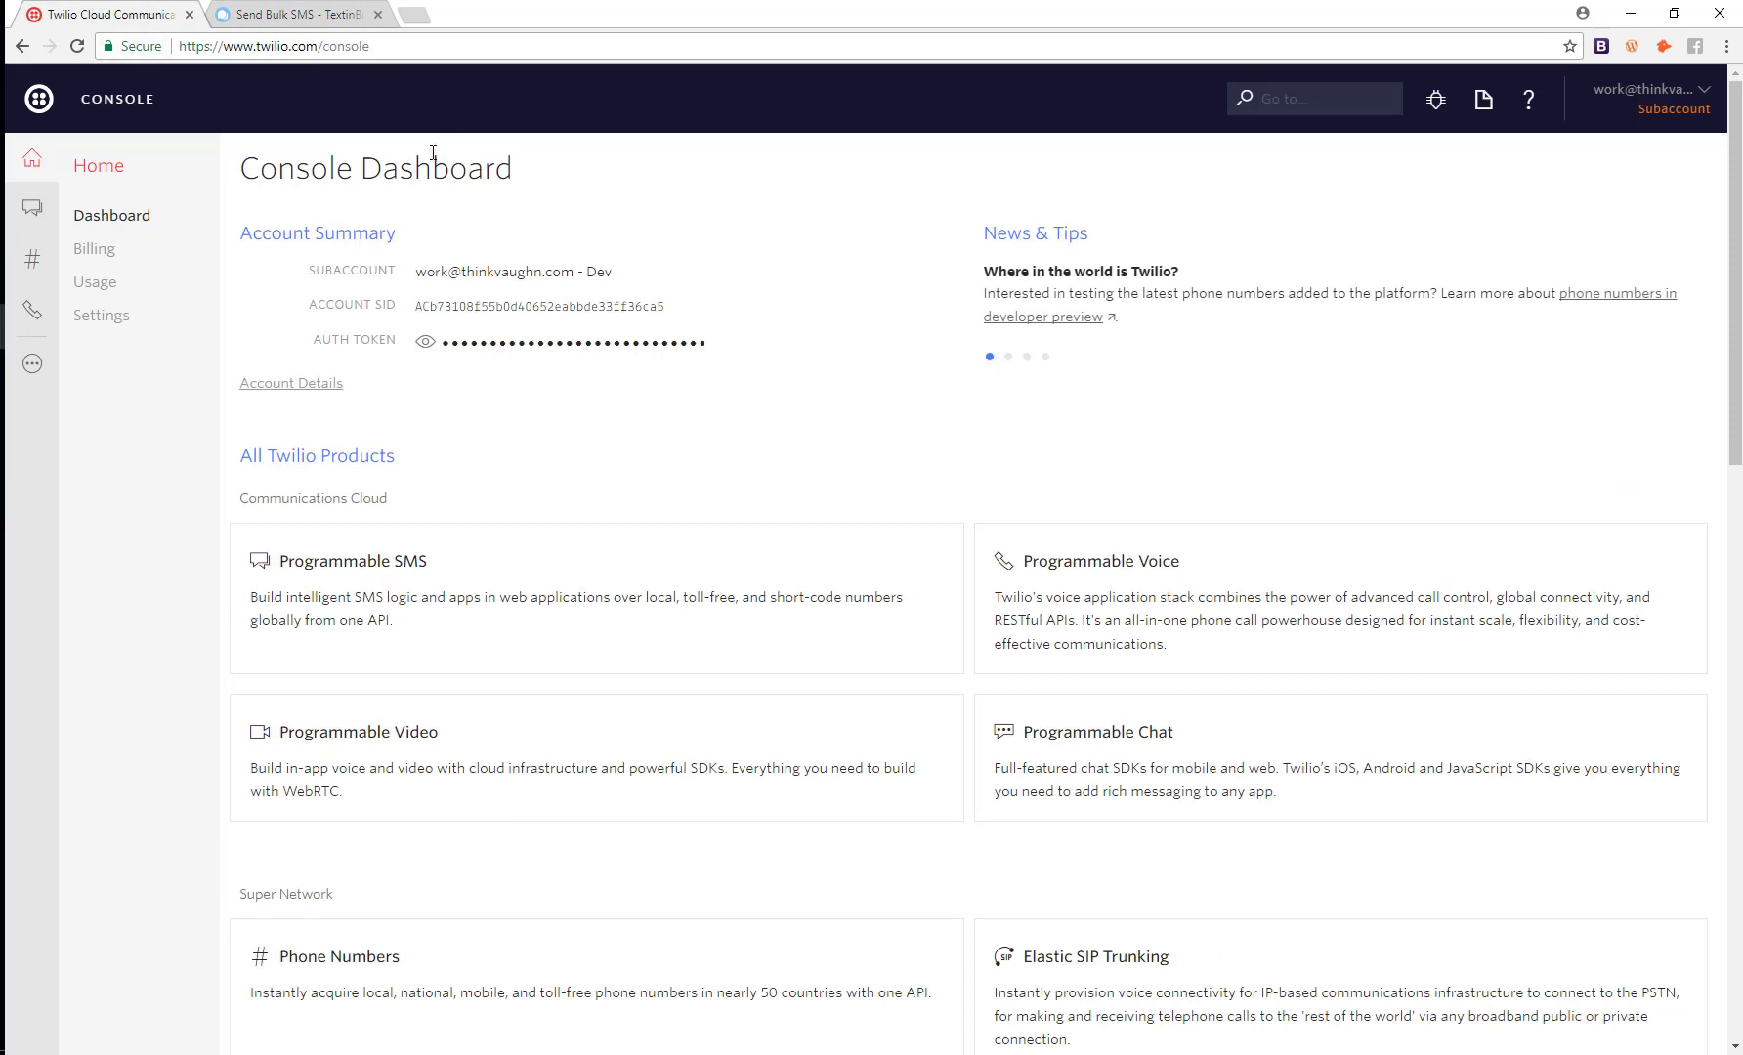
mouse_move(467, 215)
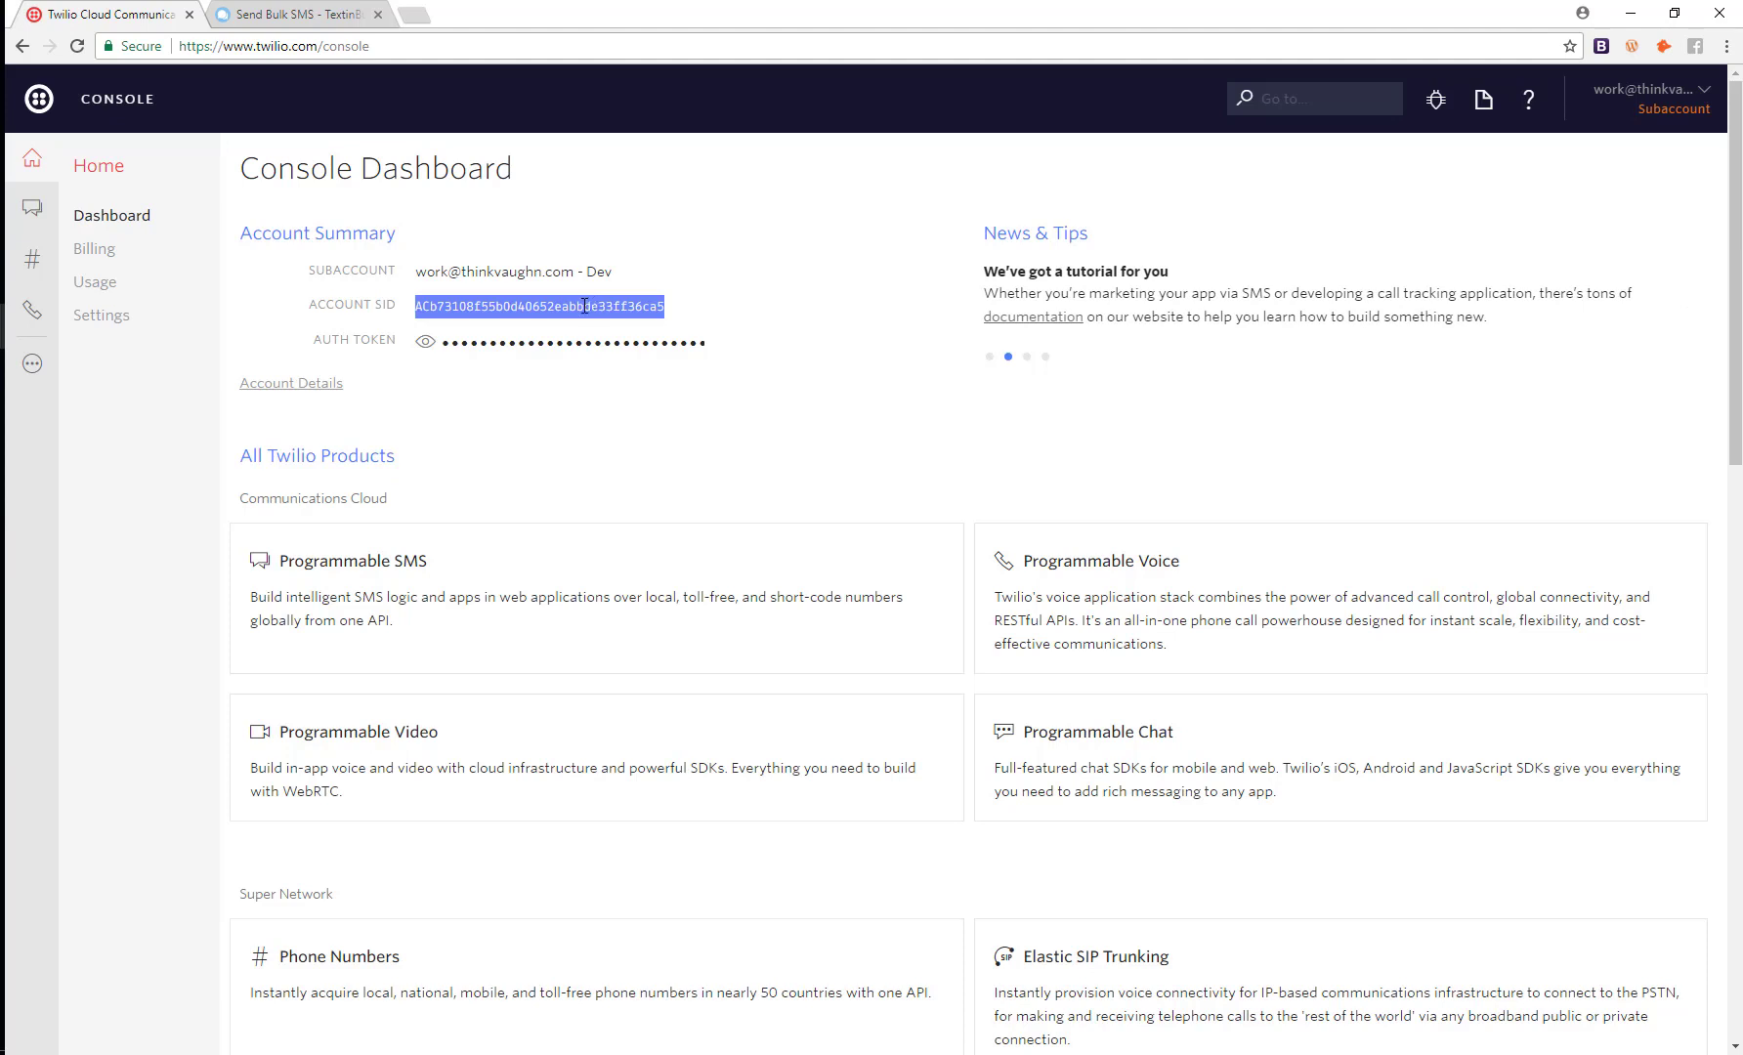
mouse_move(346, 259)
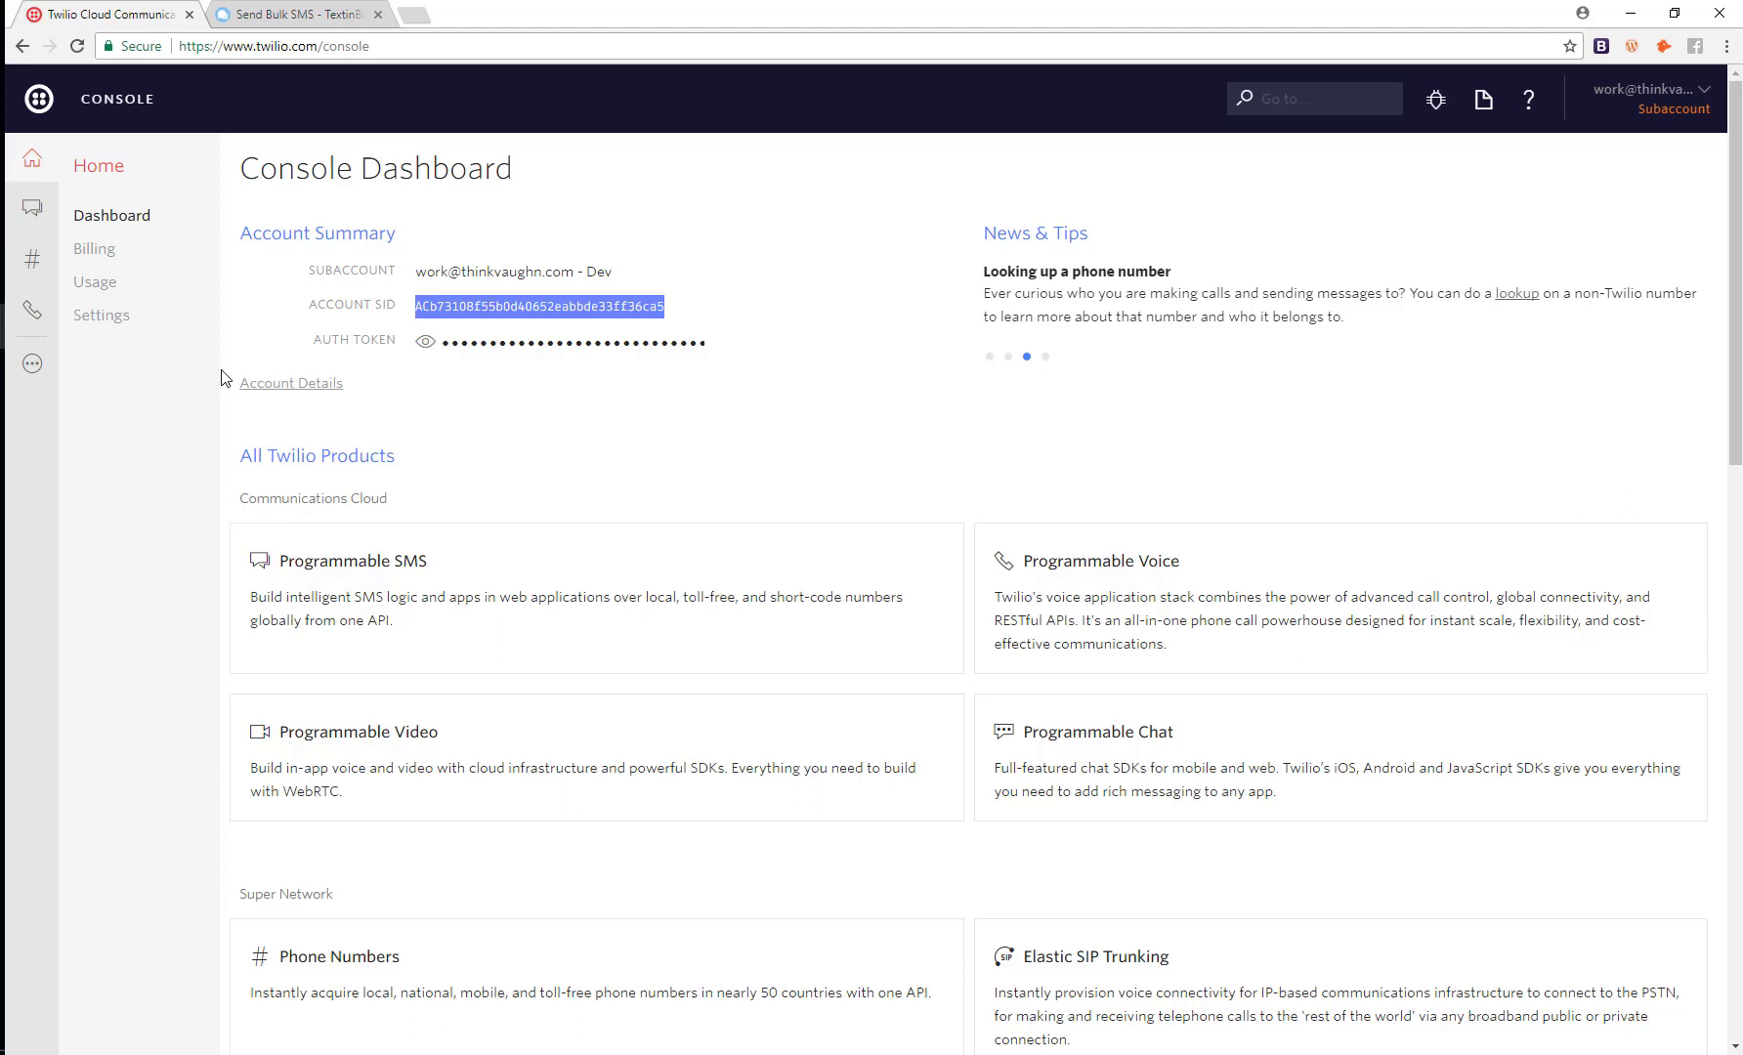
mouse_move(717, 353)
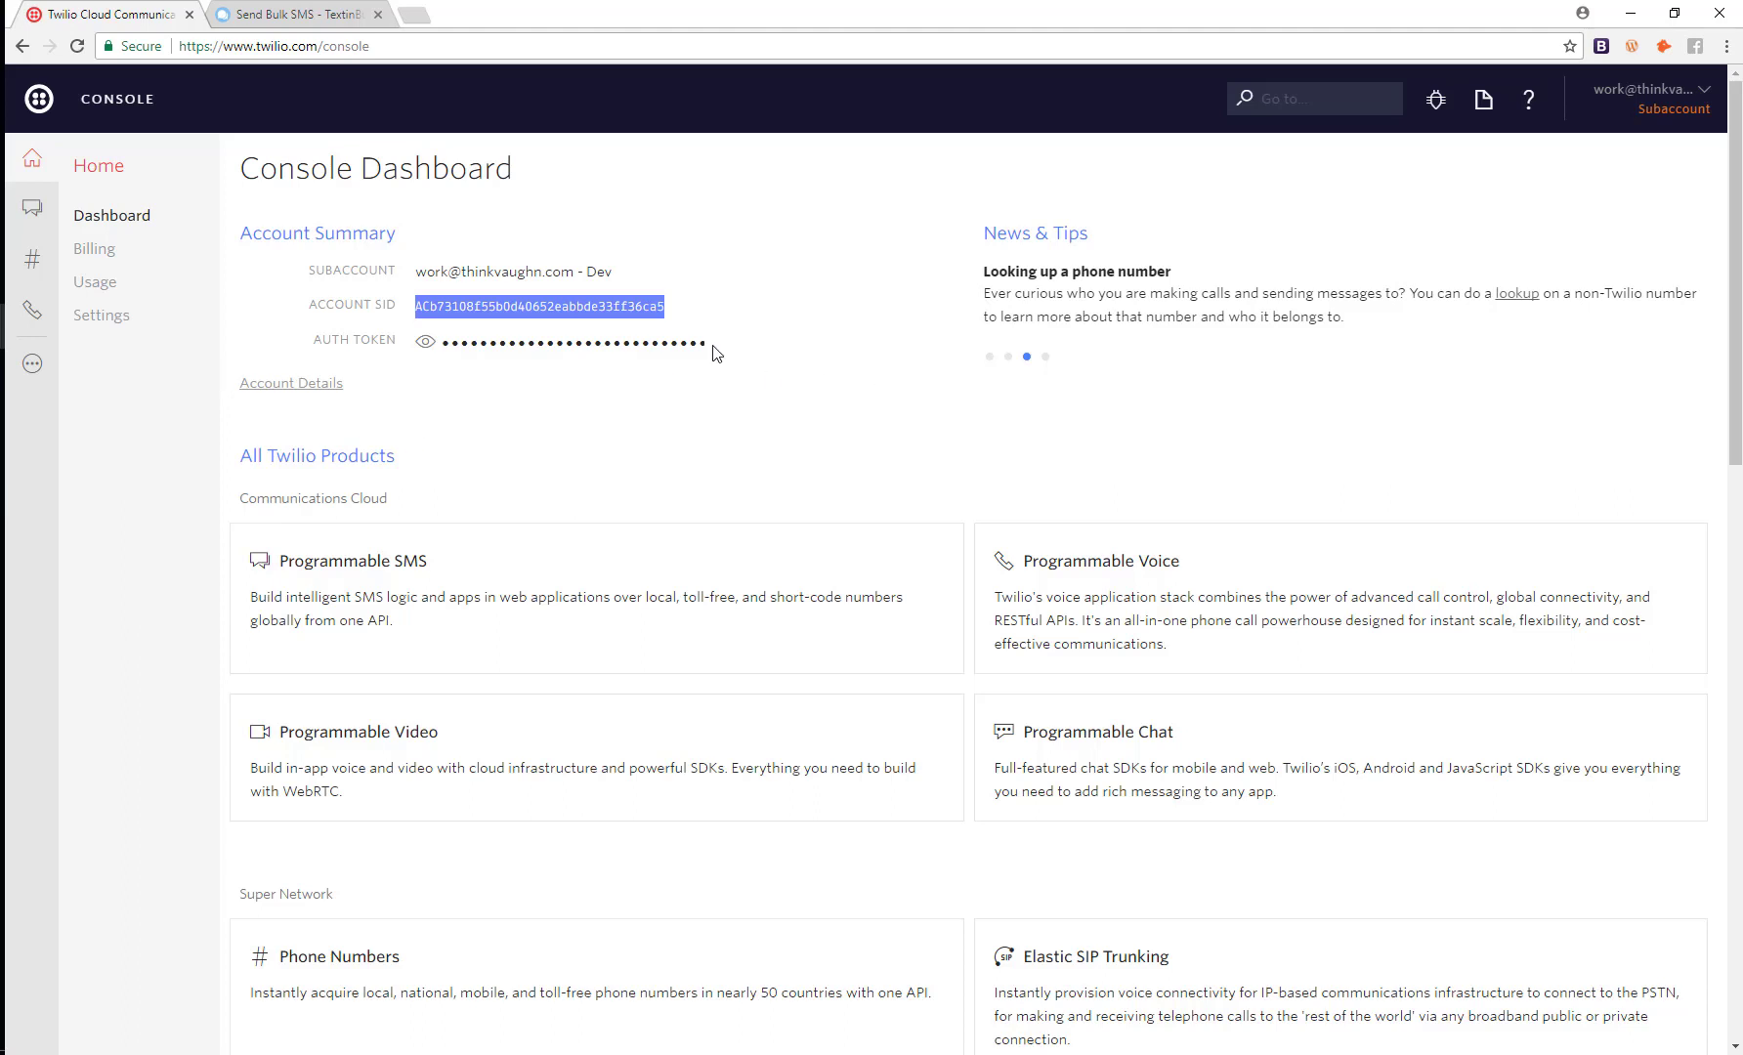
mouse_move(514, 315)
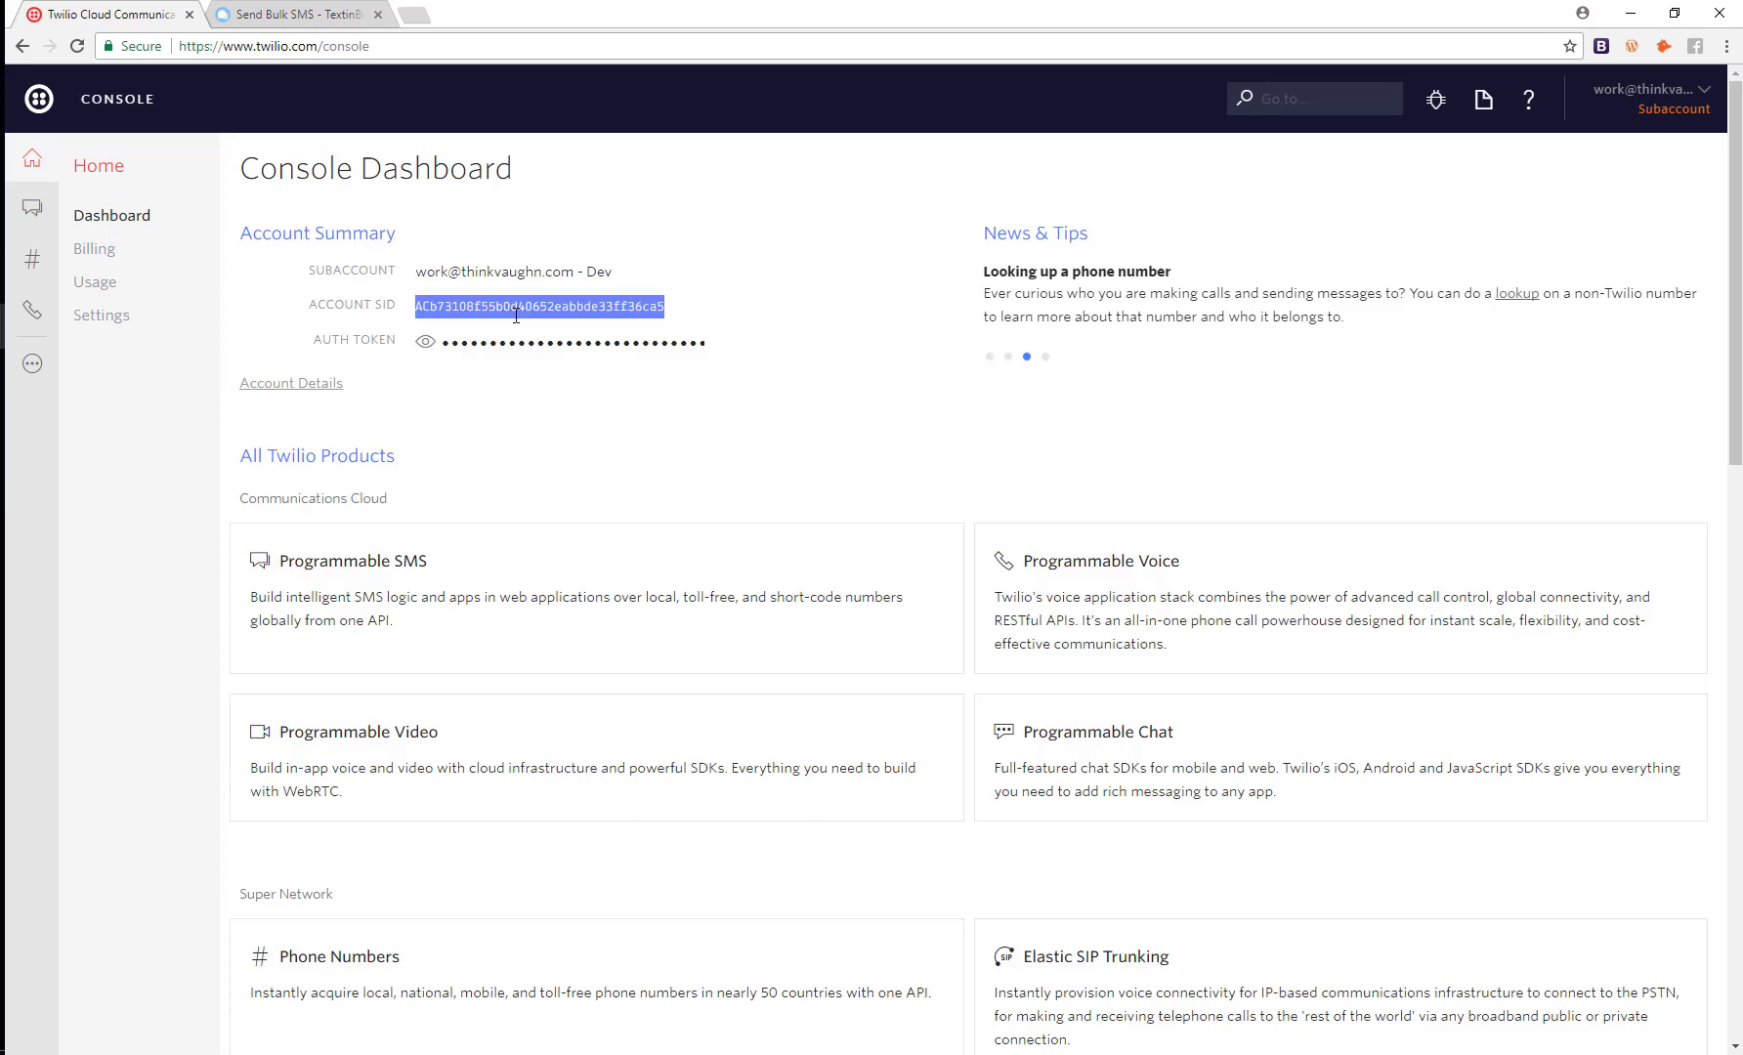
click(424, 342)
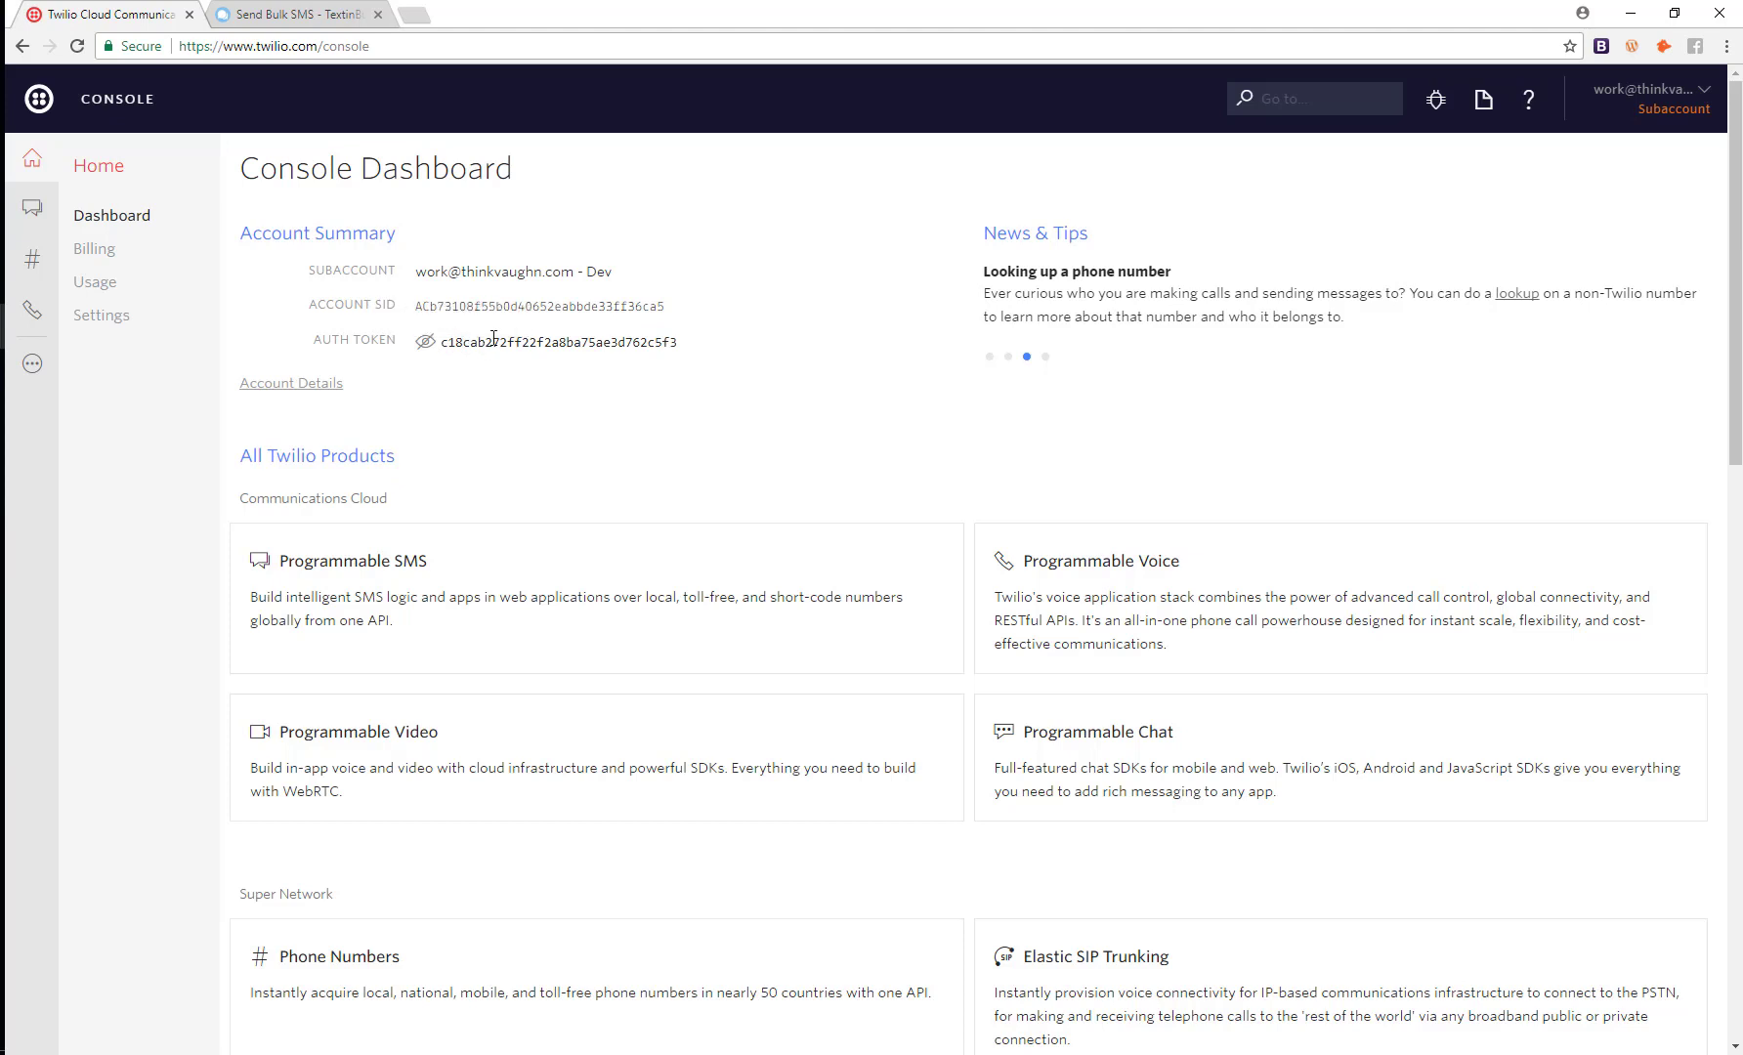
double_click(555, 342)
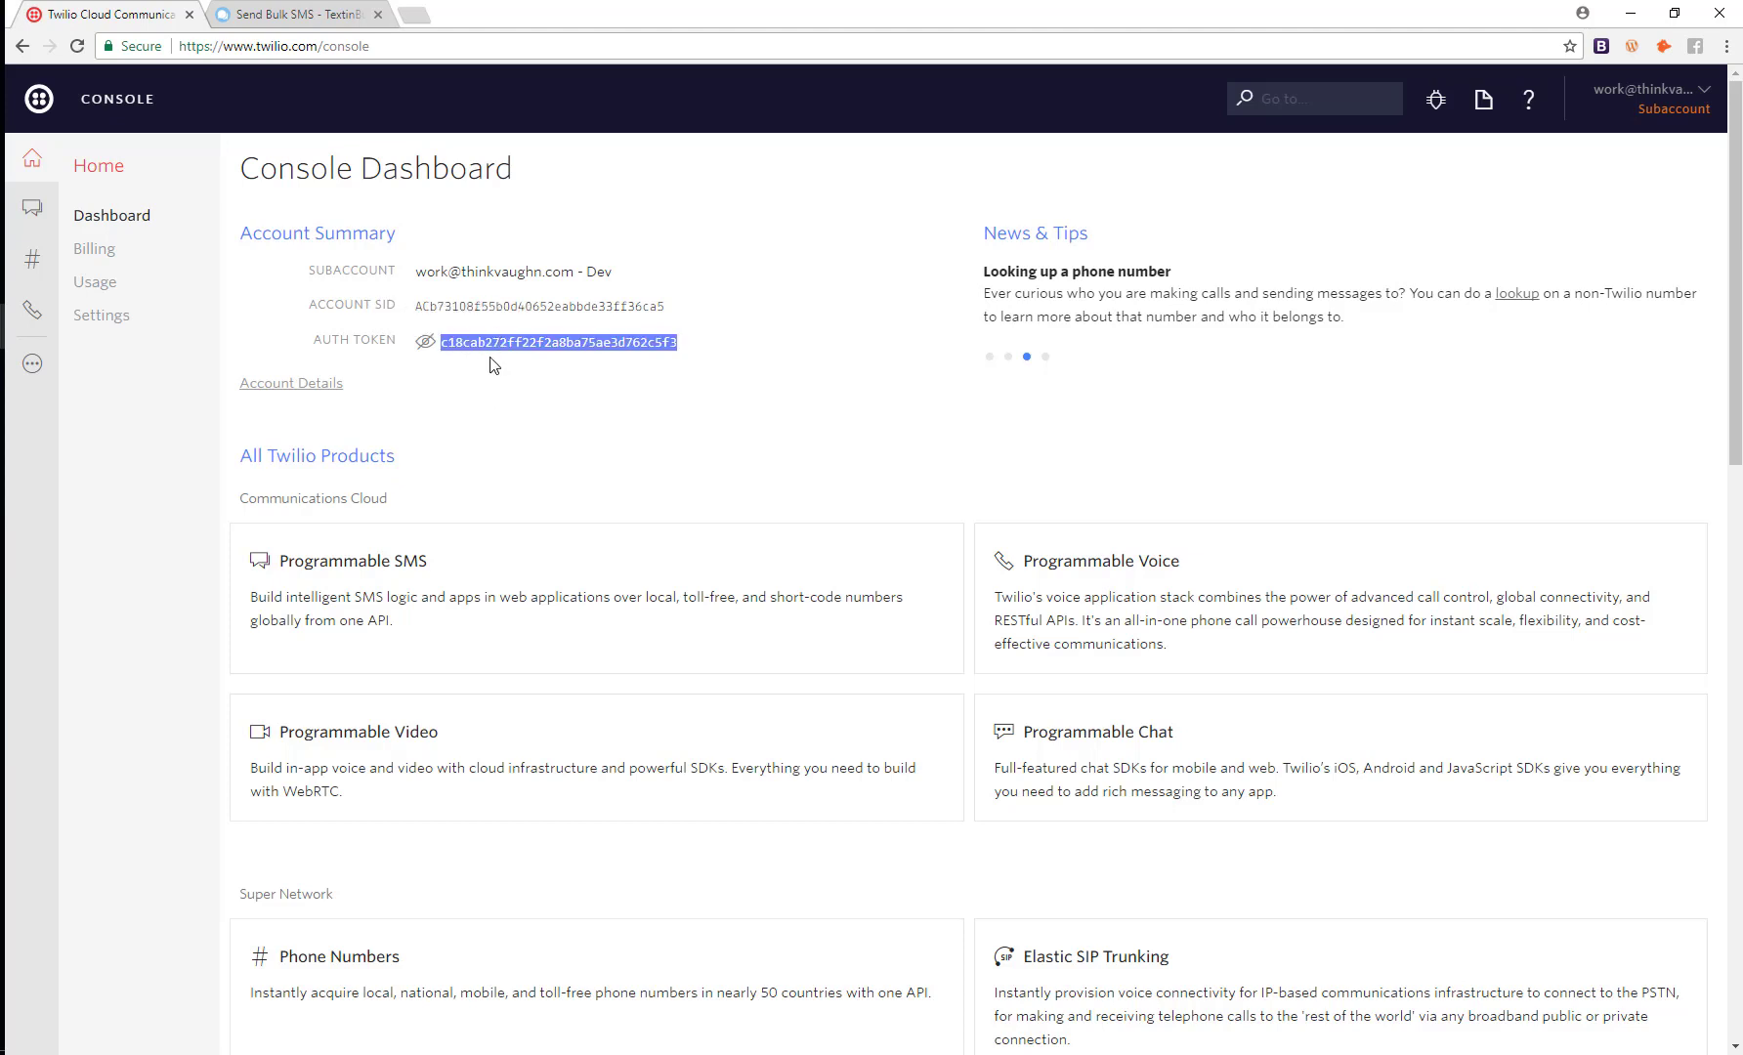
click(293, 14)
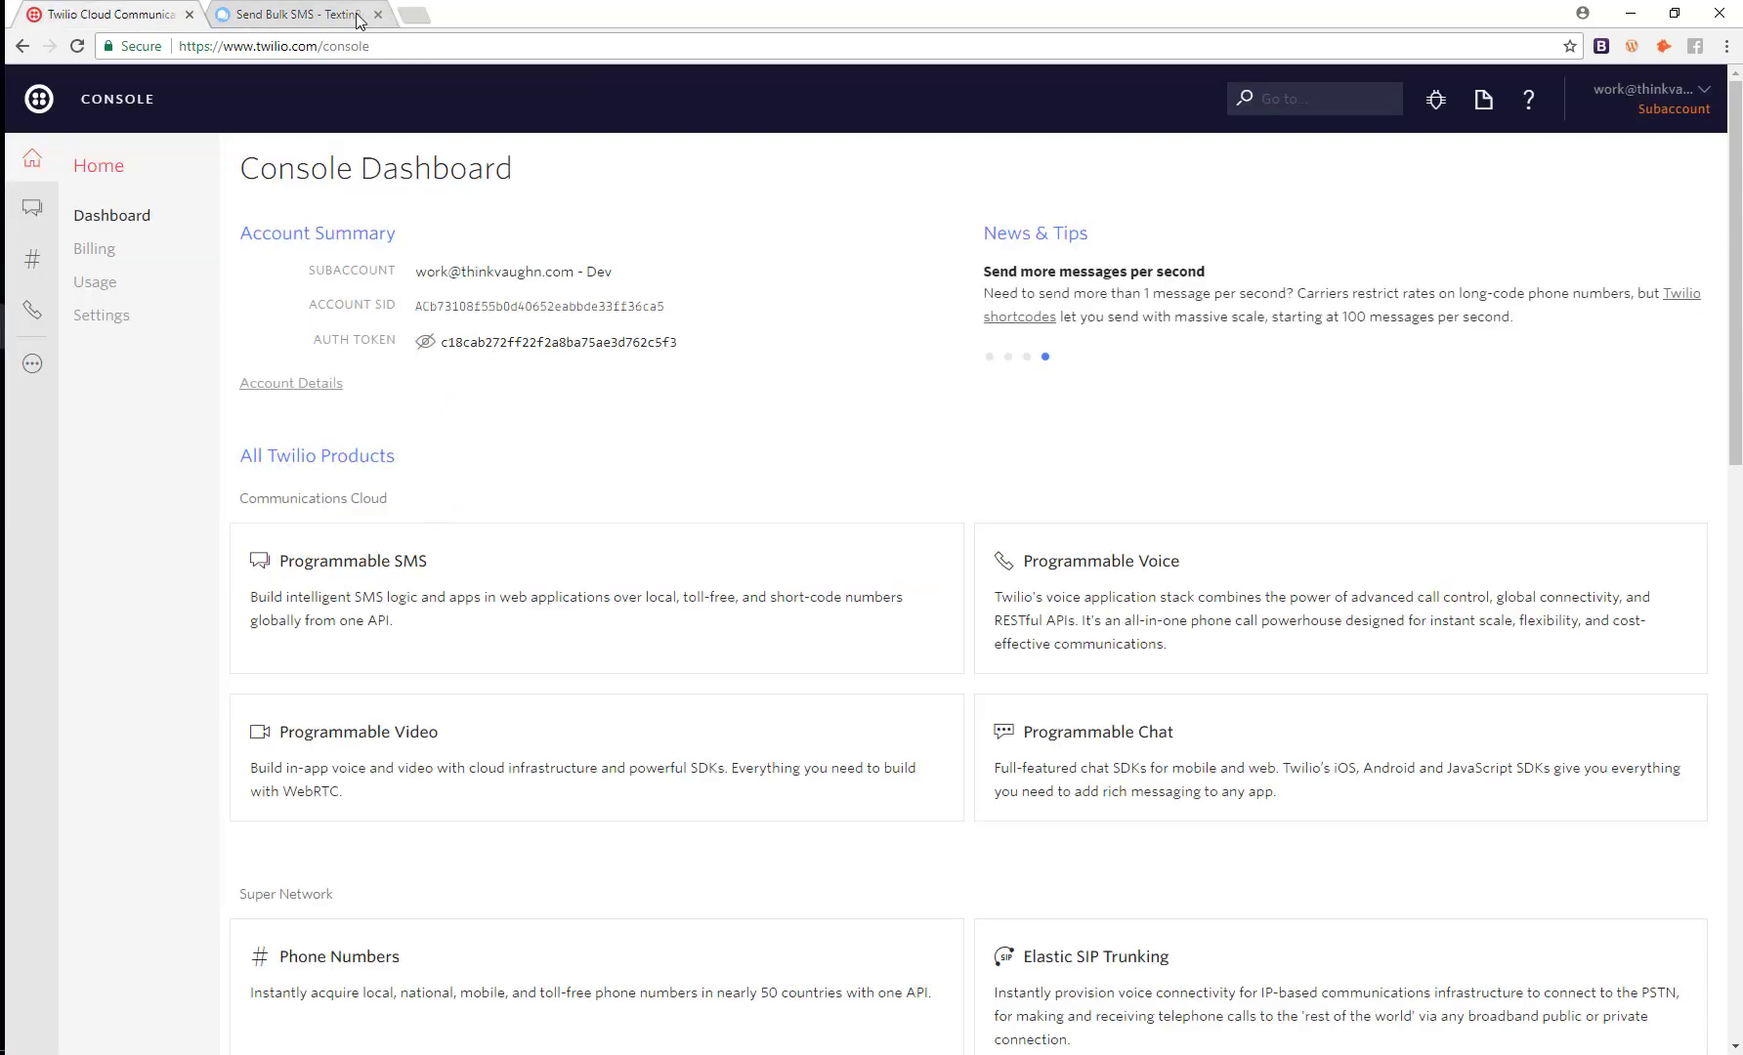
Save the filled Account SID and Auth Token via Save Configuration, then return to Twilio Console.
click(289, 14)
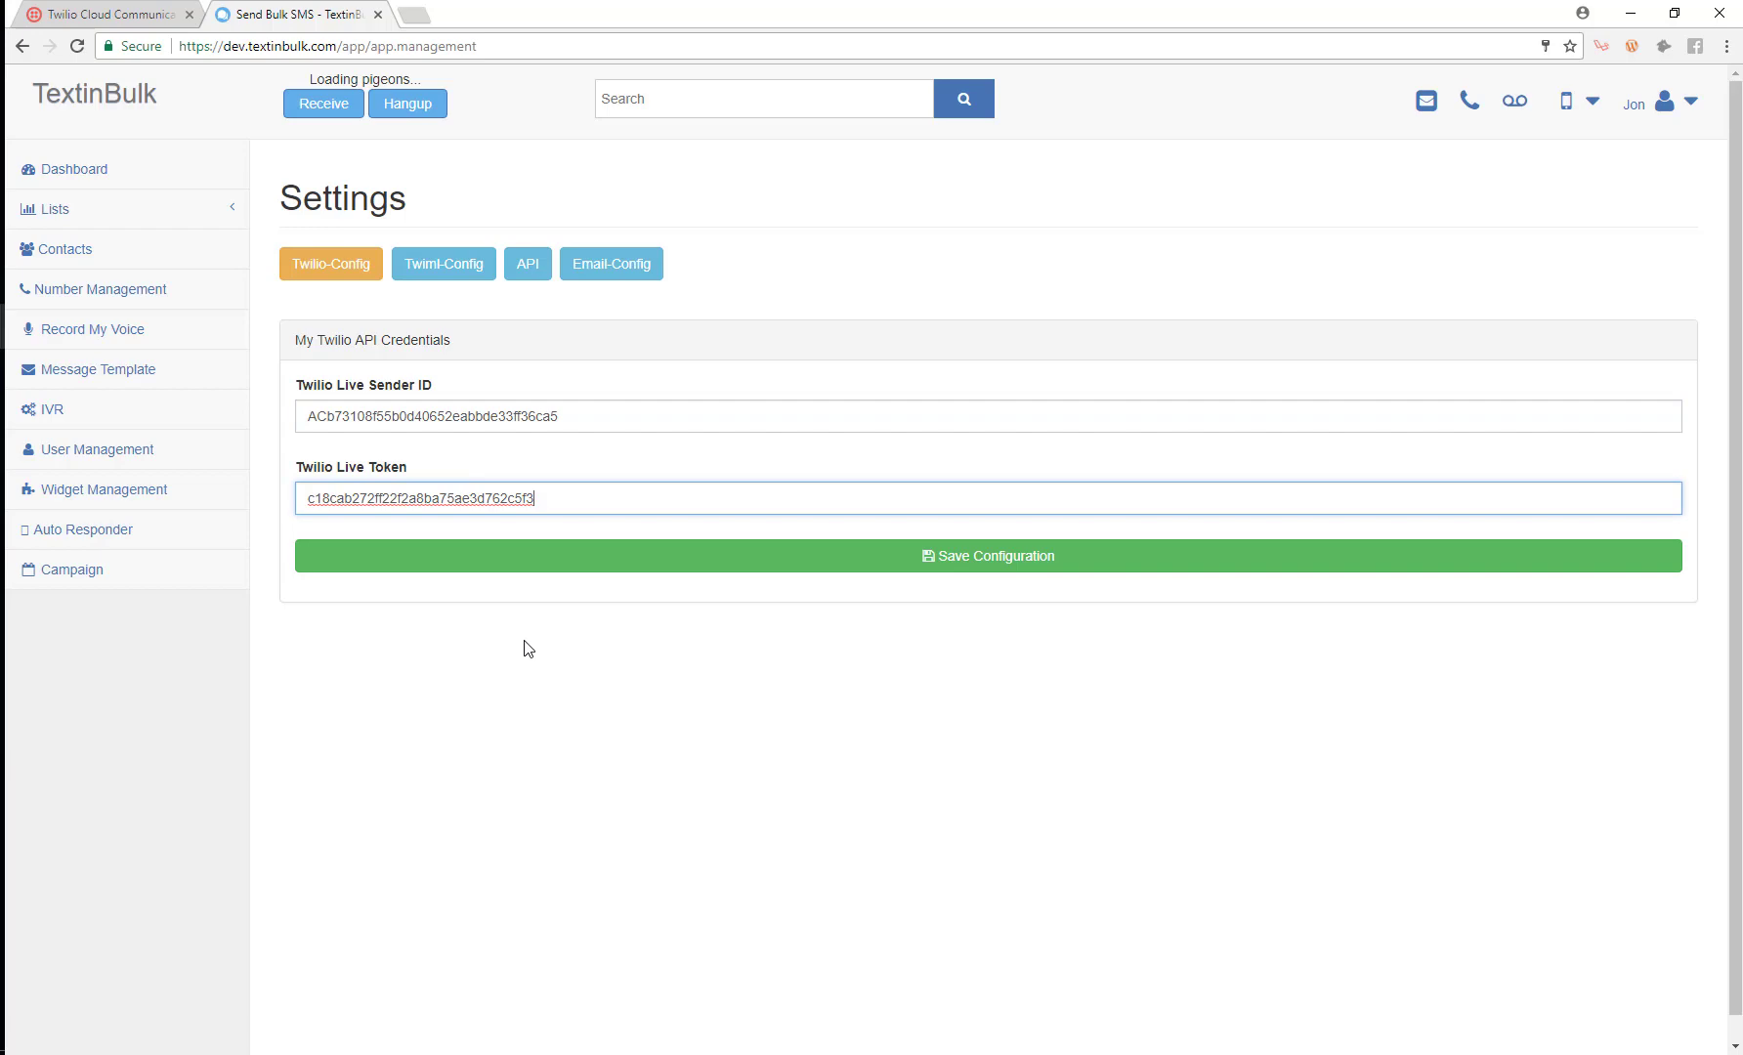
click(985, 557)
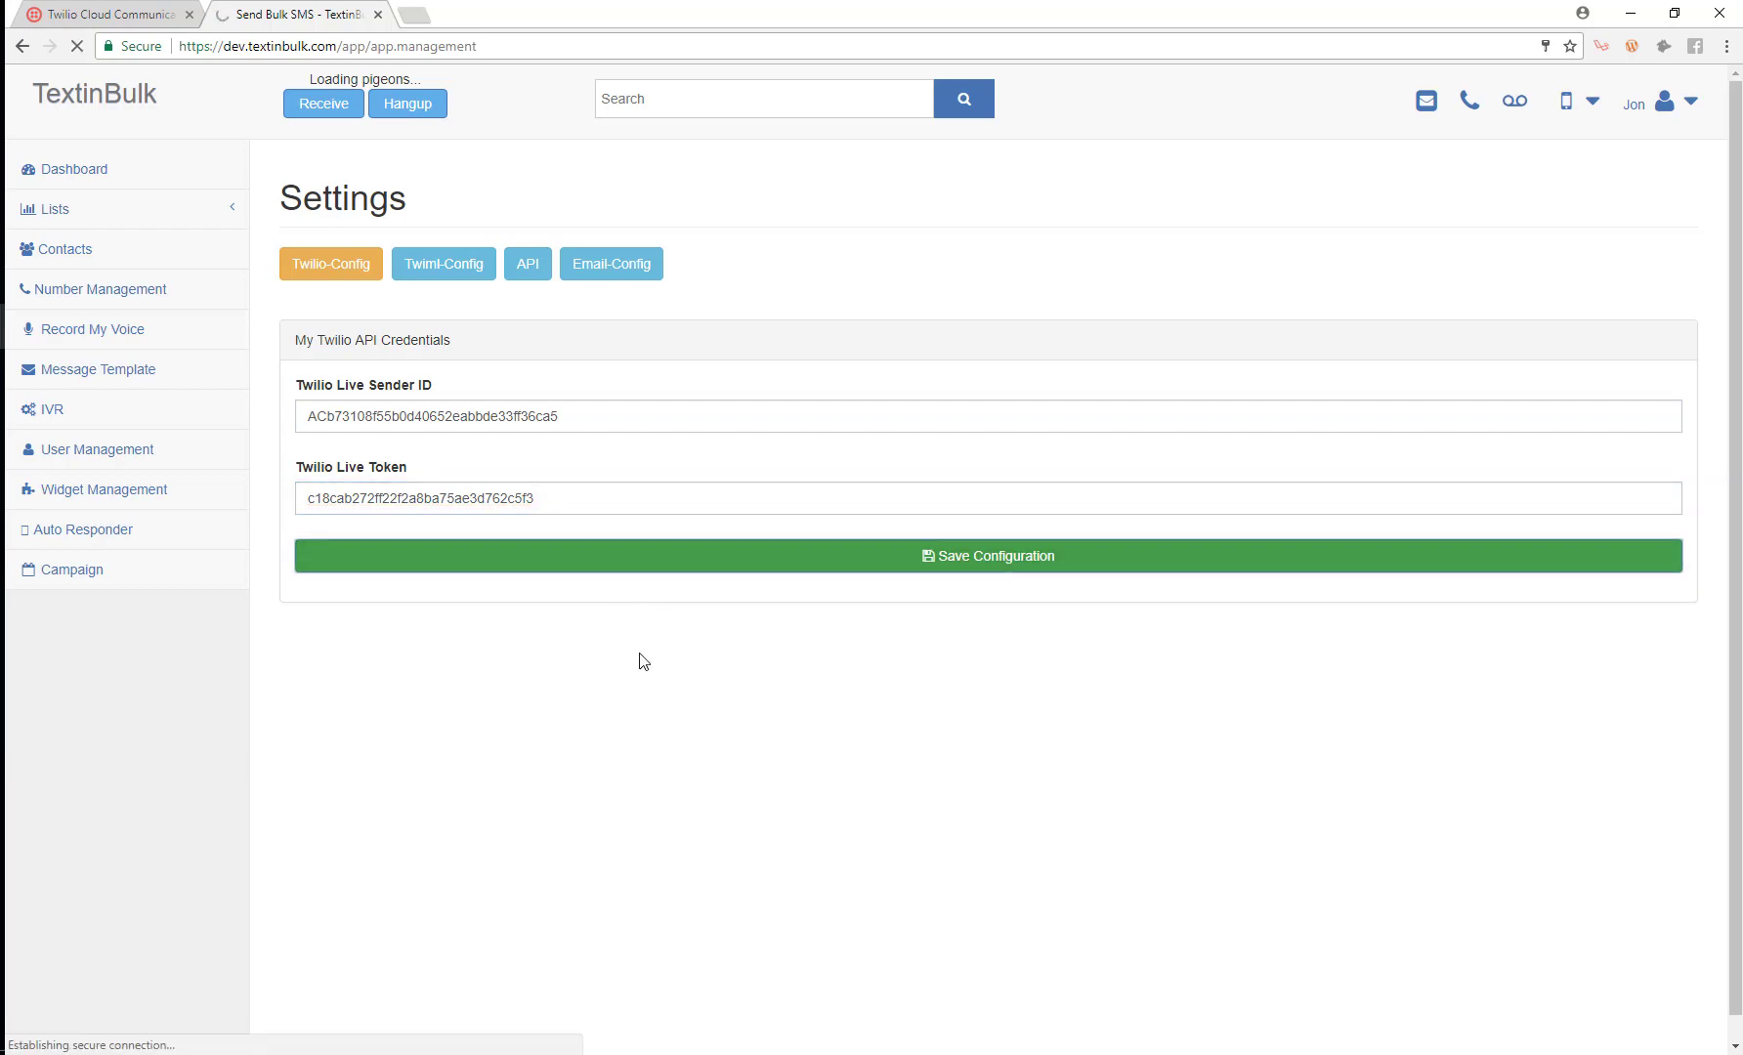
click(985, 557)
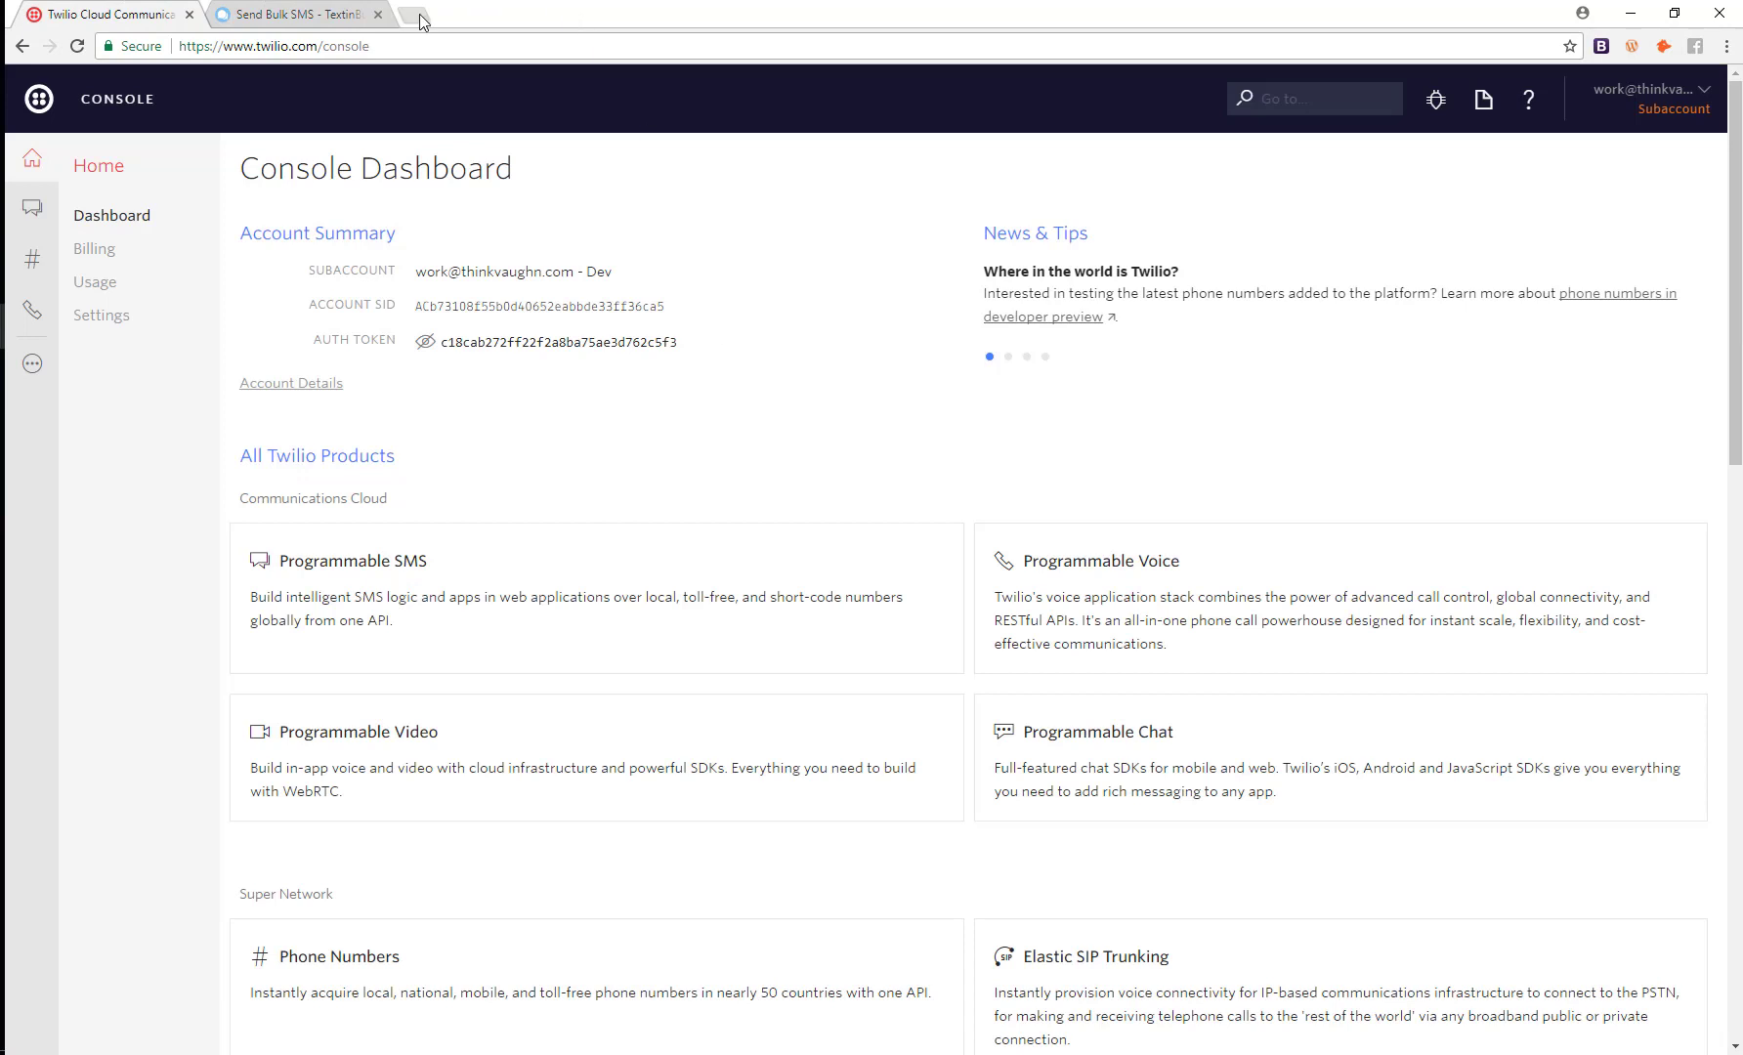
Visit twilio.com in a new tab and reach the Console dashboard from its CONSOLE link.
click(501, 13)
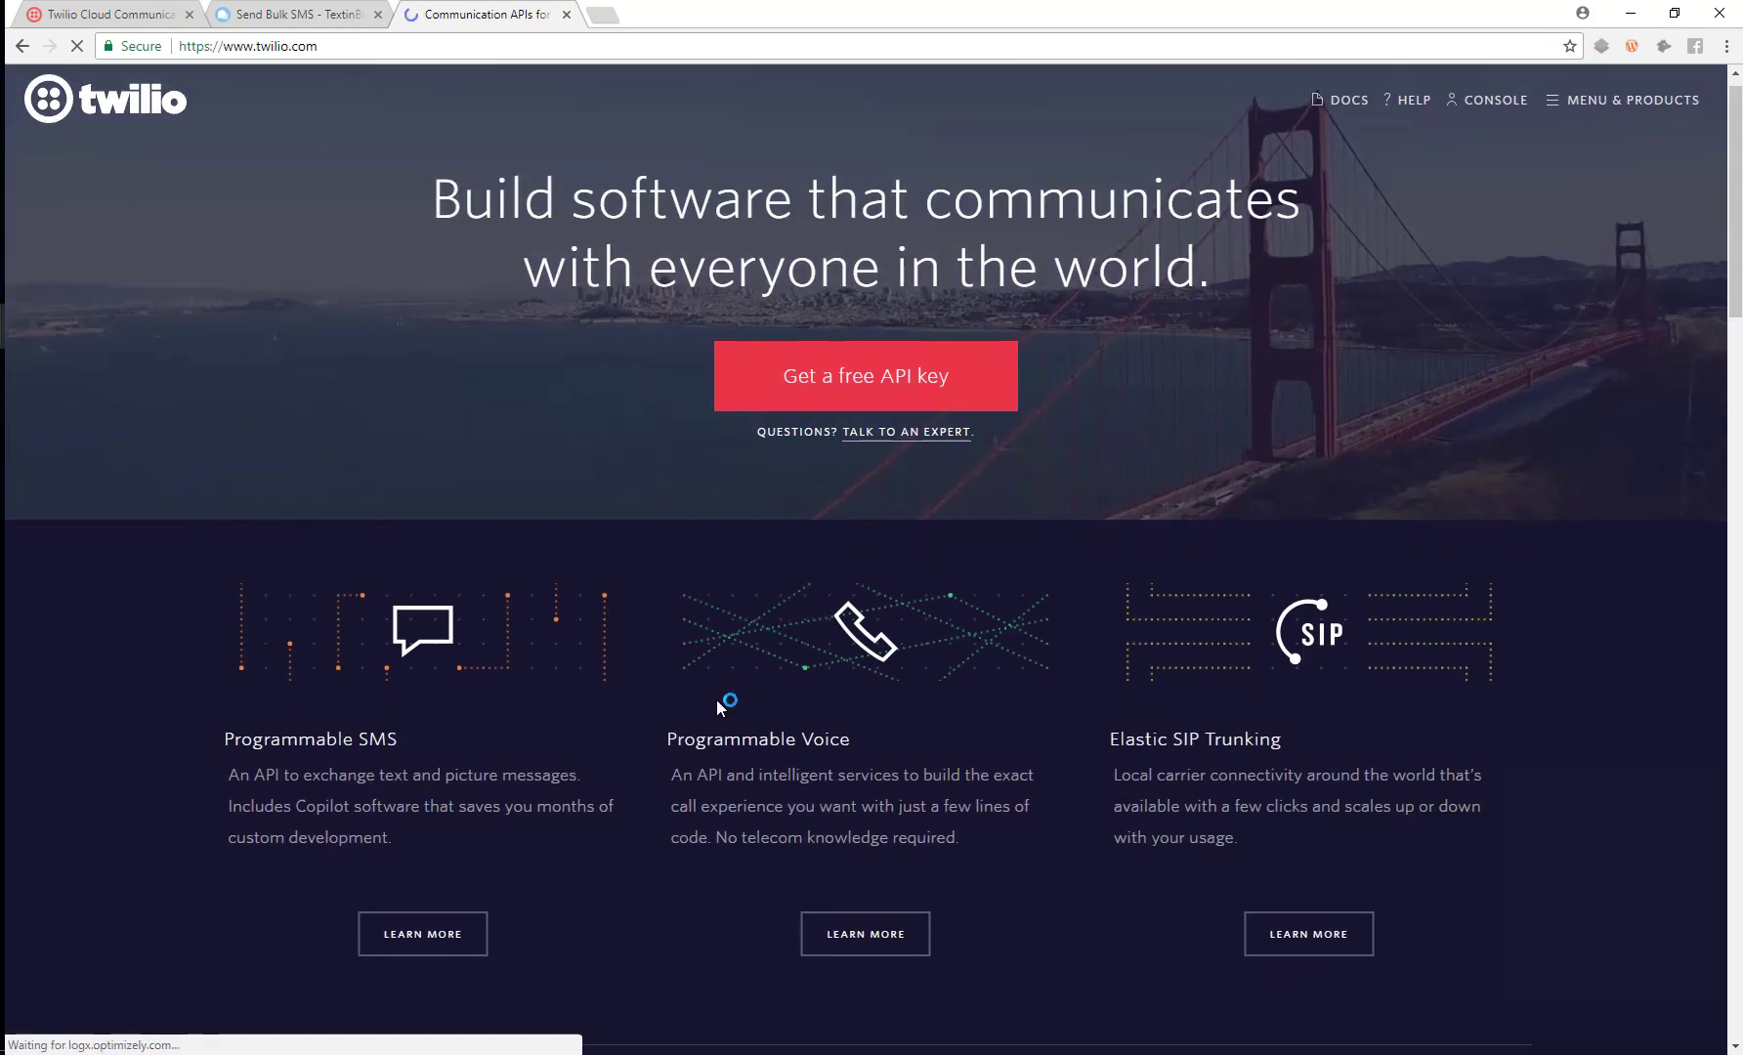
scroll(down, 3)
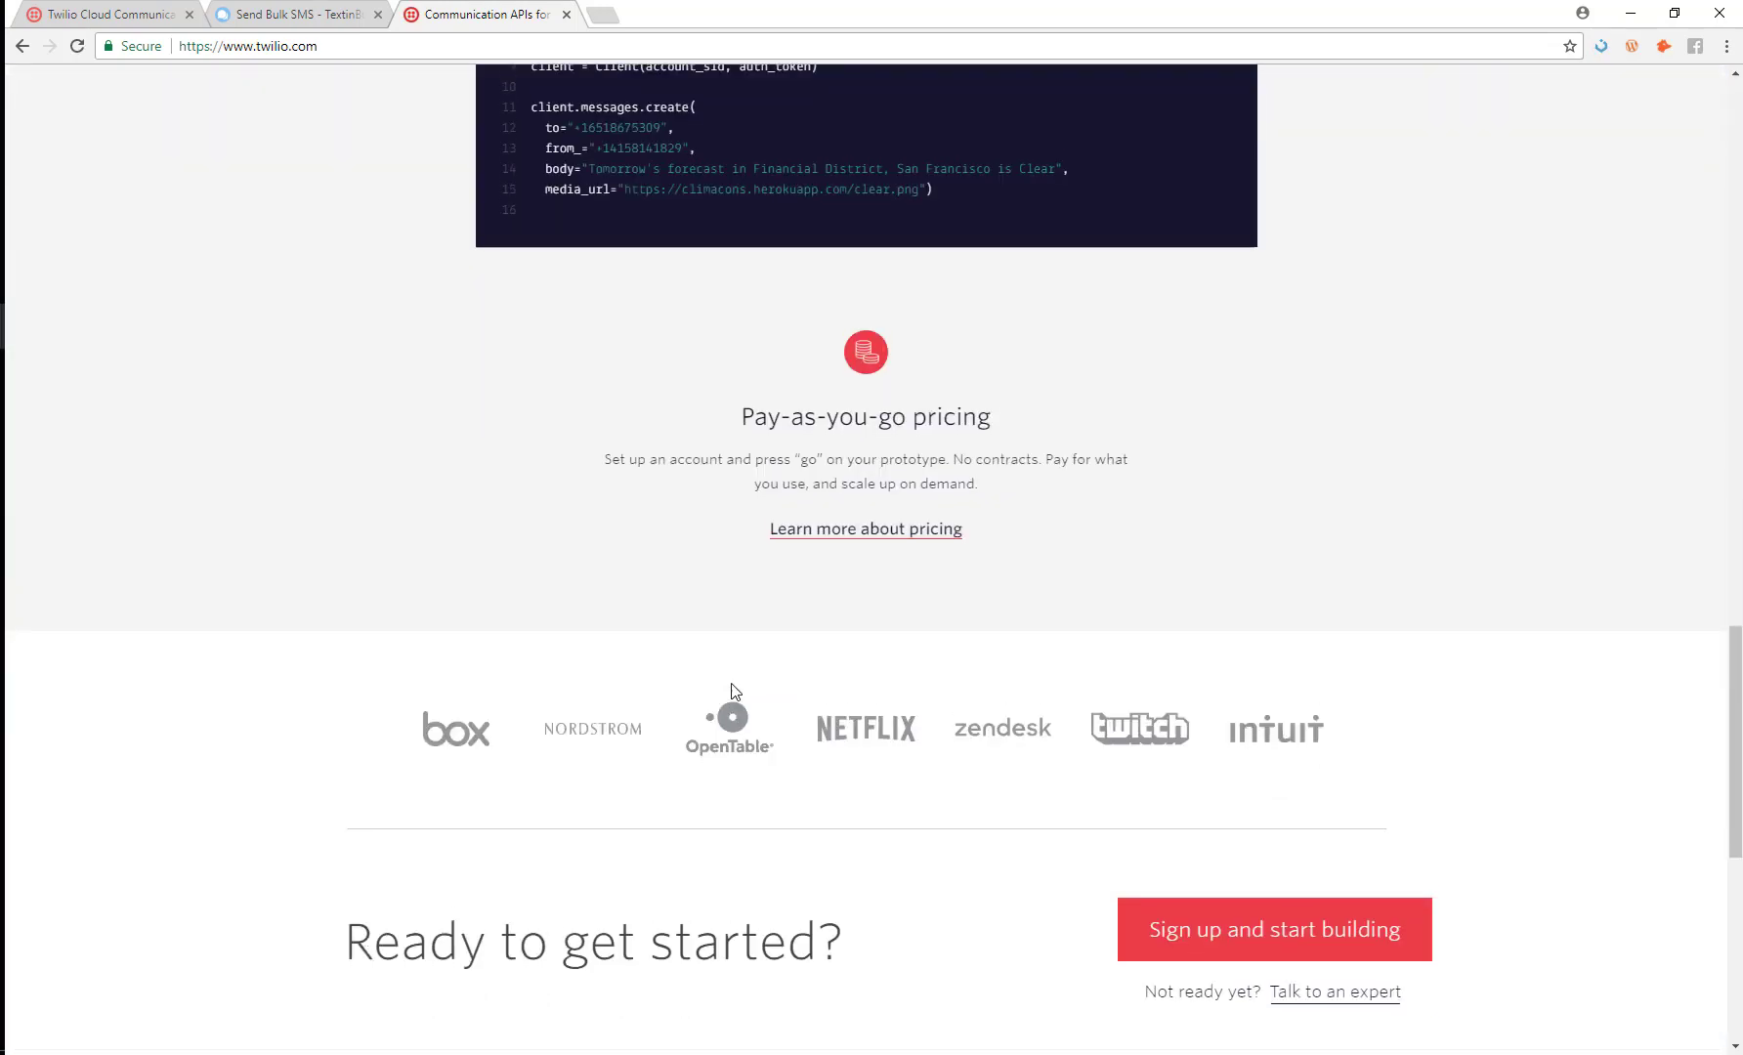
scroll(down, 3)
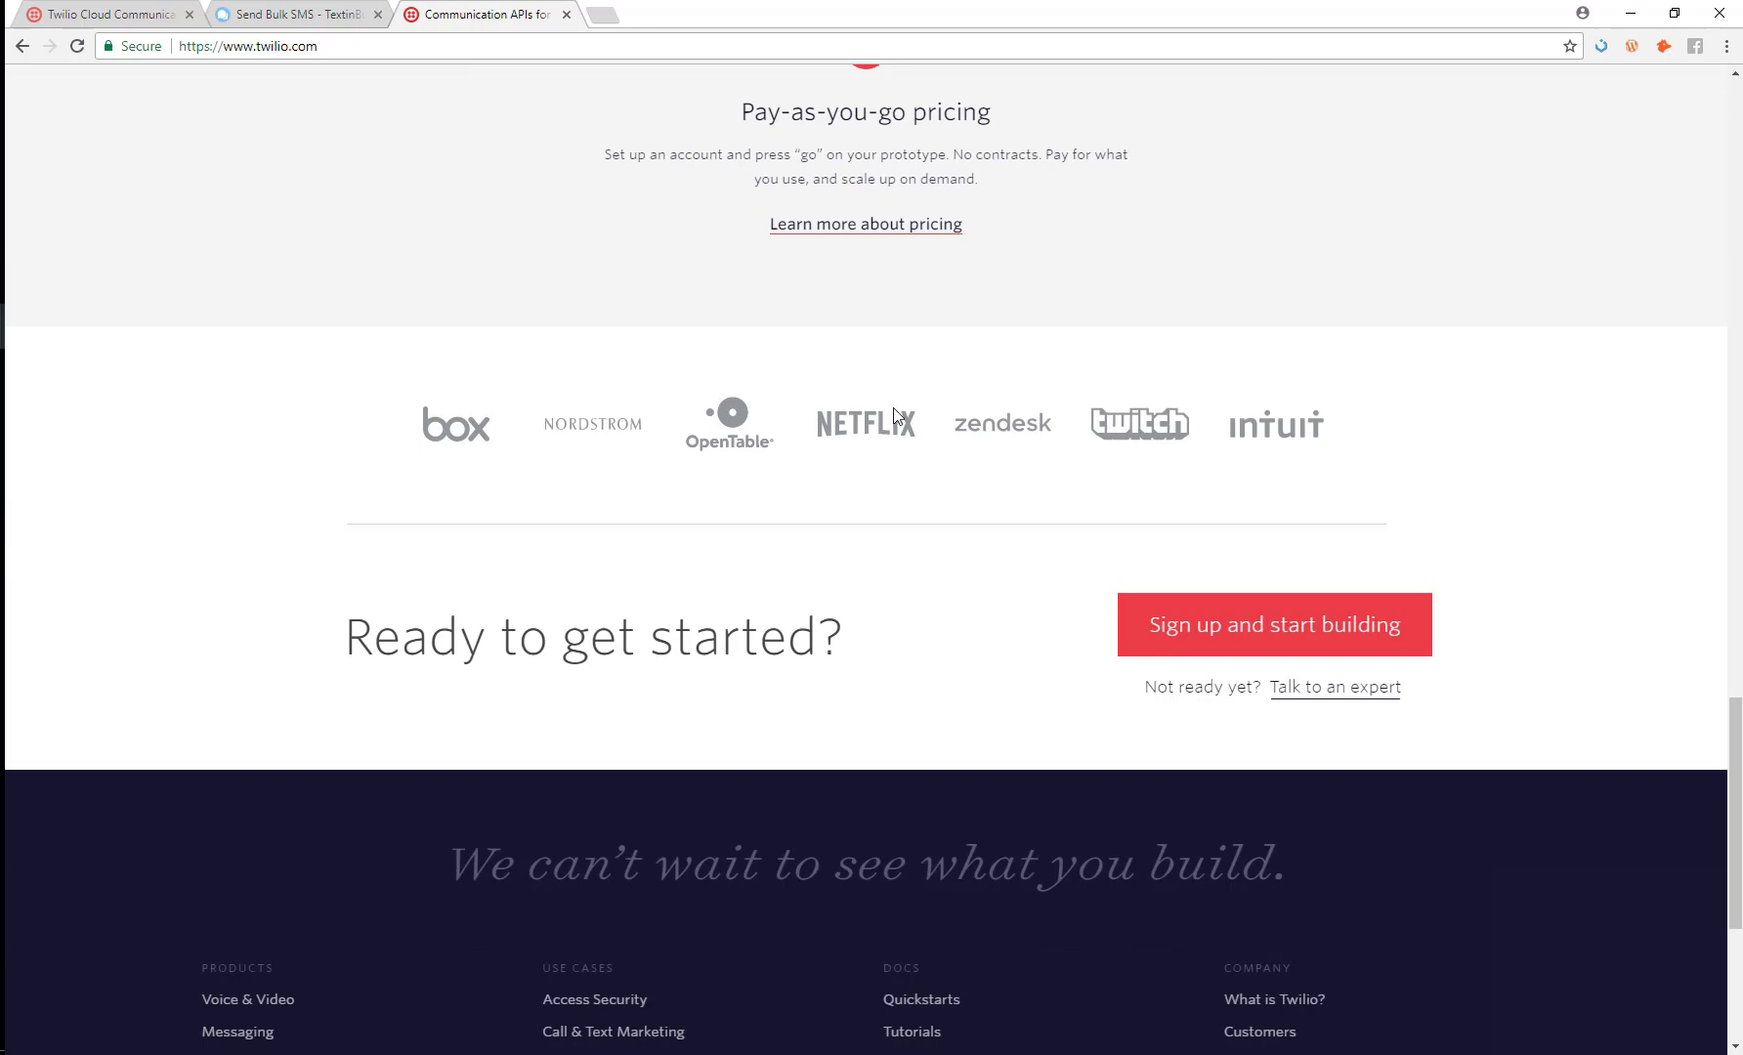
scroll(up, 3)
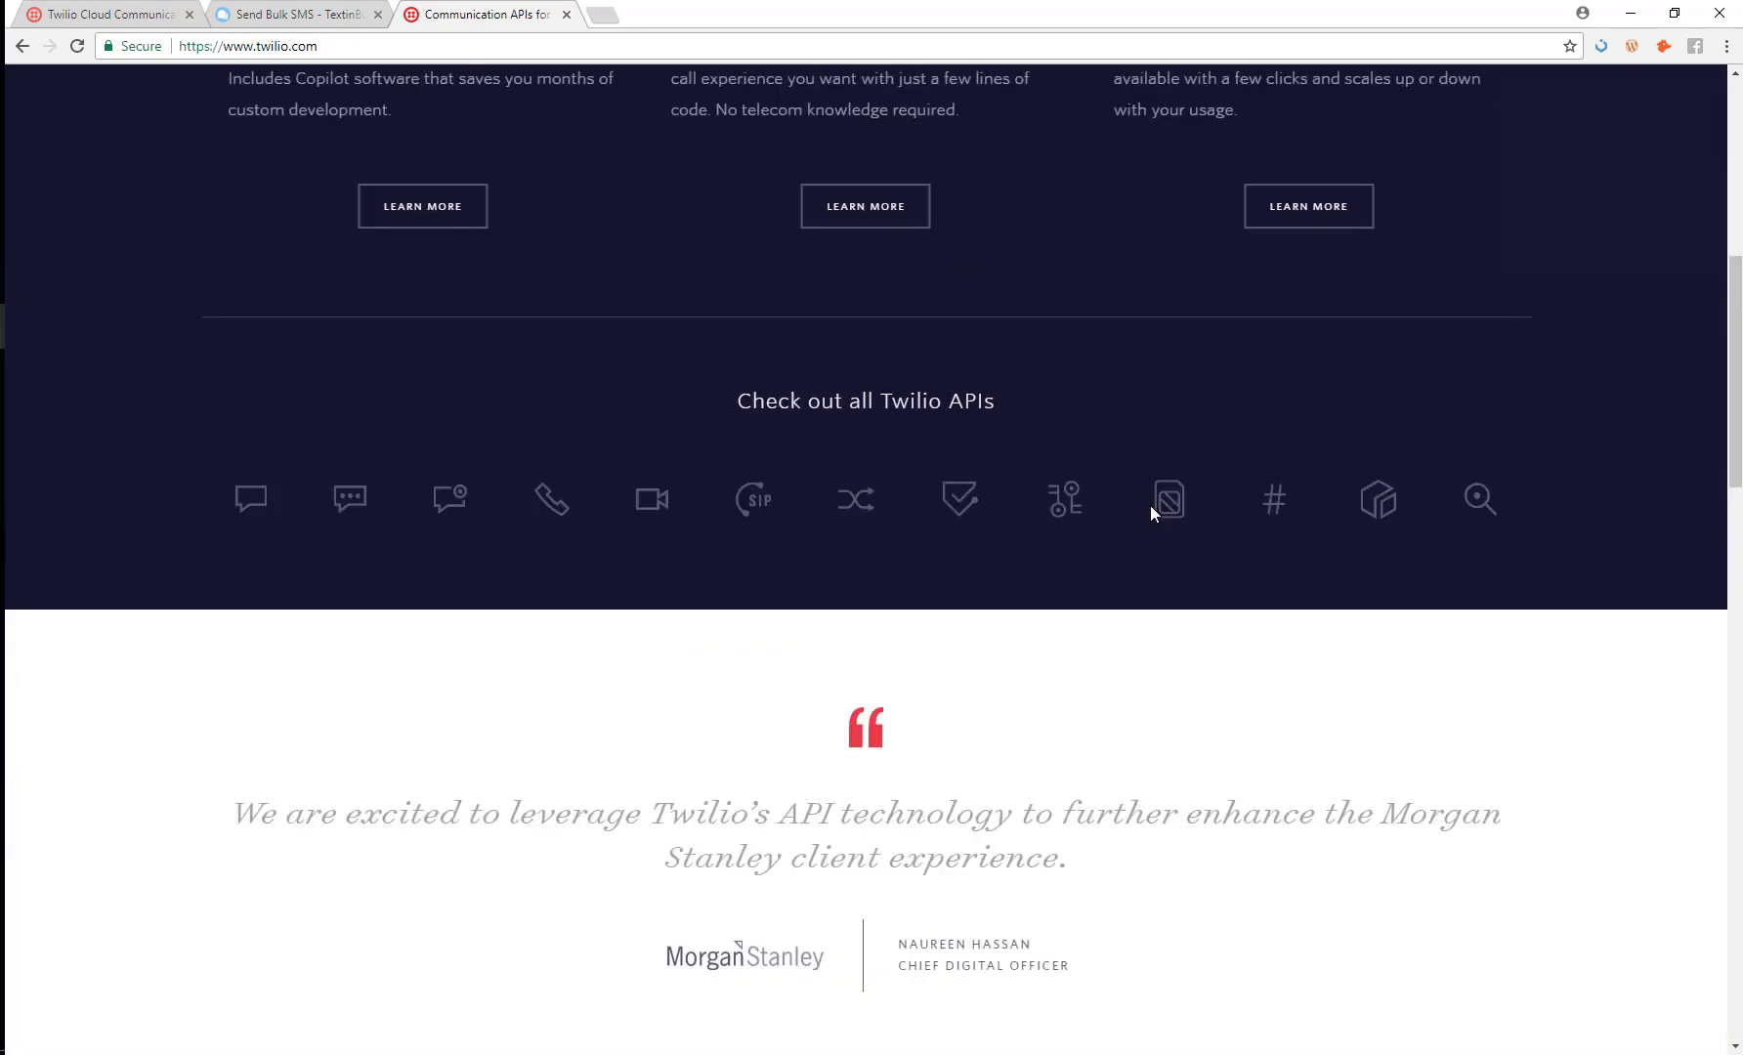
scroll(up, 3)
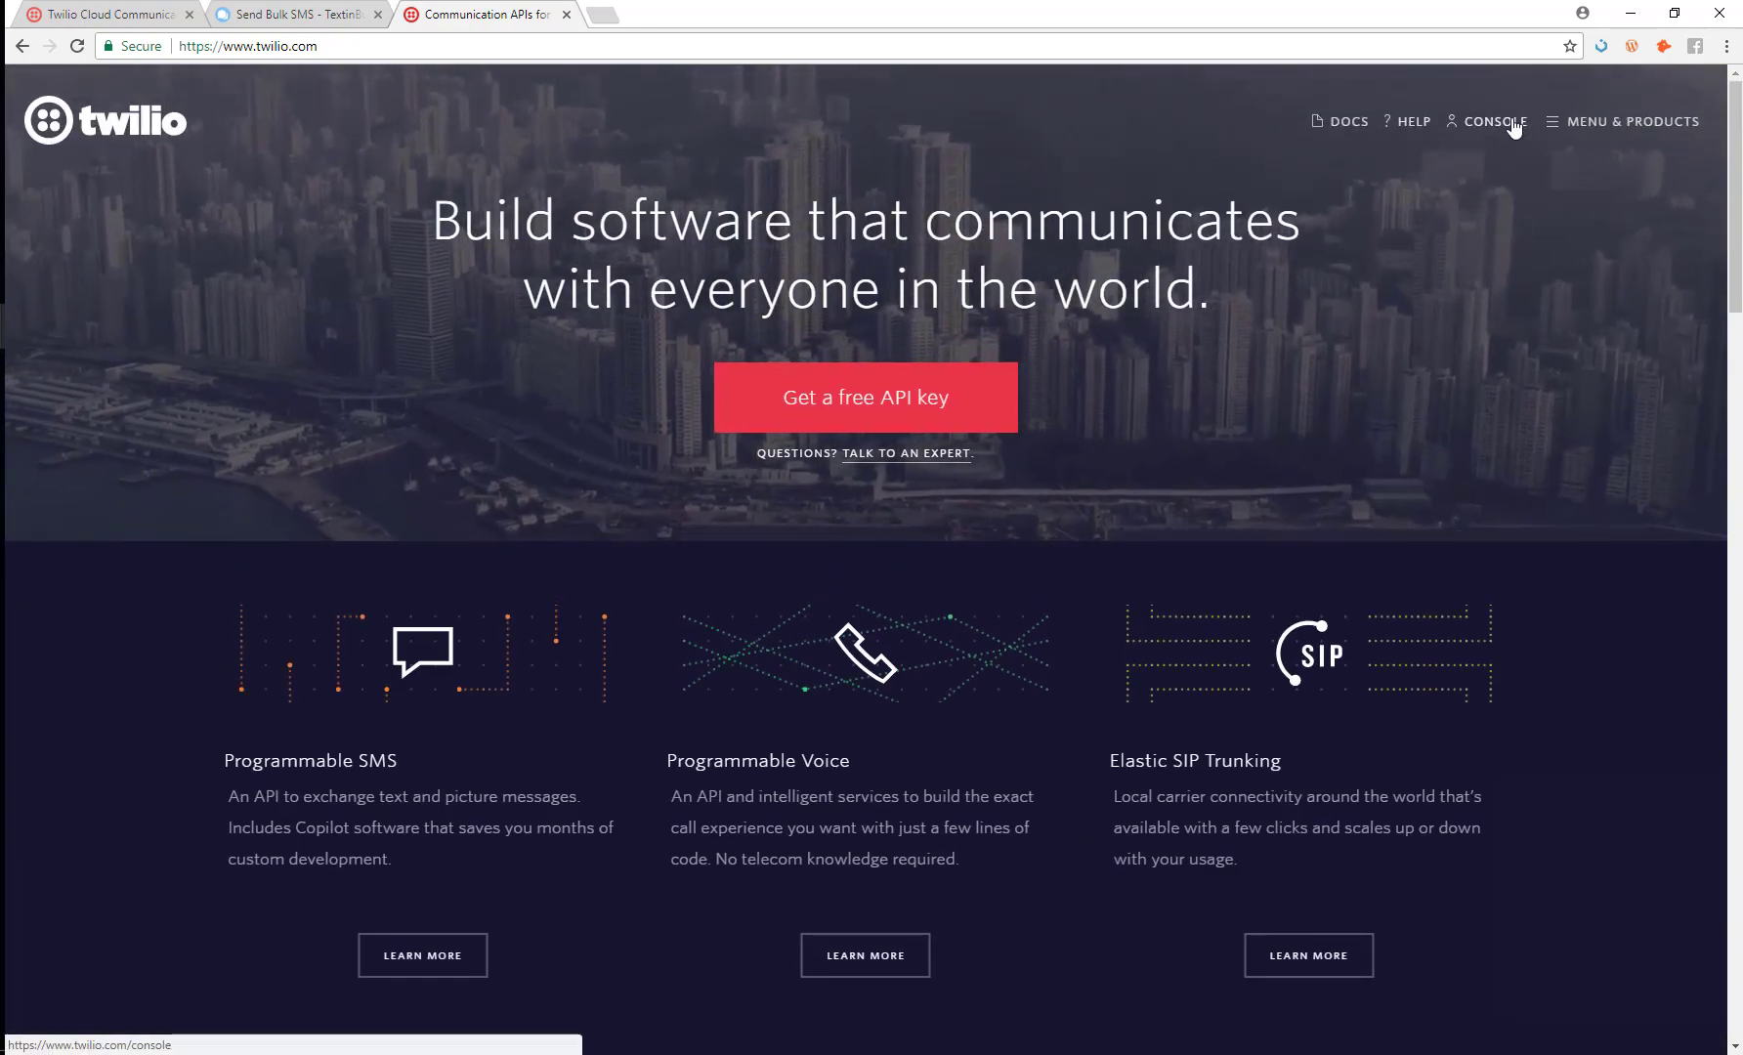
click(1495, 121)
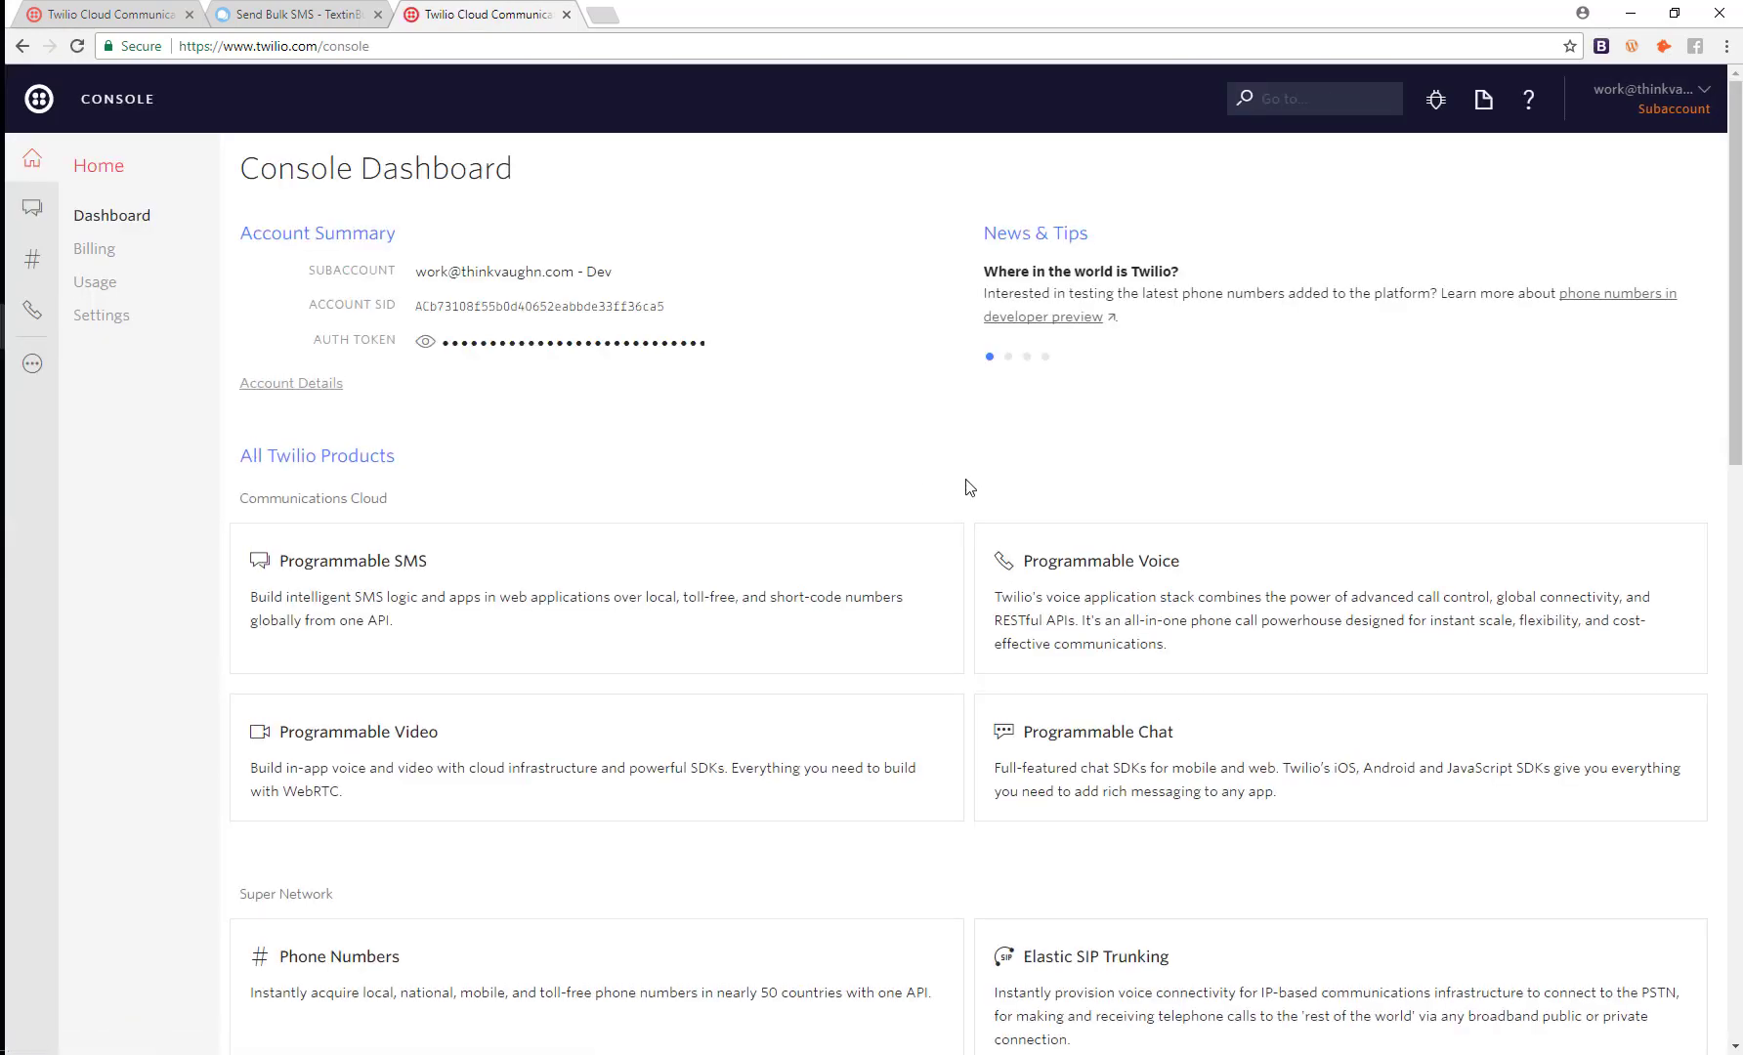
mouse_move(131, 232)
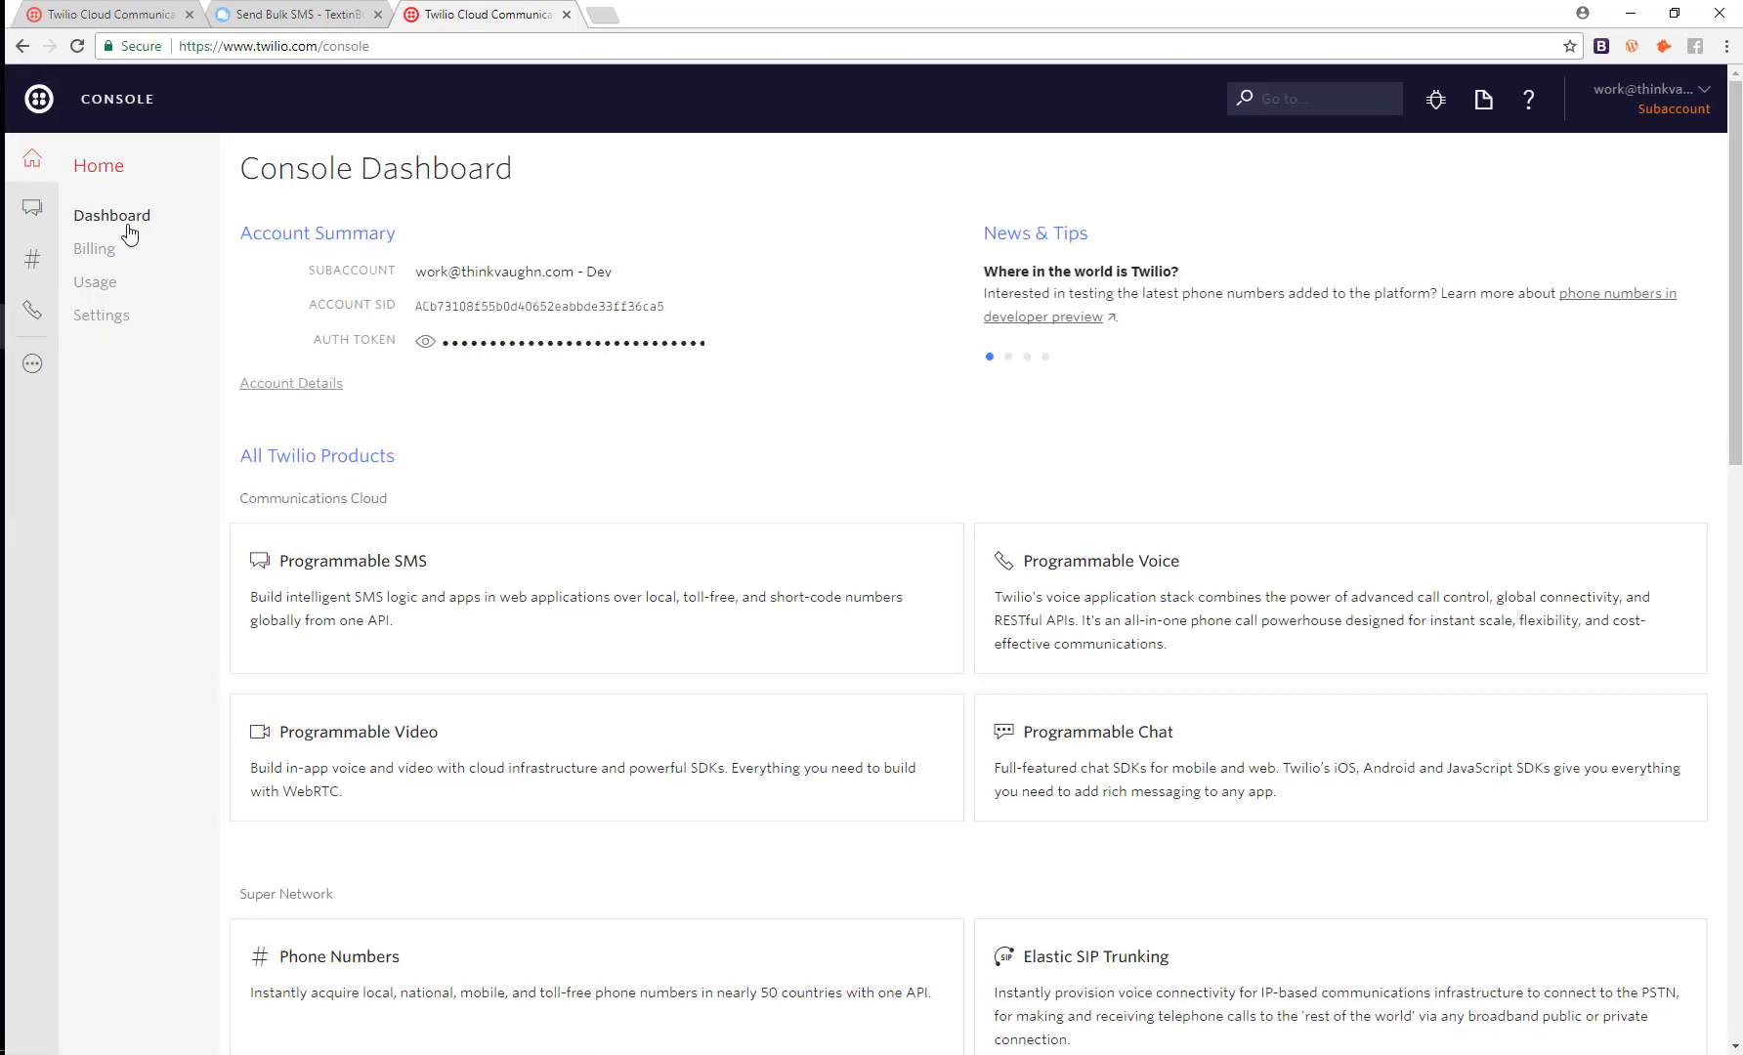
mouse_move(983, 293)
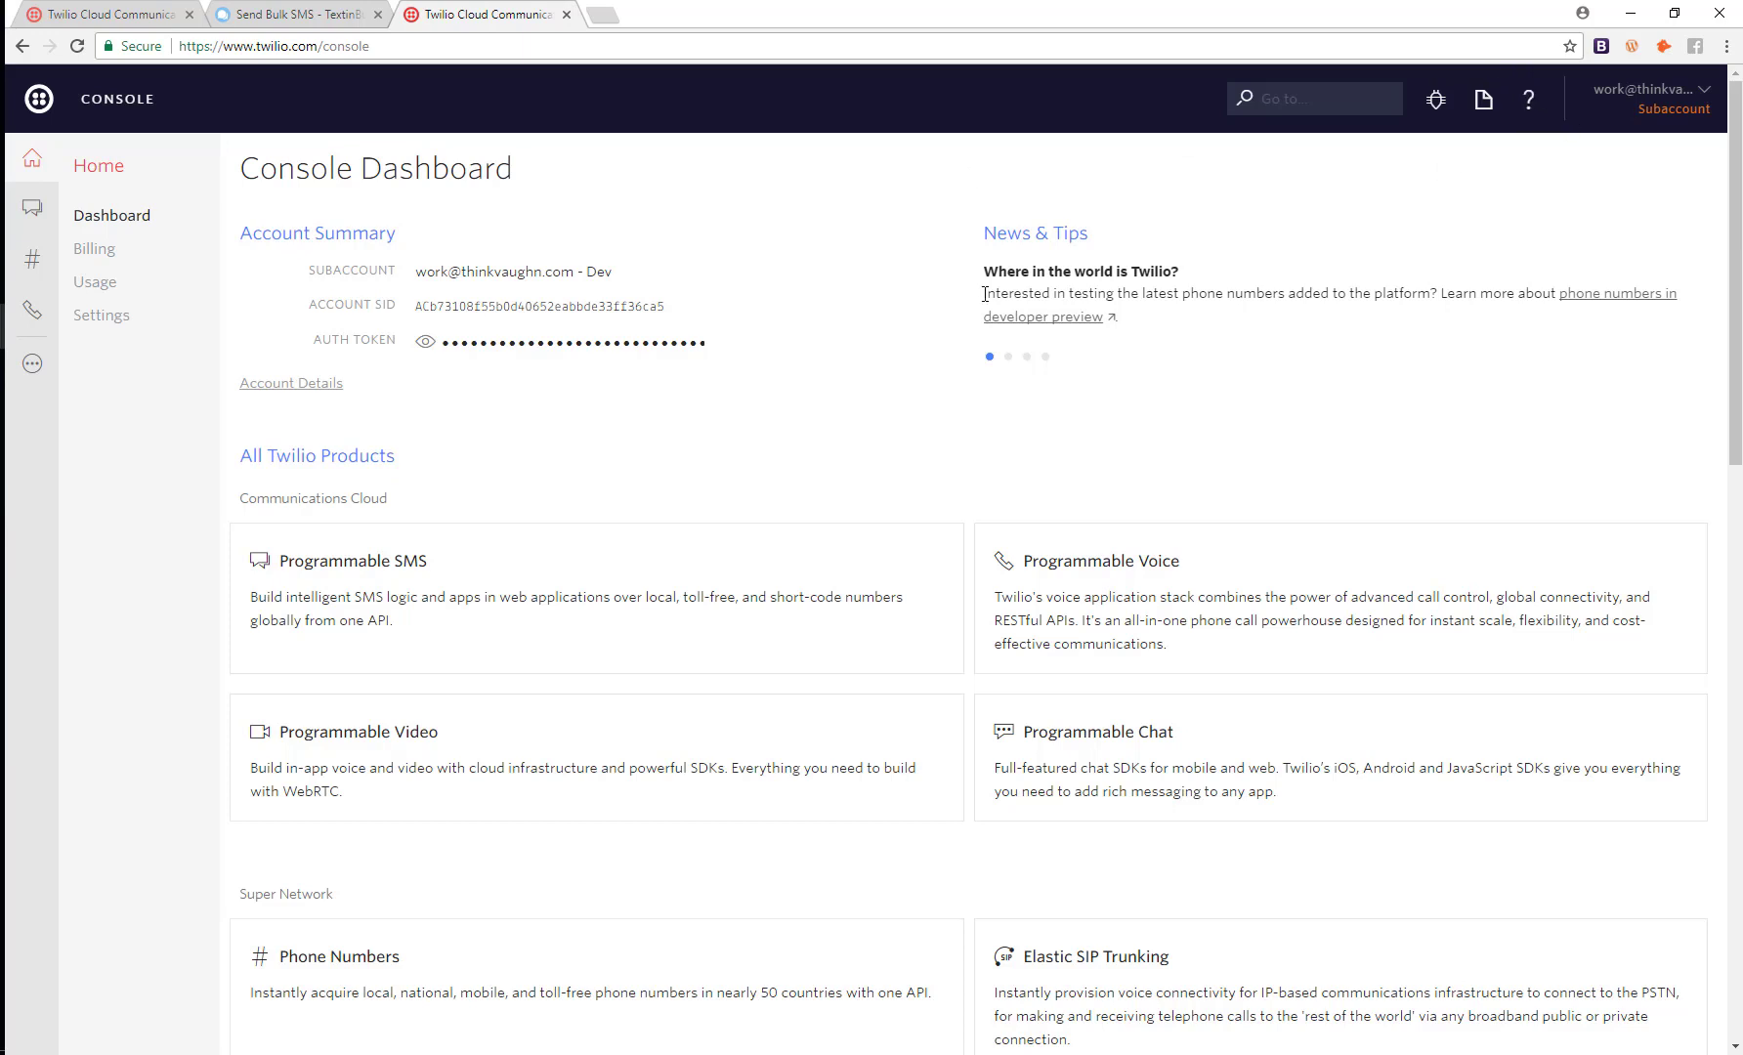
mouse_move(527, 318)
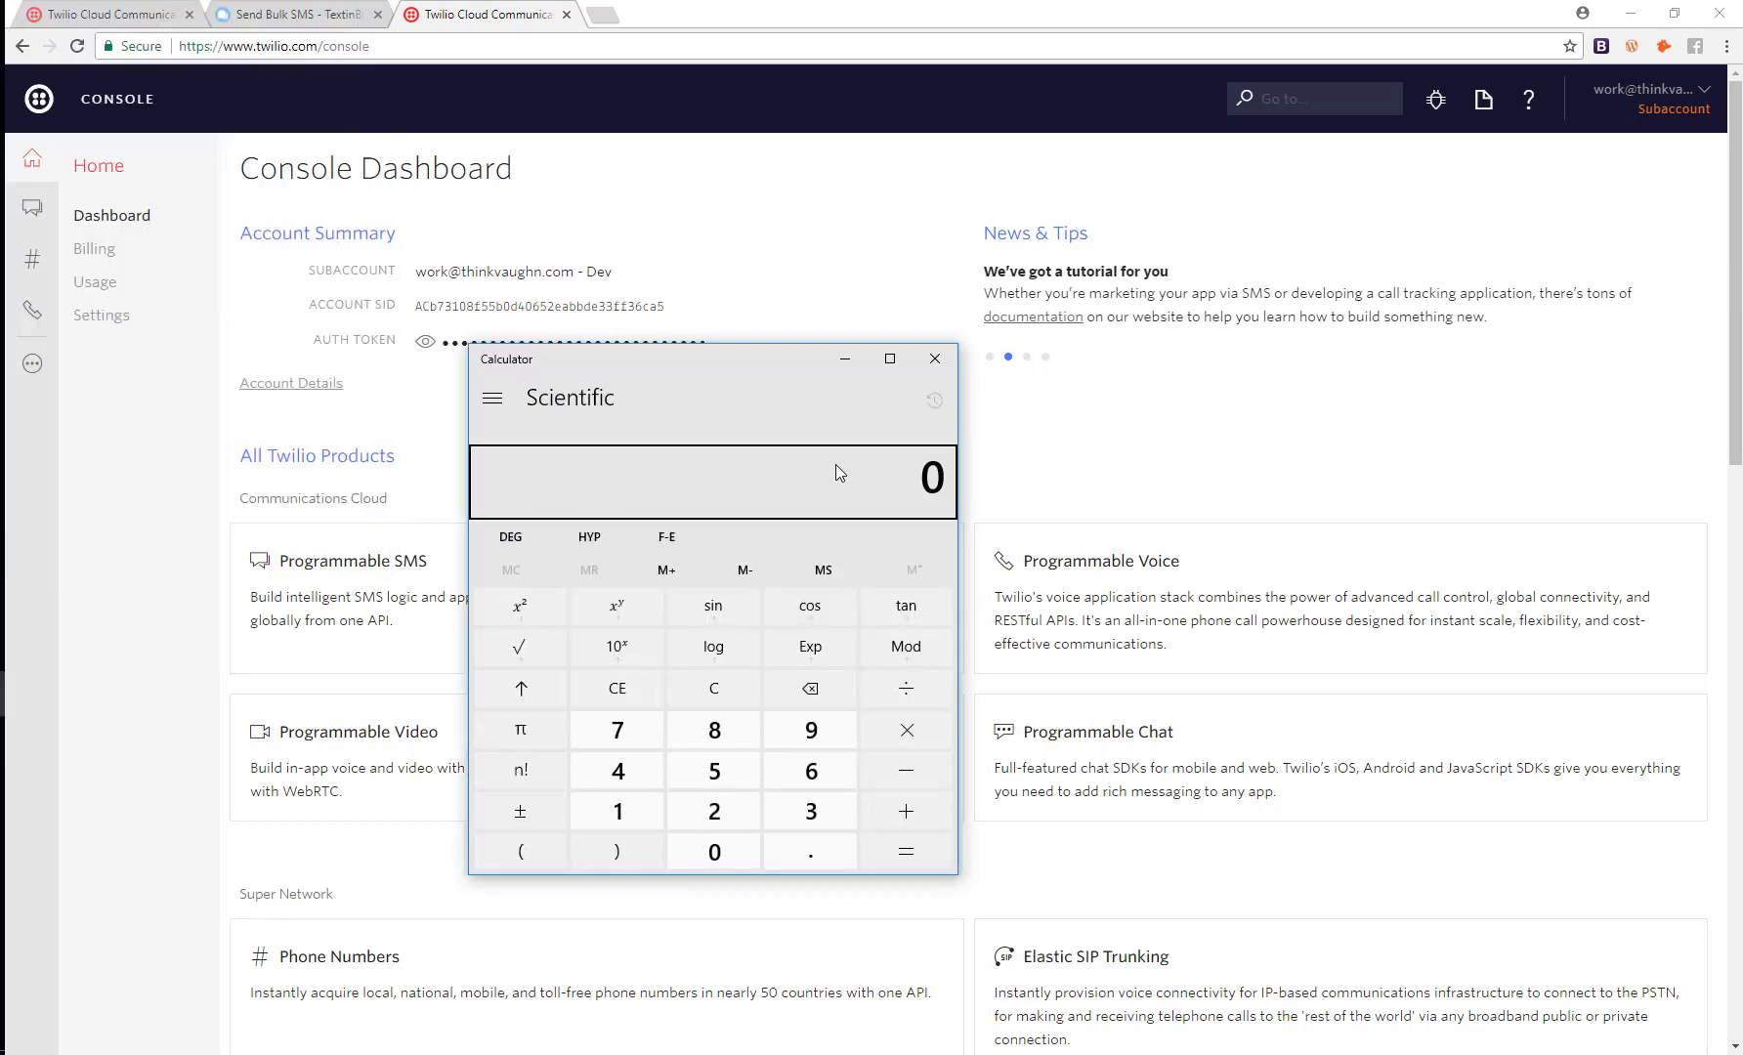
mouse_move(713, 404)
text(.0075)
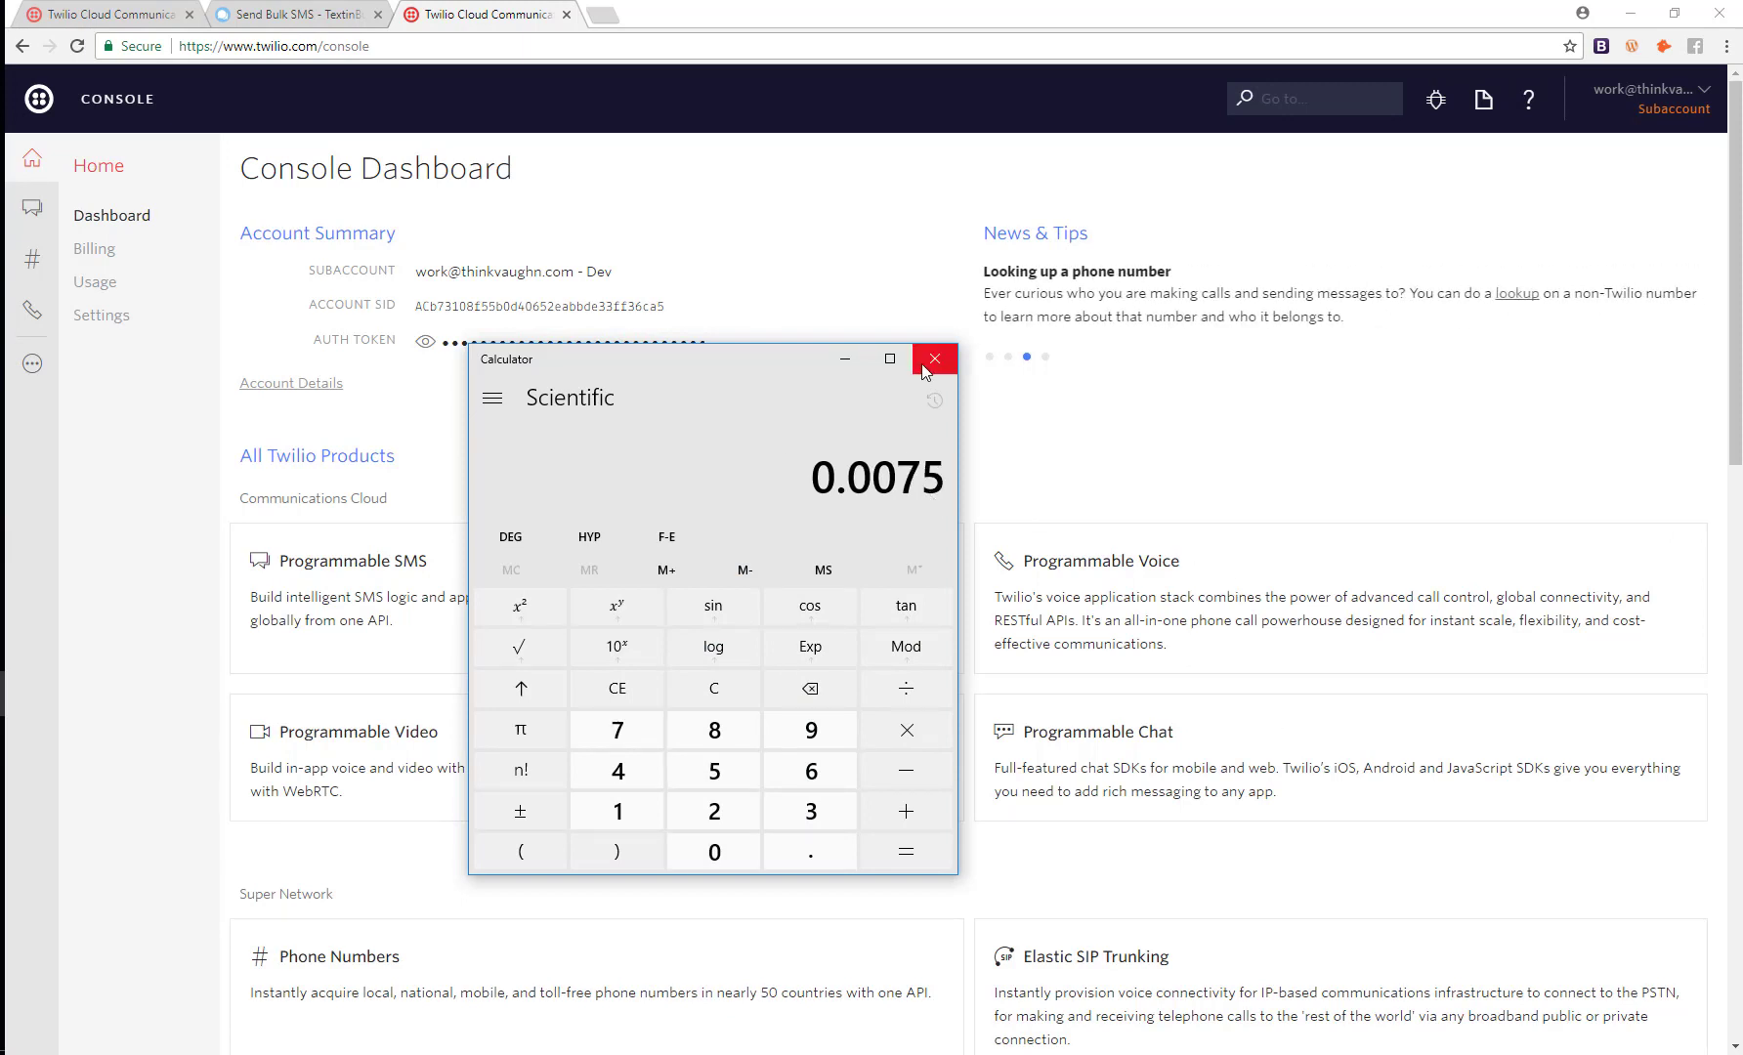
mouse_move(934, 358)
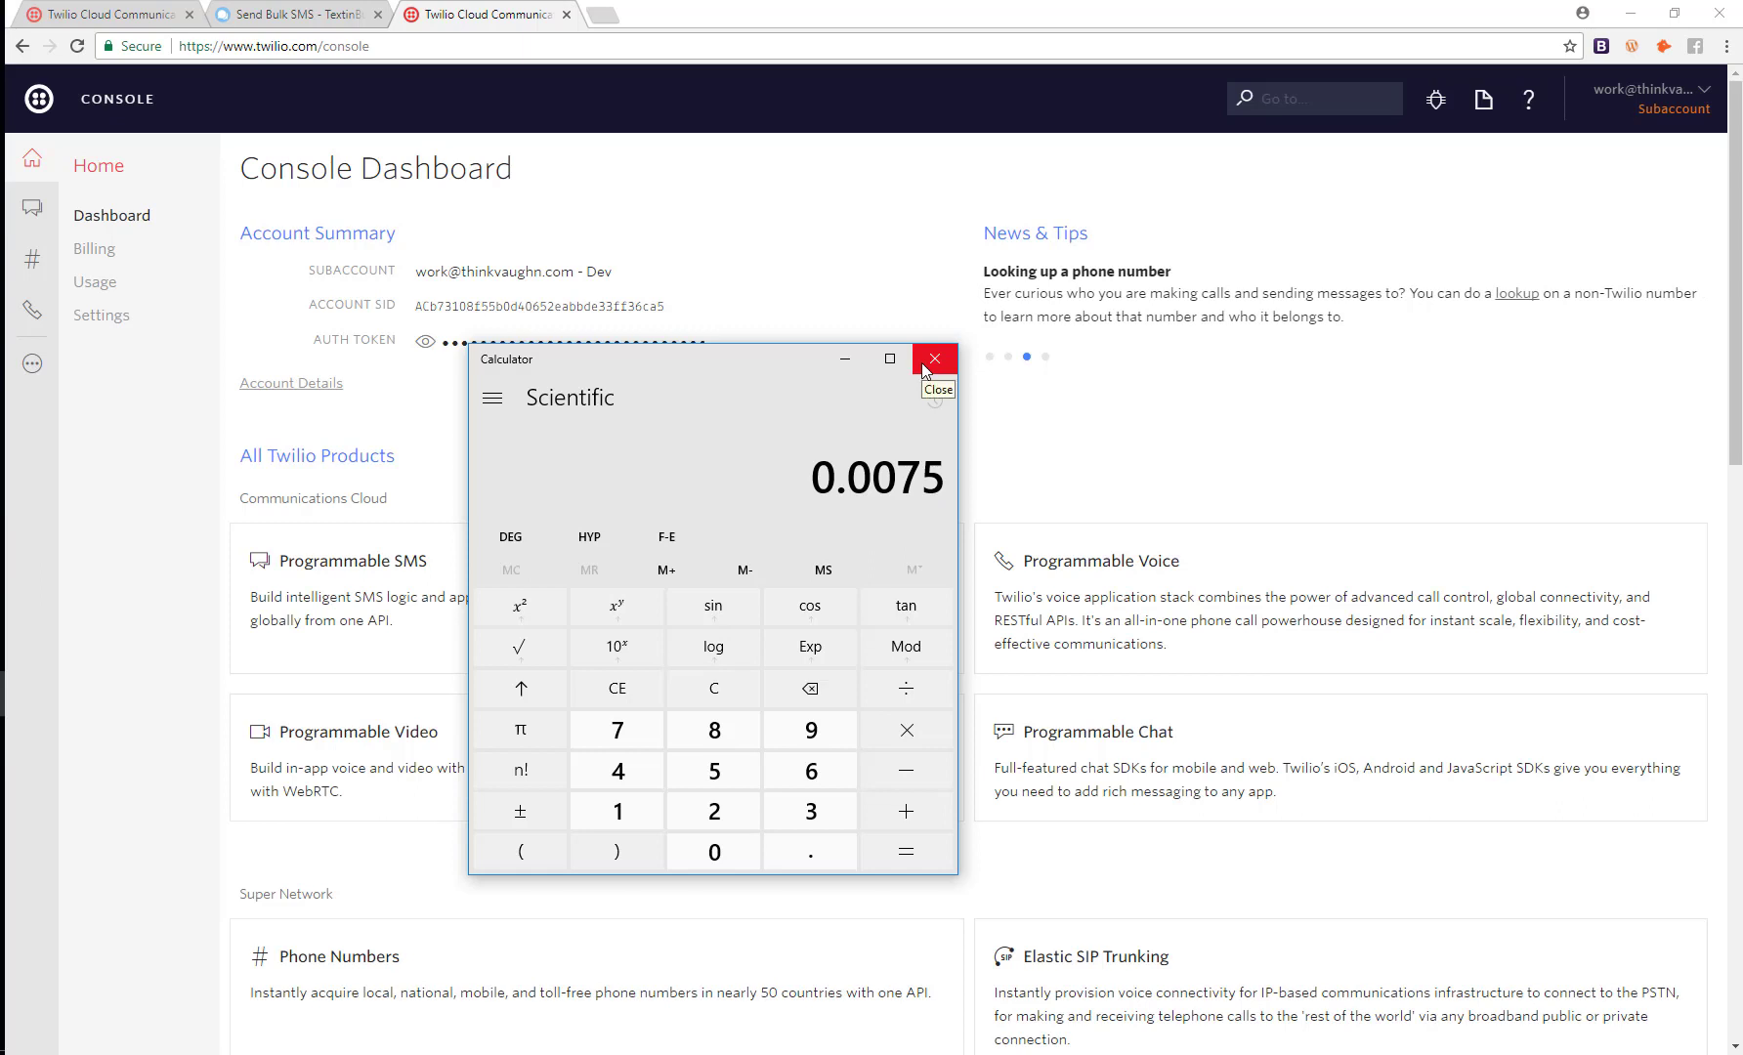
Dismiss the Calculator, recheck the revealed Auth Token in Console, and return to TextinBulk Settings.
click(934, 359)
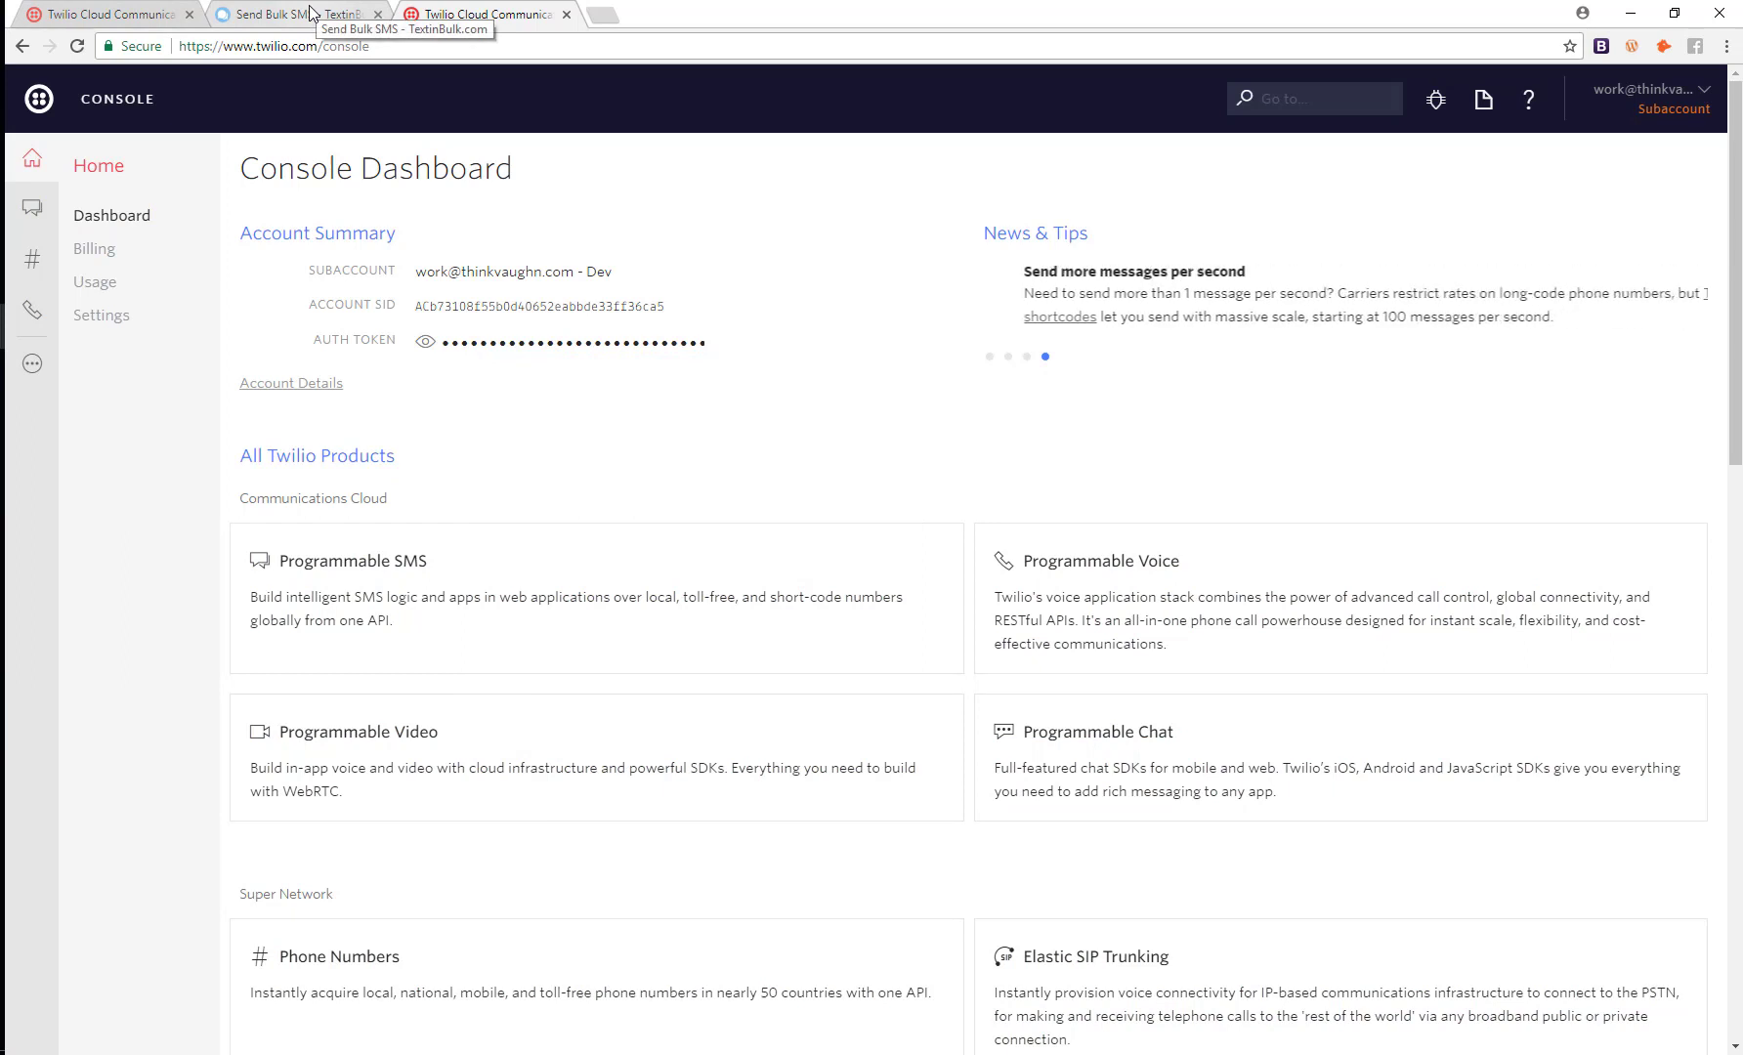
click(293, 13)
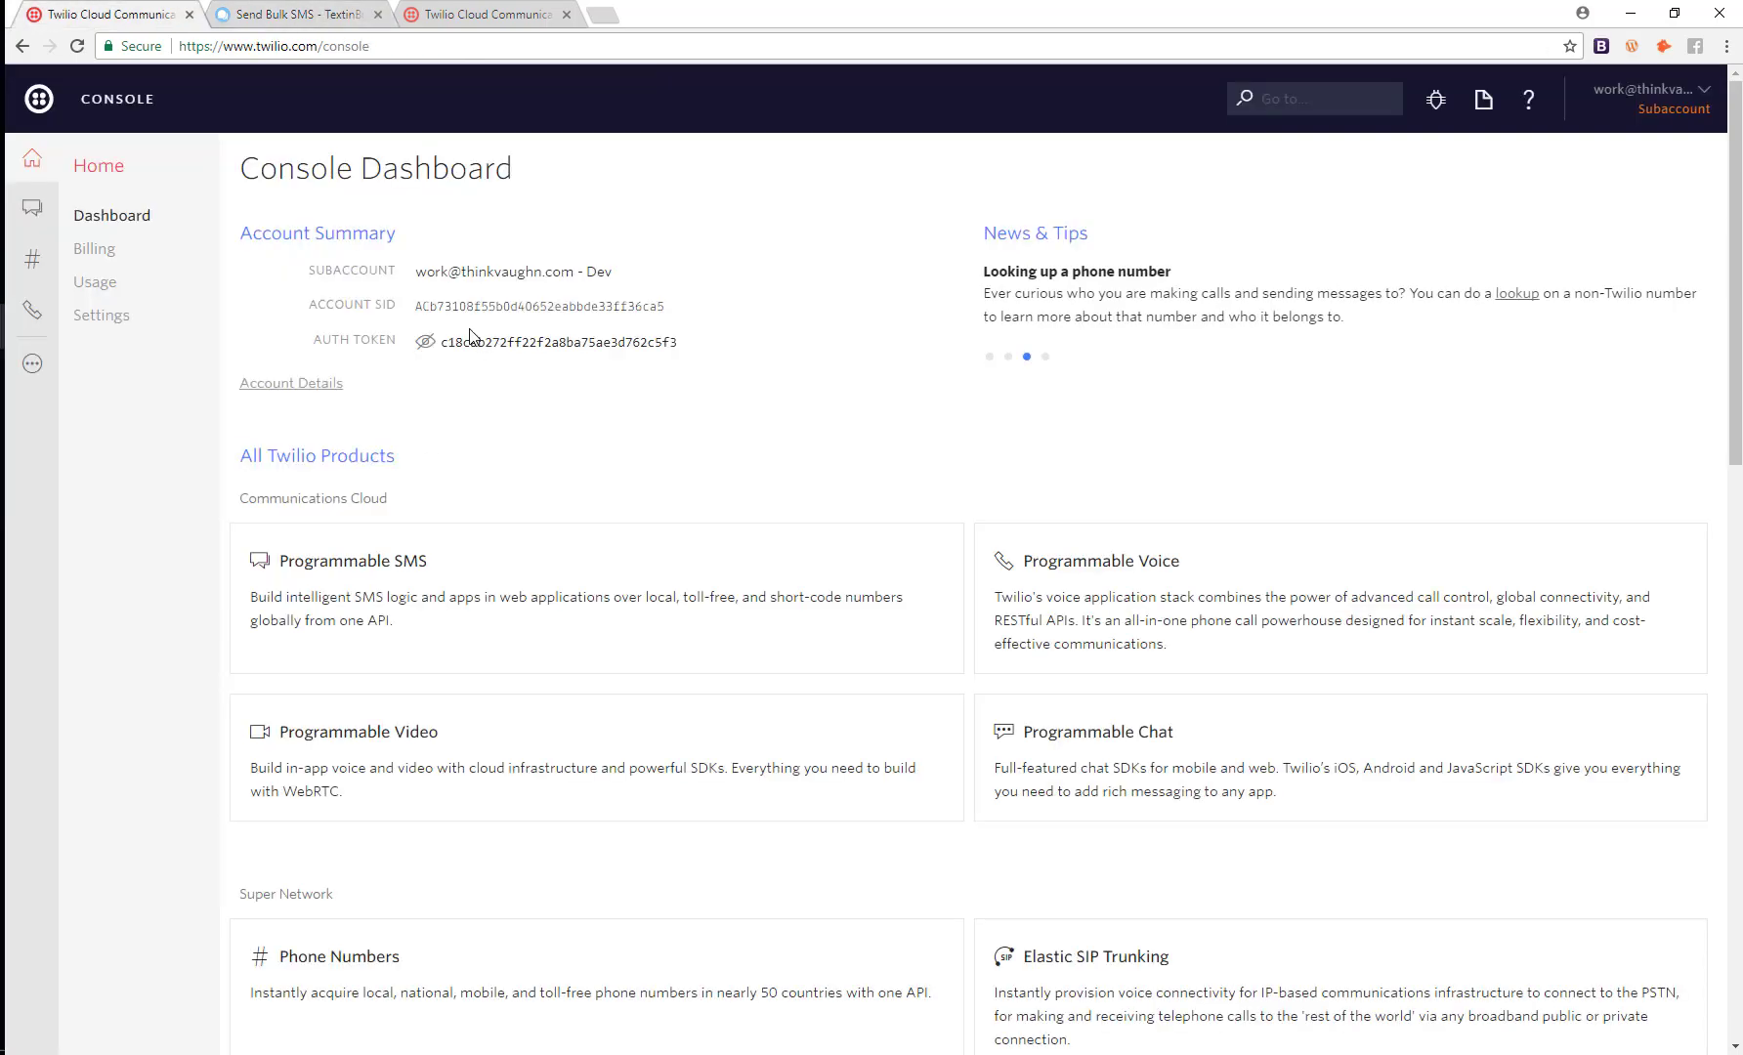
click(293, 14)
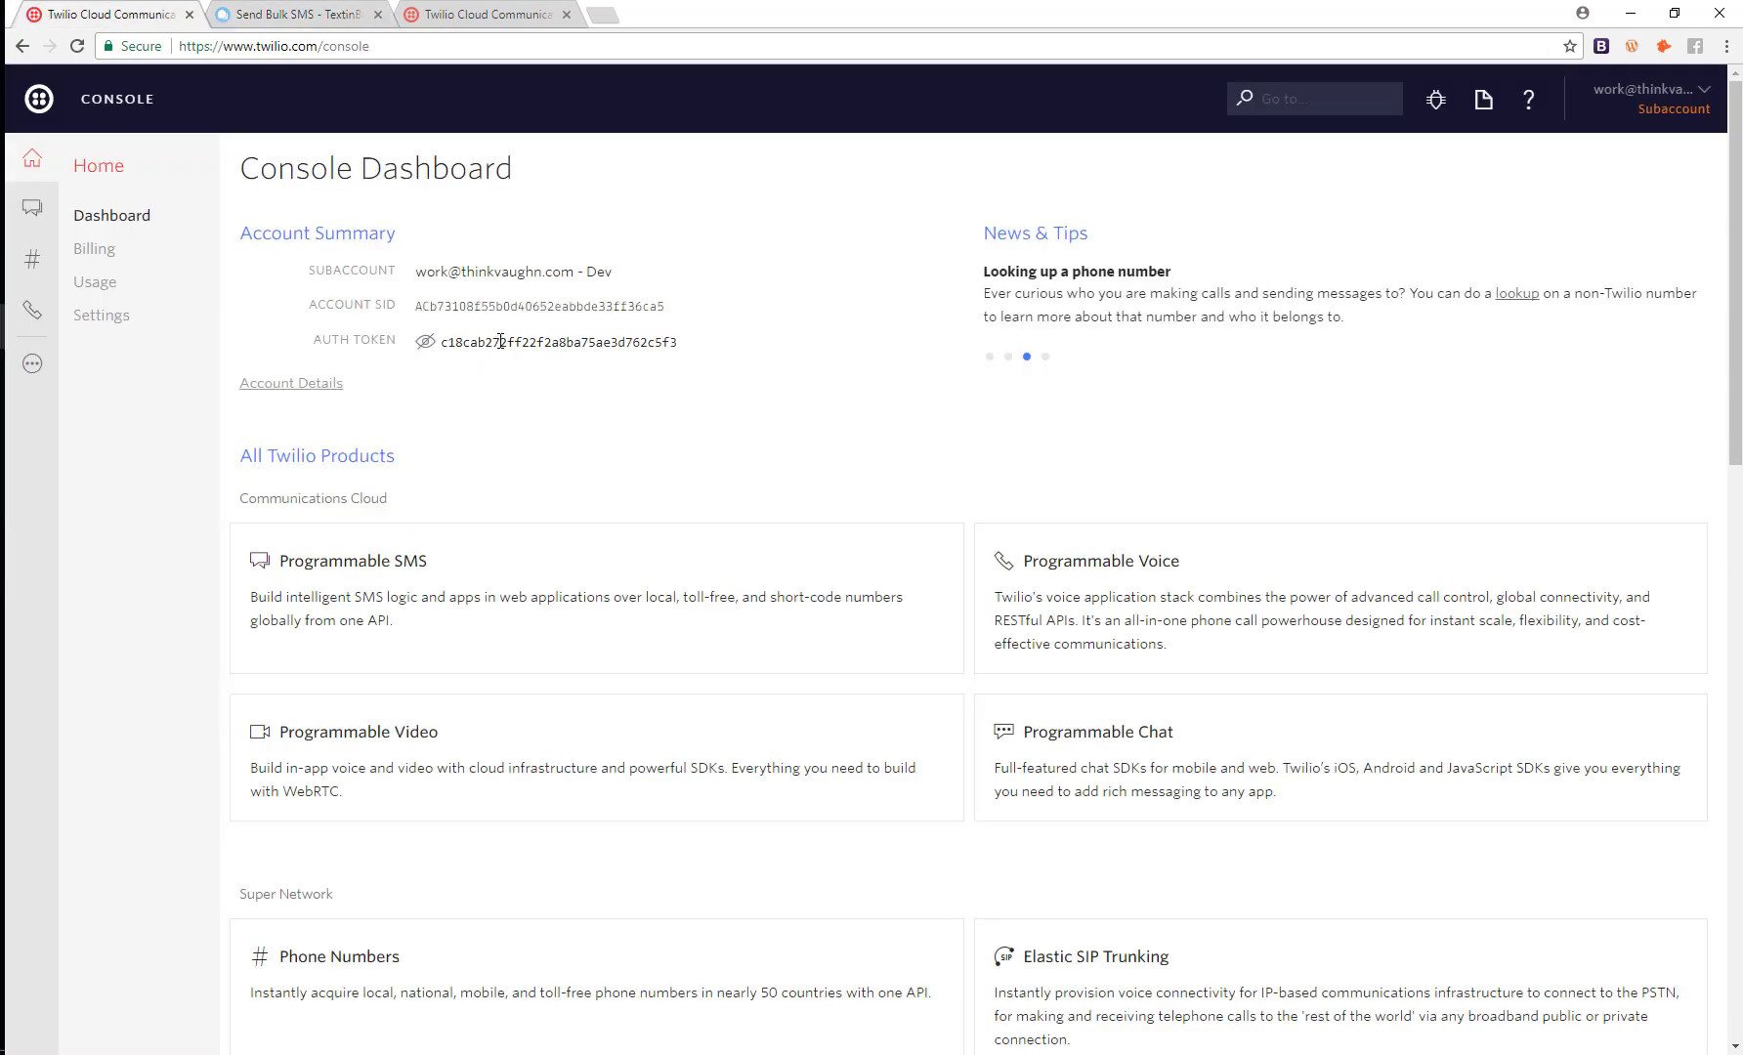
click(291, 14)
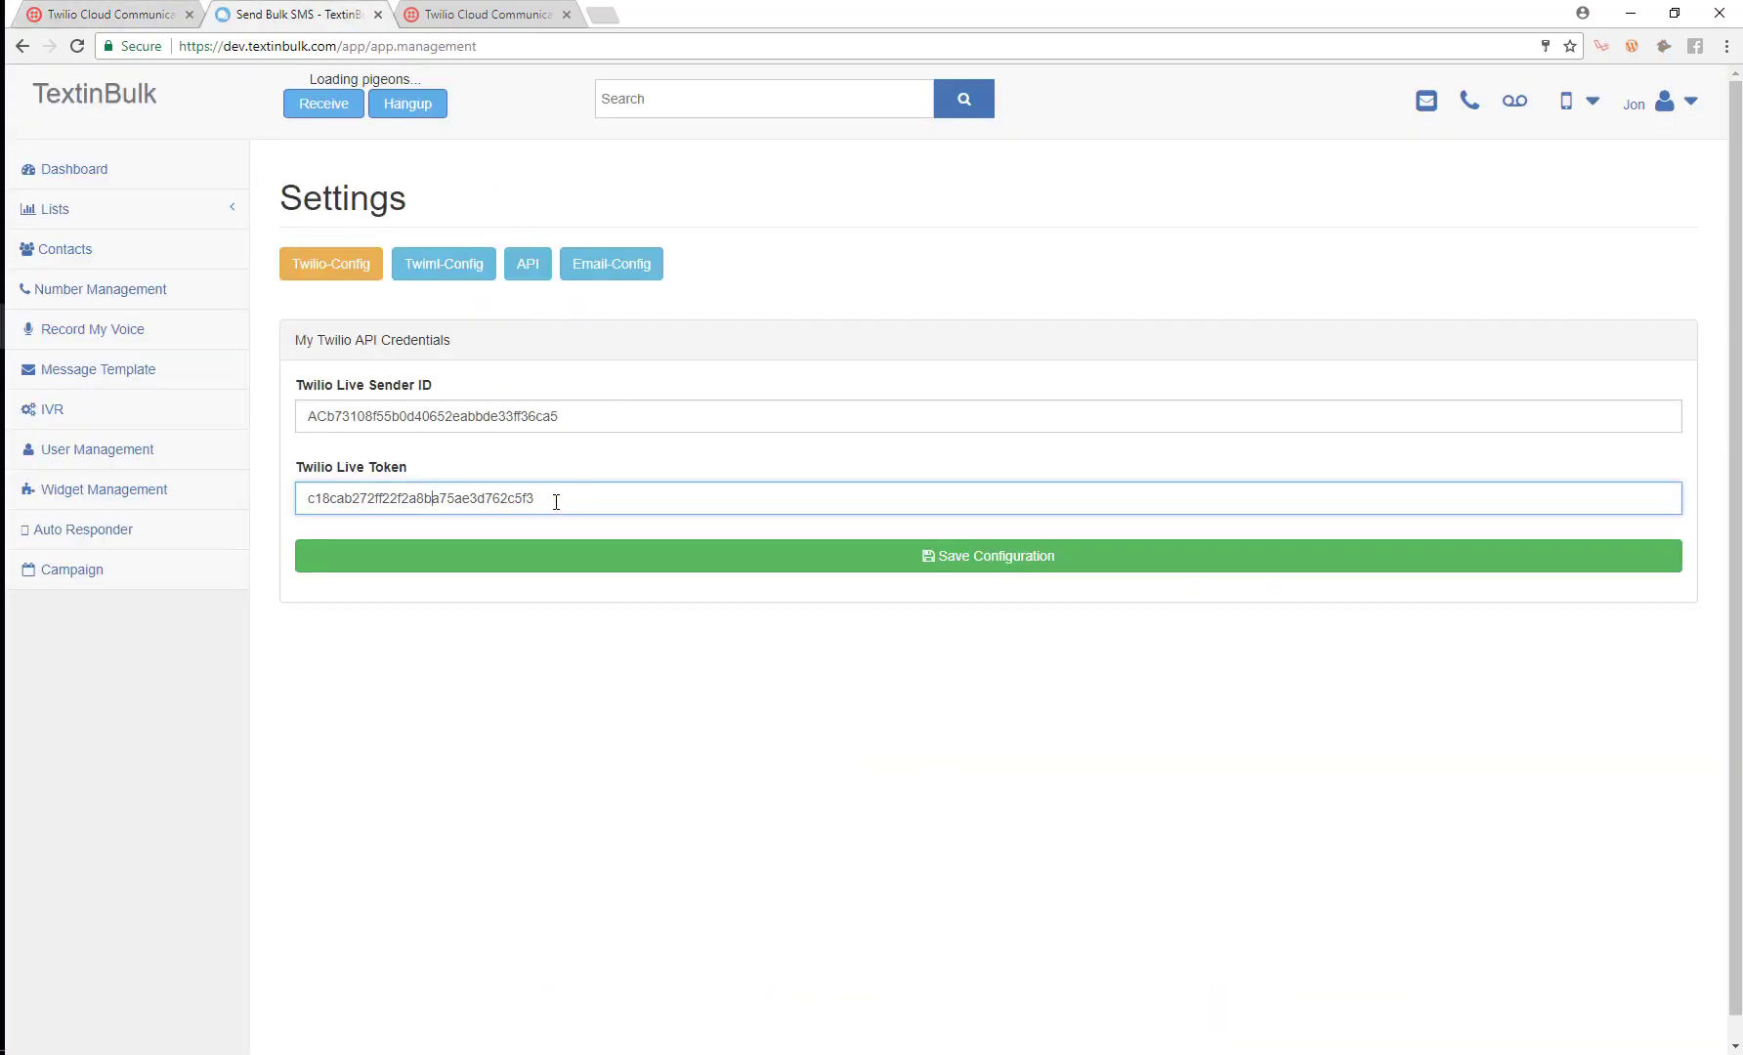
mouse_move(792, 616)
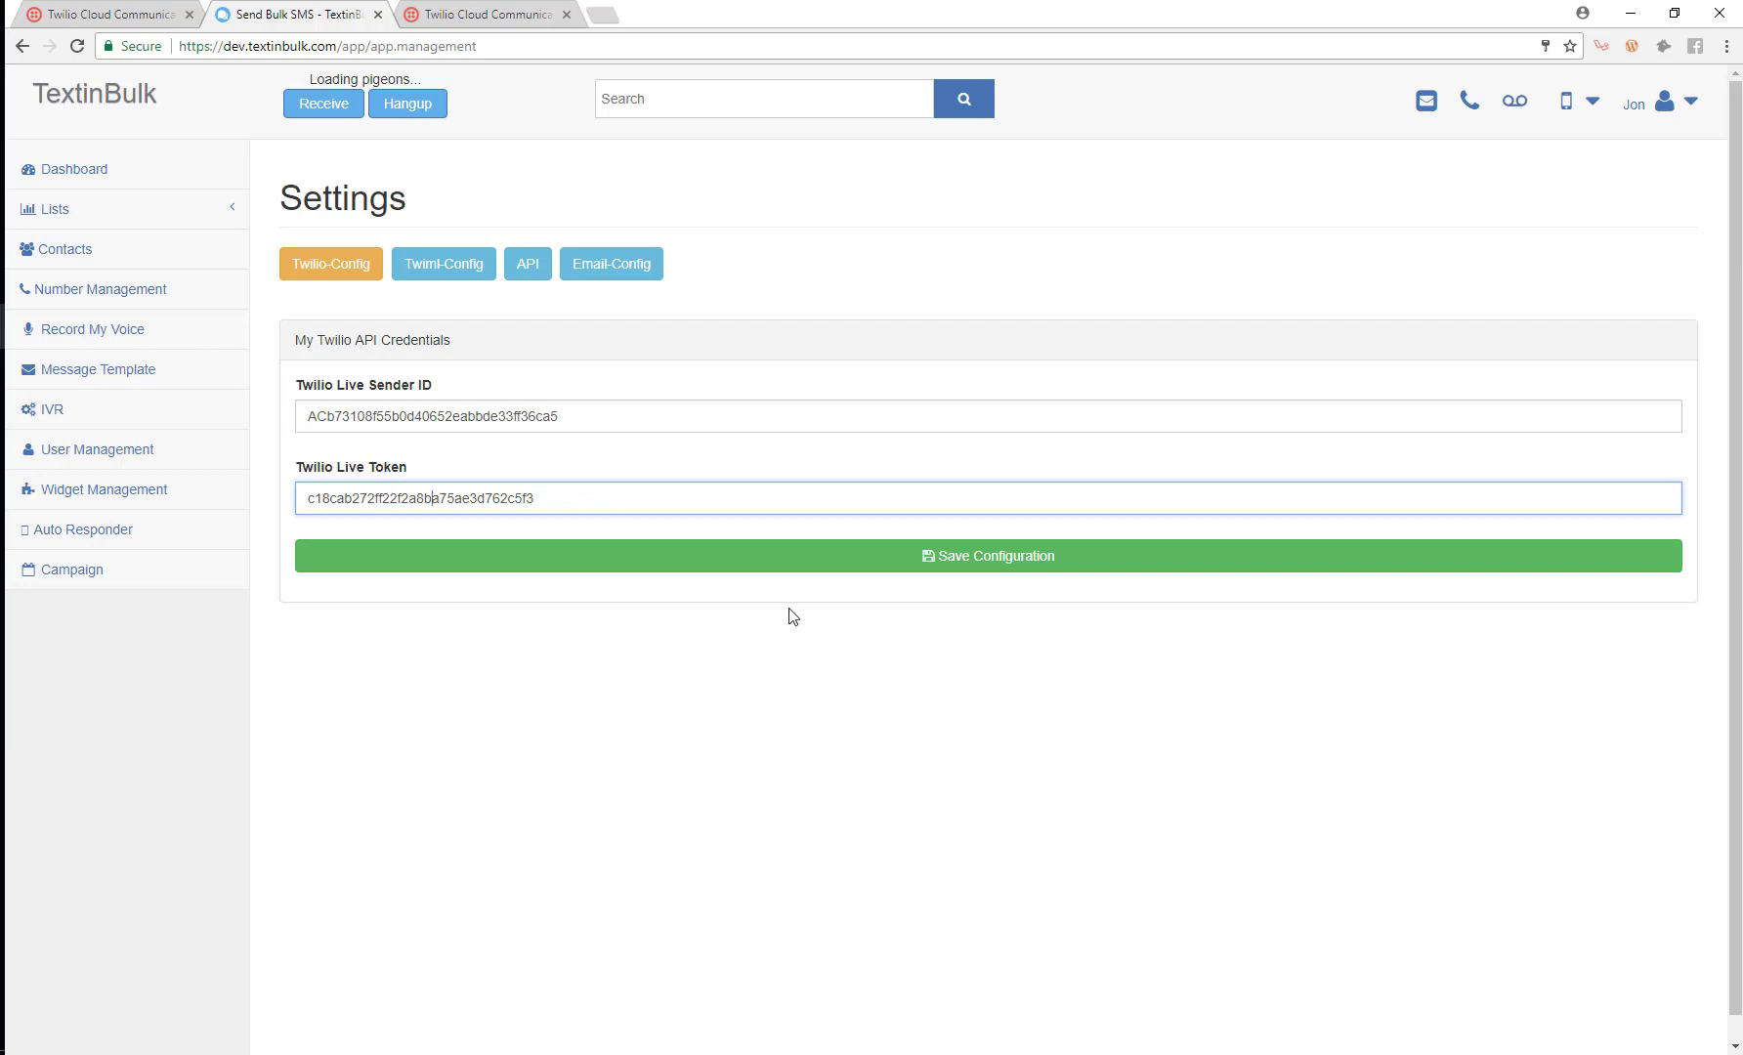